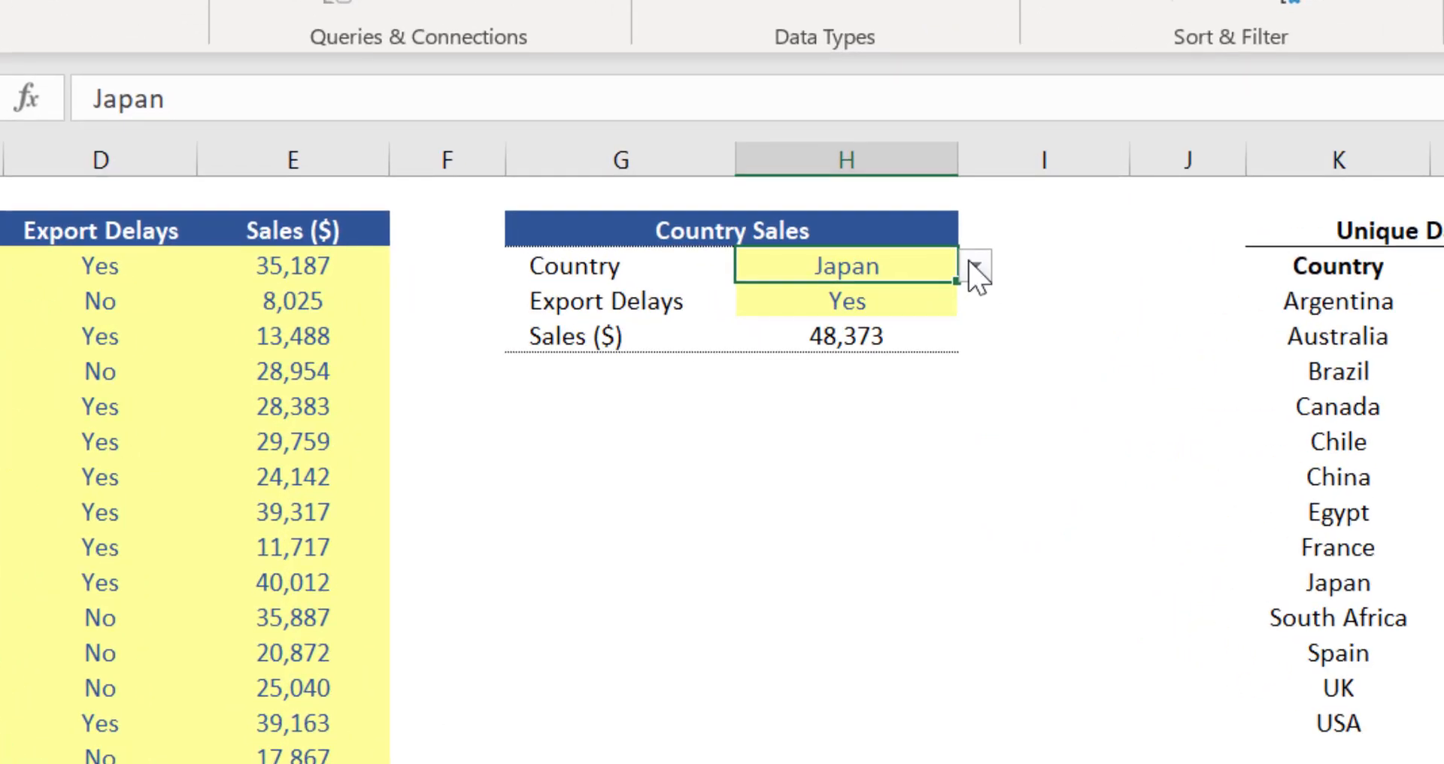
Step: Inspect the country drop-down choices and select the 13-country unique list
{"action": "left_click", "coordinate": [973, 267]}
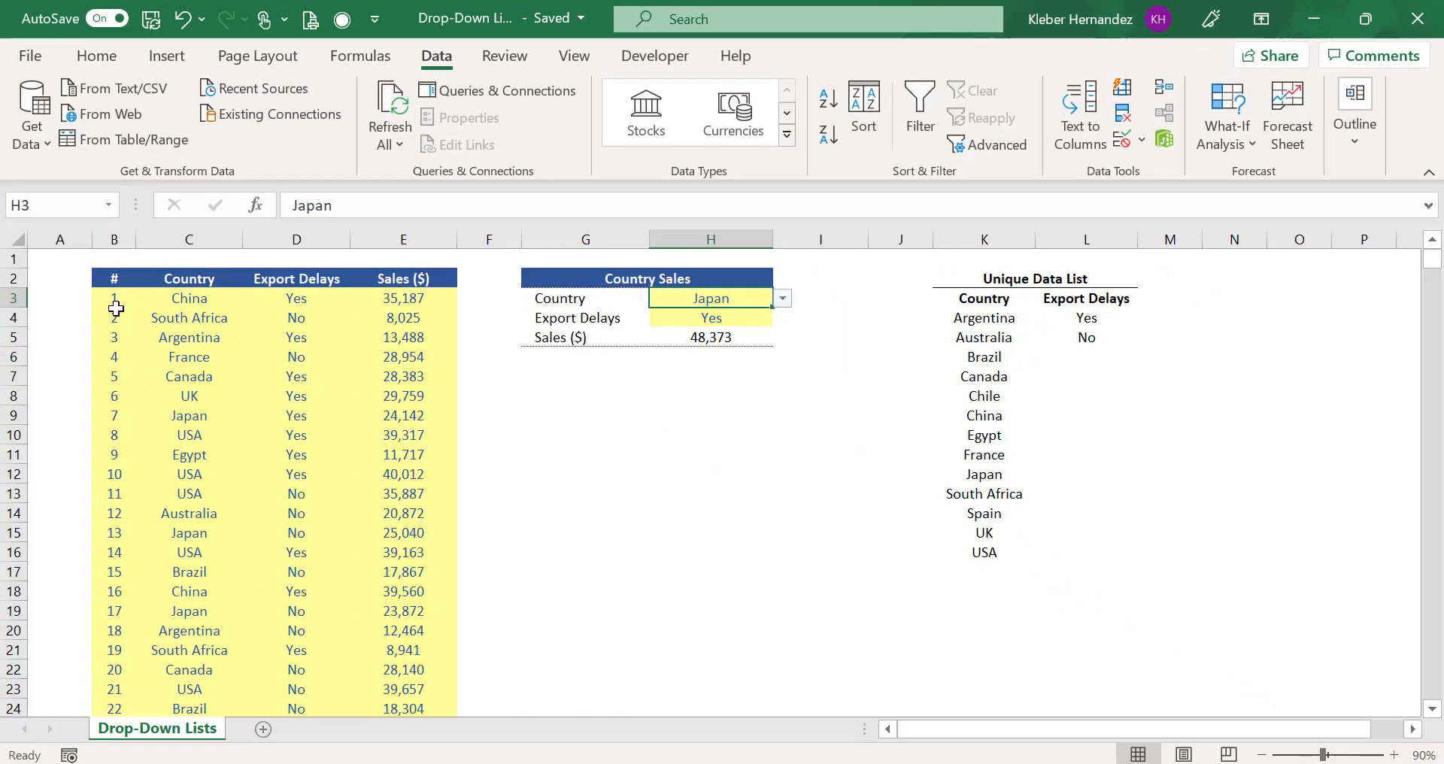
{"action": "scroll", "scroll_direction": "down", "scroll_amount": 3}
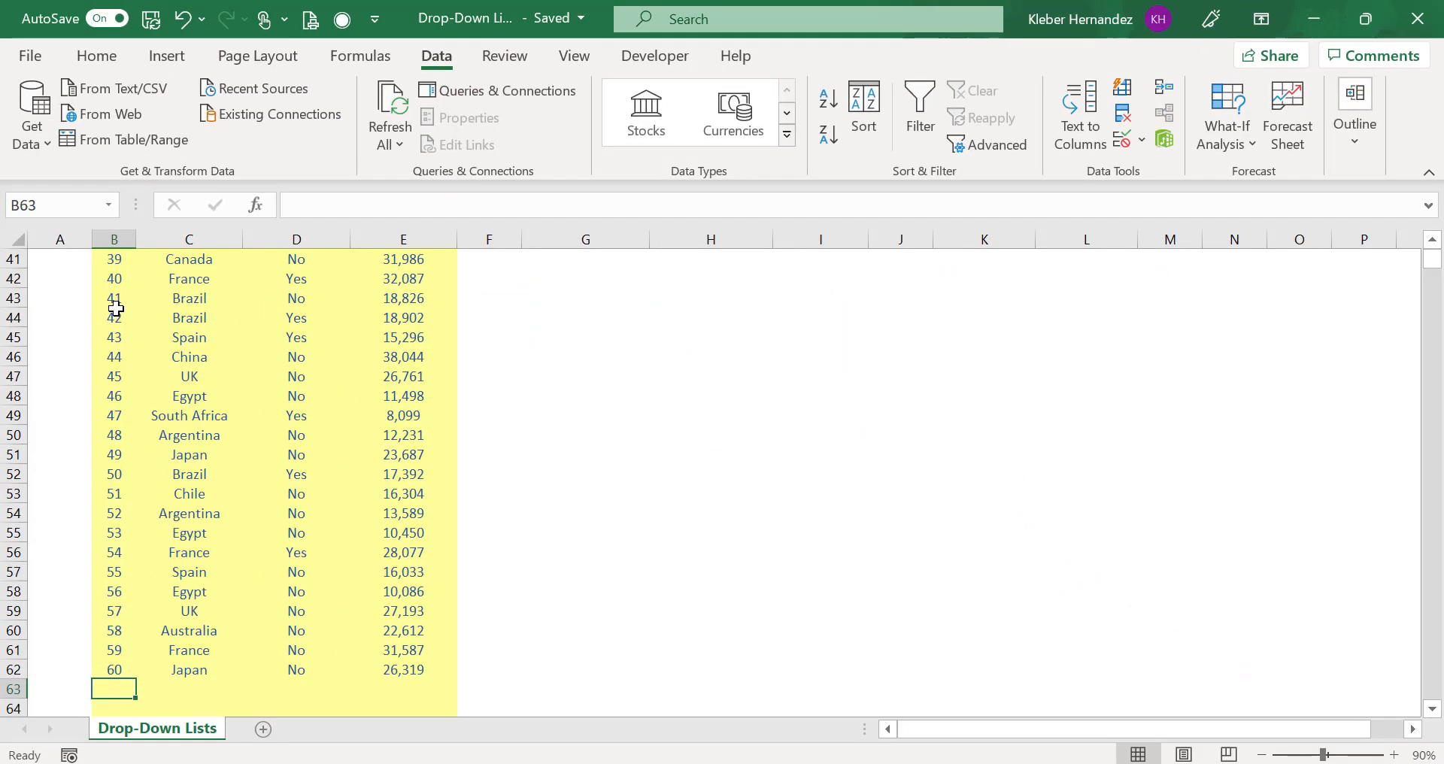
{"action": "scroll", "scroll_direction": "down", "scroll_amount": 3}
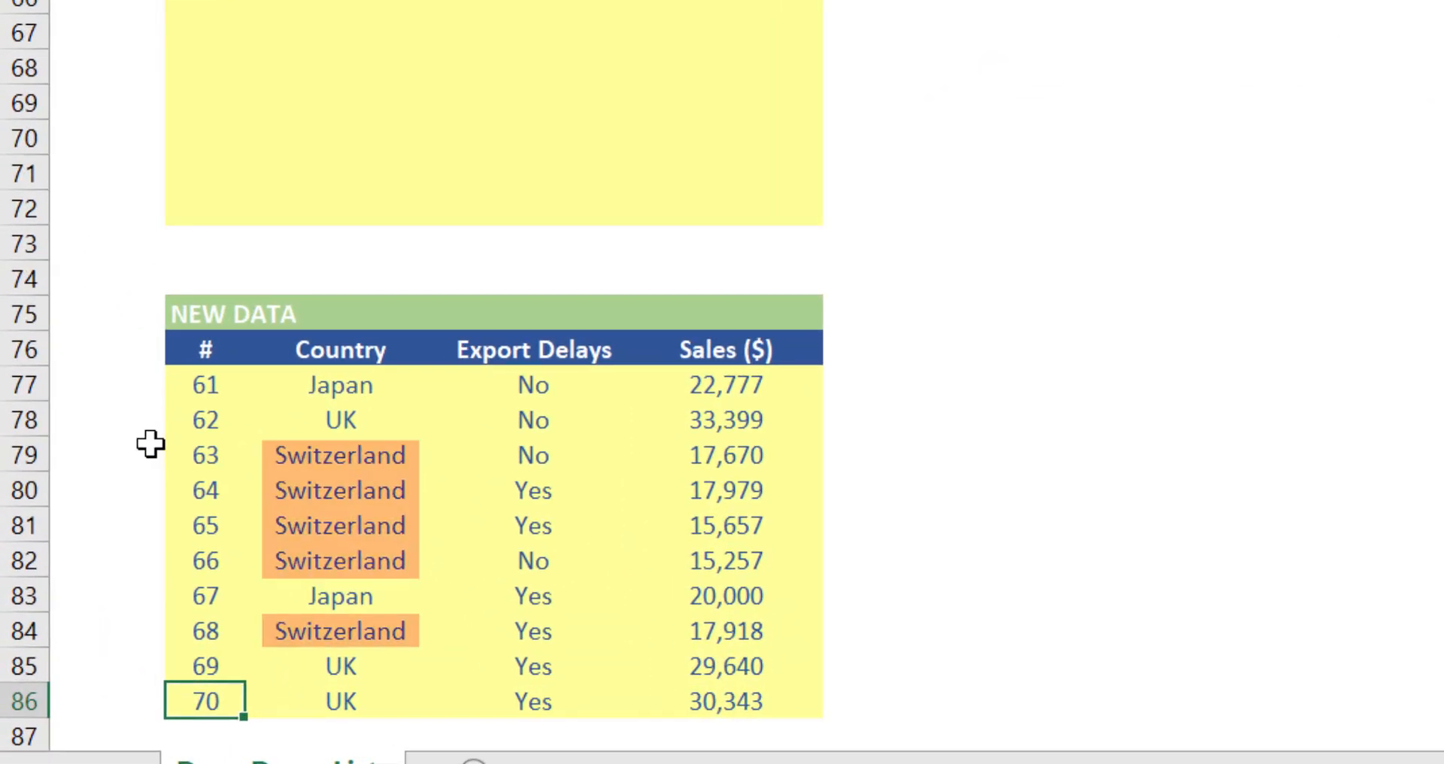
{"action": "mouse_move", "coordinate": [132, 394]}
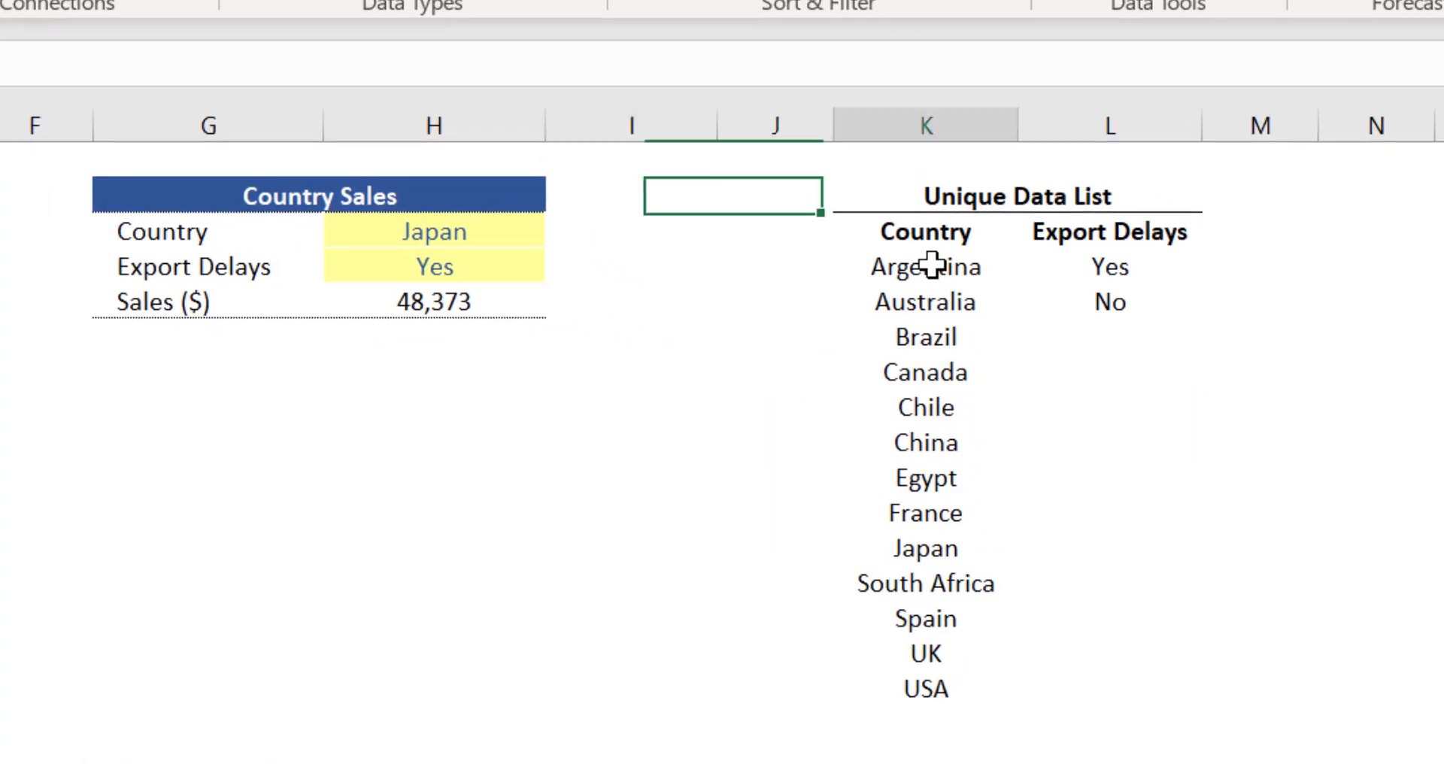
{"action": "left_click_drag", "start_coordinate": [924, 267], "coordinate": [924, 689]}
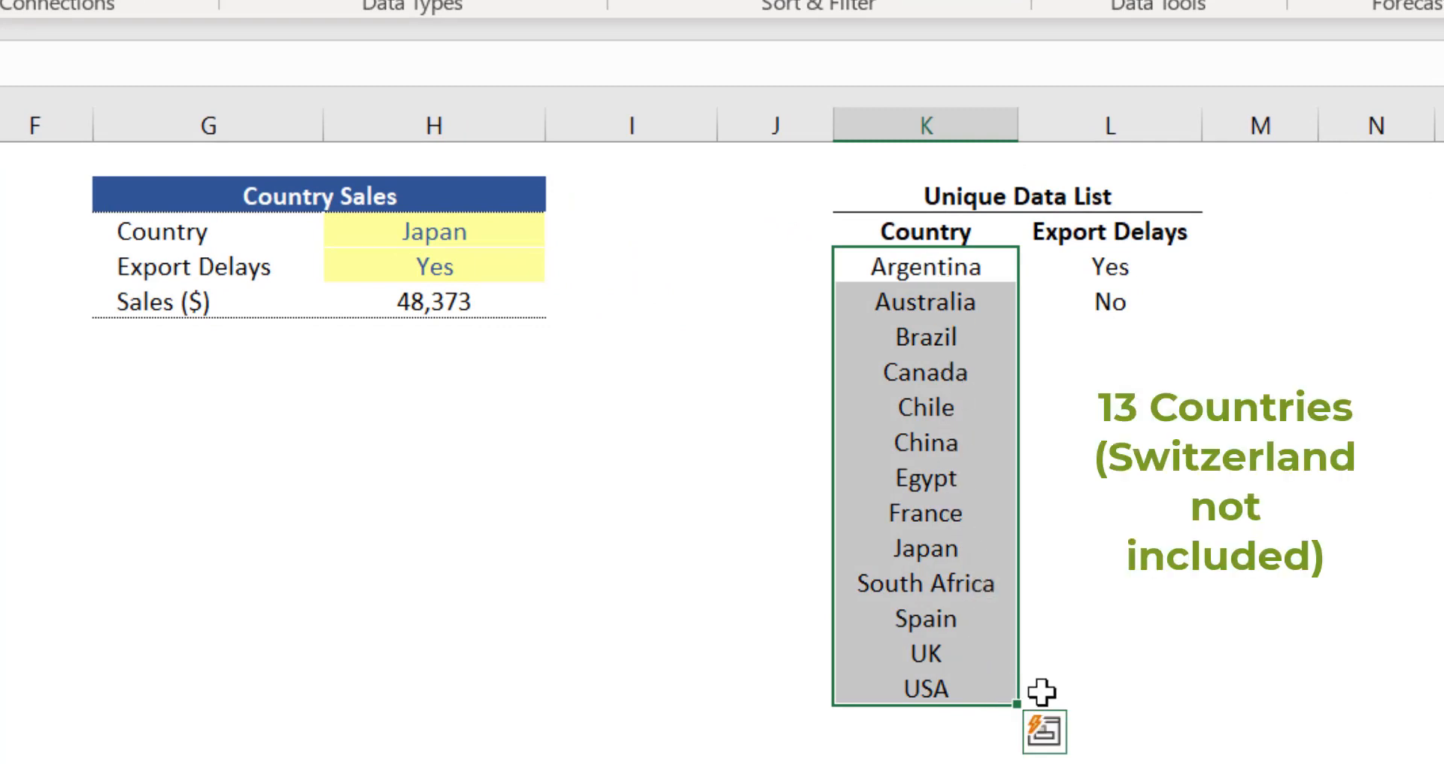
{"action": "mouse_move", "coordinate": [953, 334]}
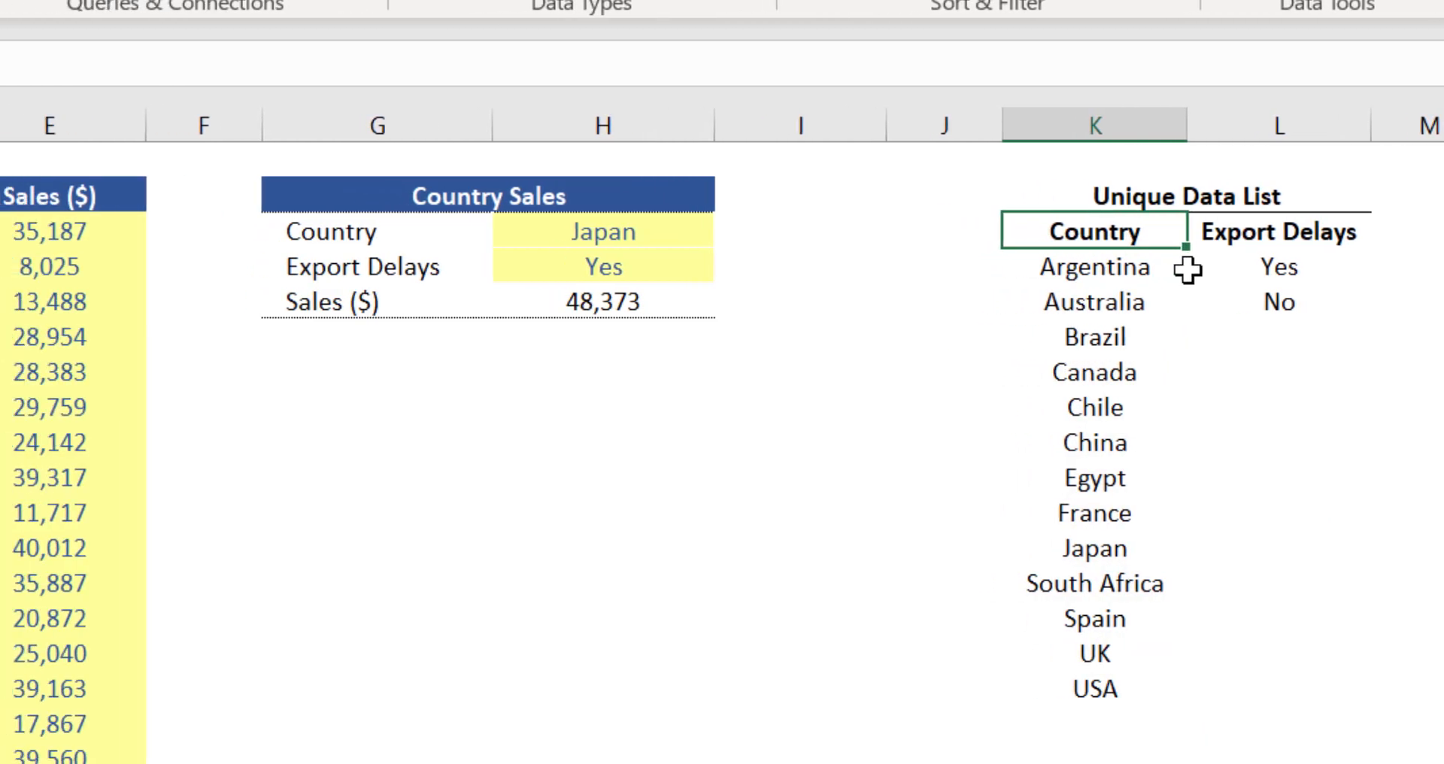
{"action": "left_click", "coordinate": [641, 231]}
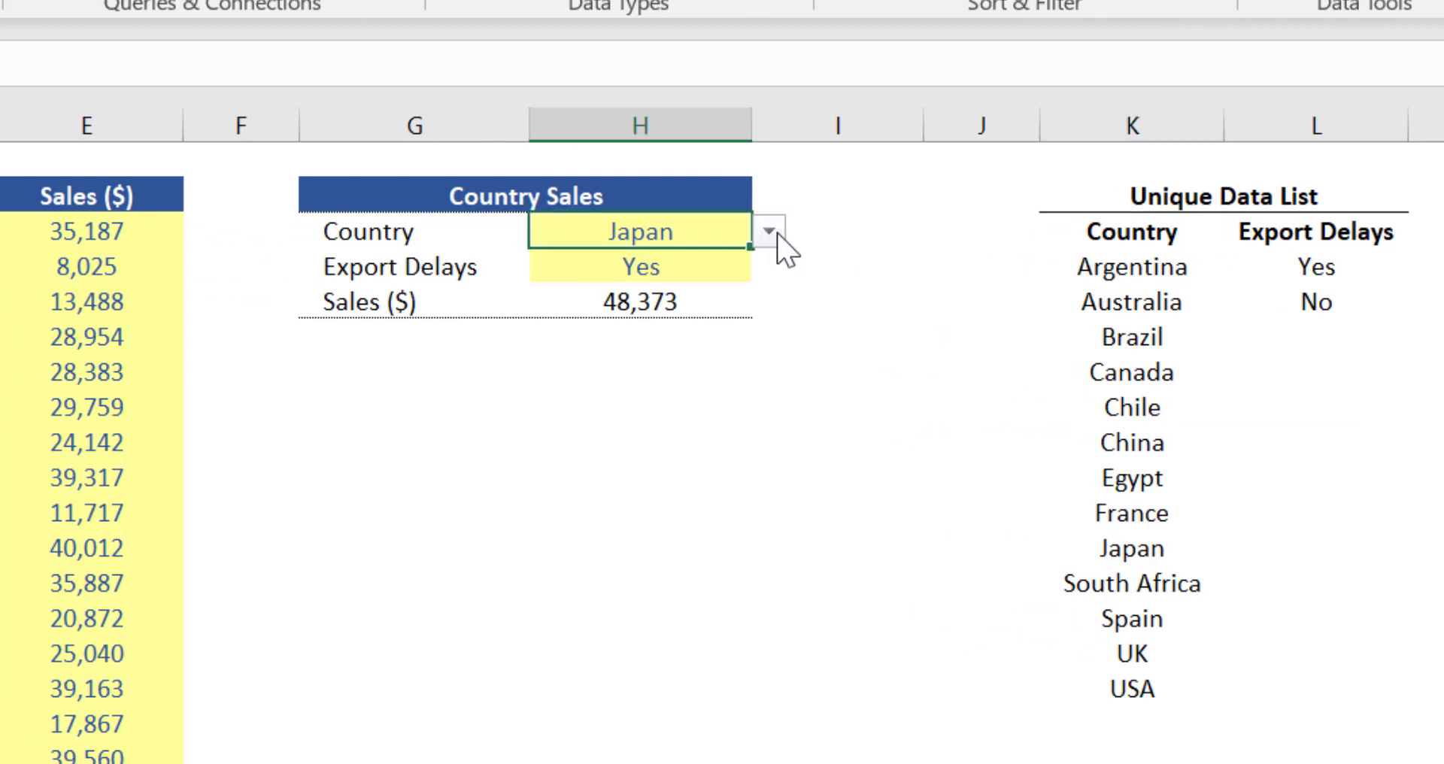
{"action": "left_click", "coordinate": [767, 231]}
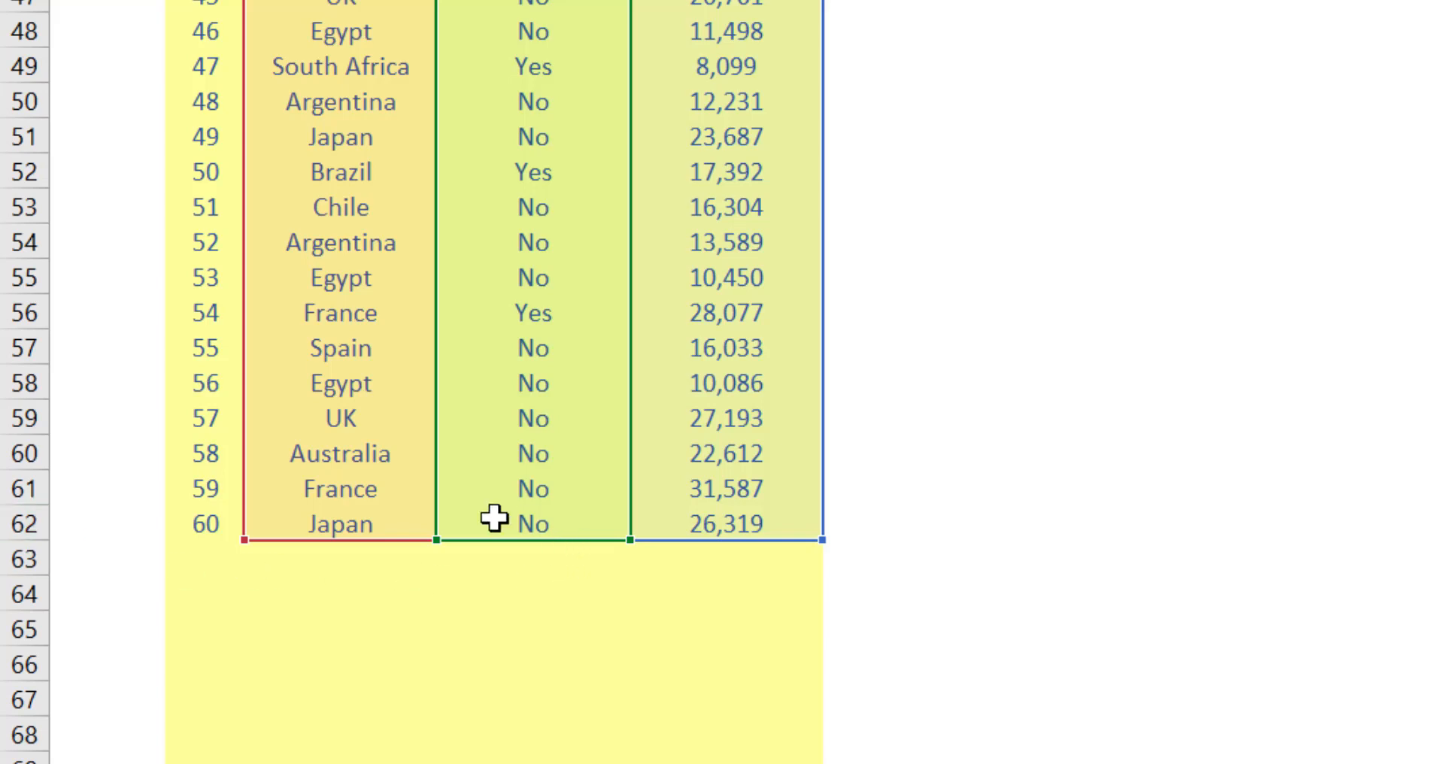
{"action": "mouse_move", "coordinate": [789, 613]}
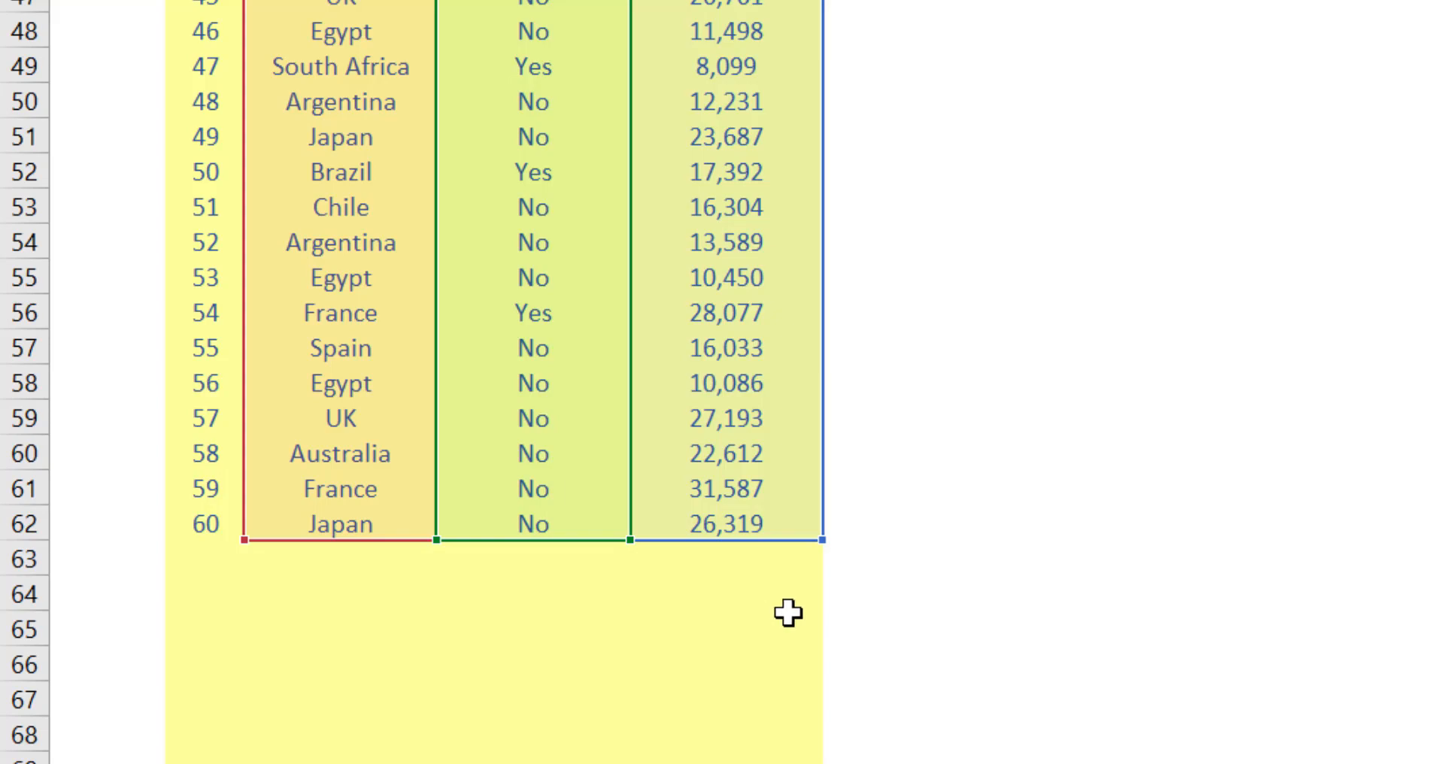
{"action": "mouse_move", "coordinate": [553, 681]}
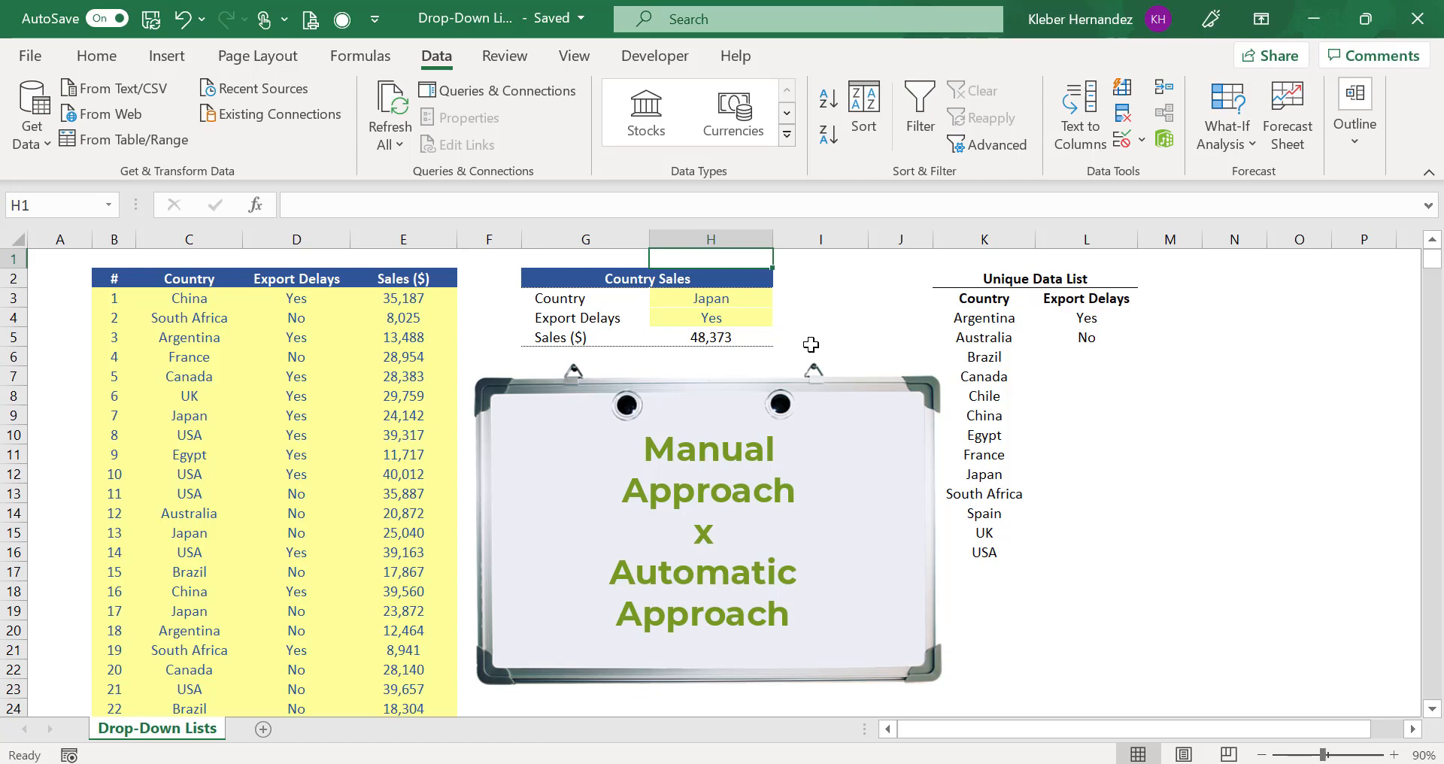
Step: Paste the copied Drop-Down Lists sheet into a new blank sheet
{"action": "left_click", "coordinate": [819, 337]}
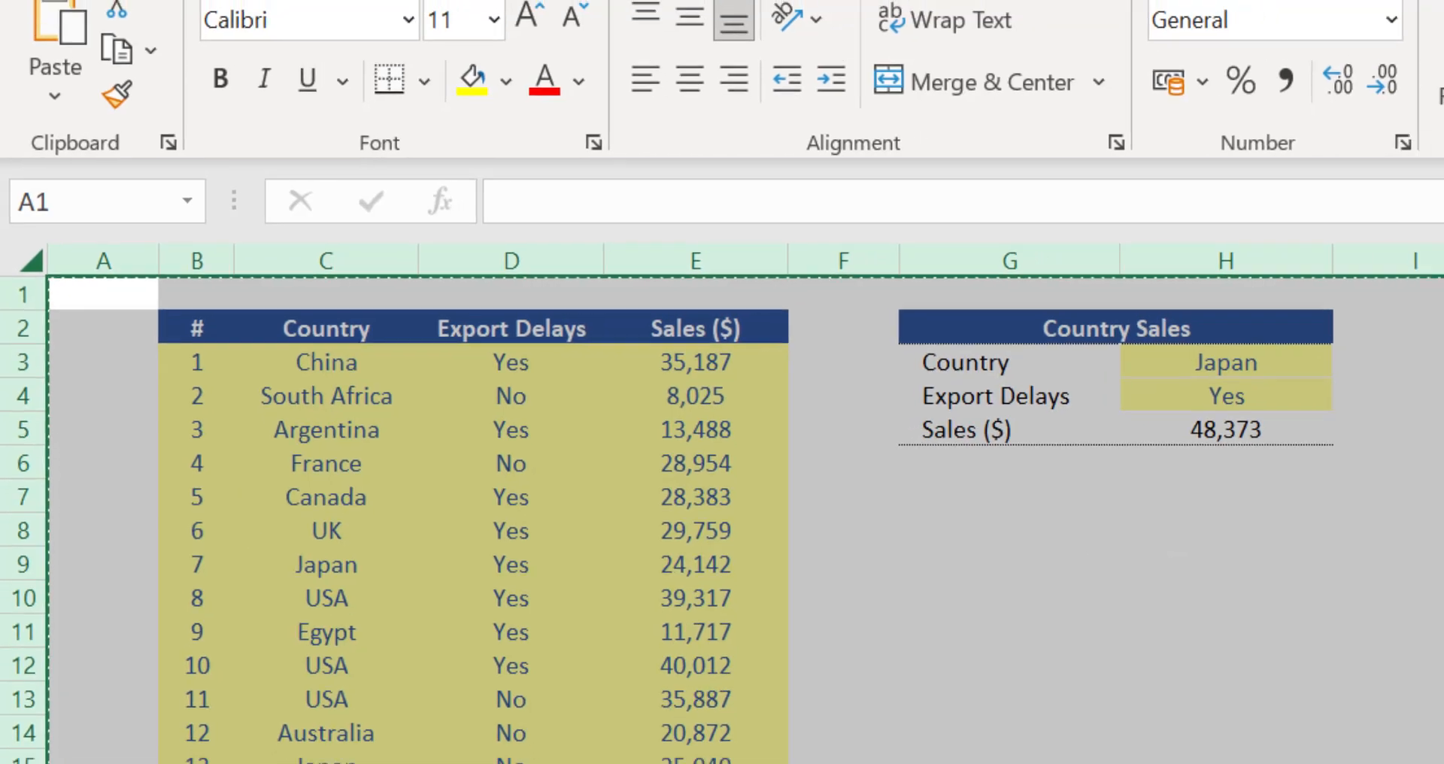
{"action": "left_click", "coordinate": [258, 728]}
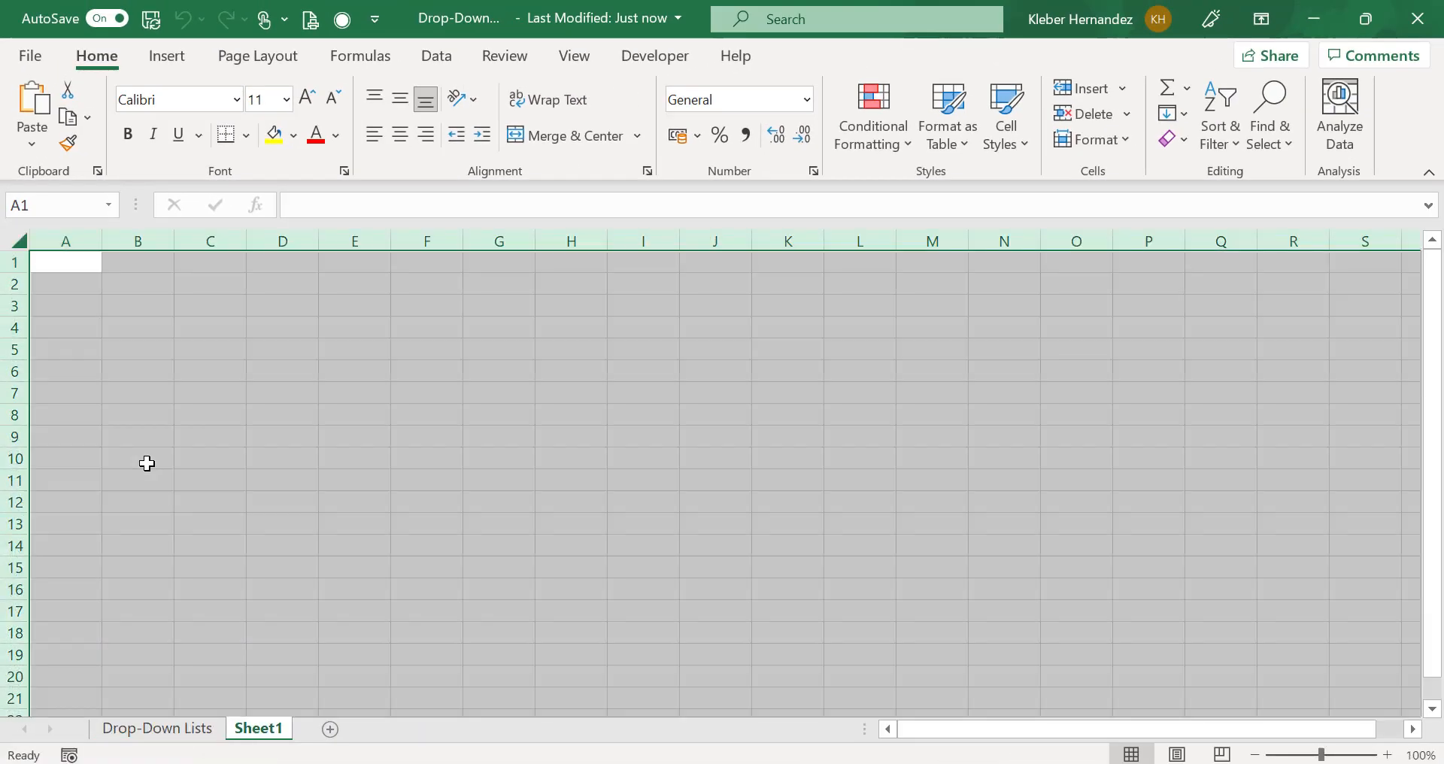
{"action": "key", "text": "ctrl+v"}
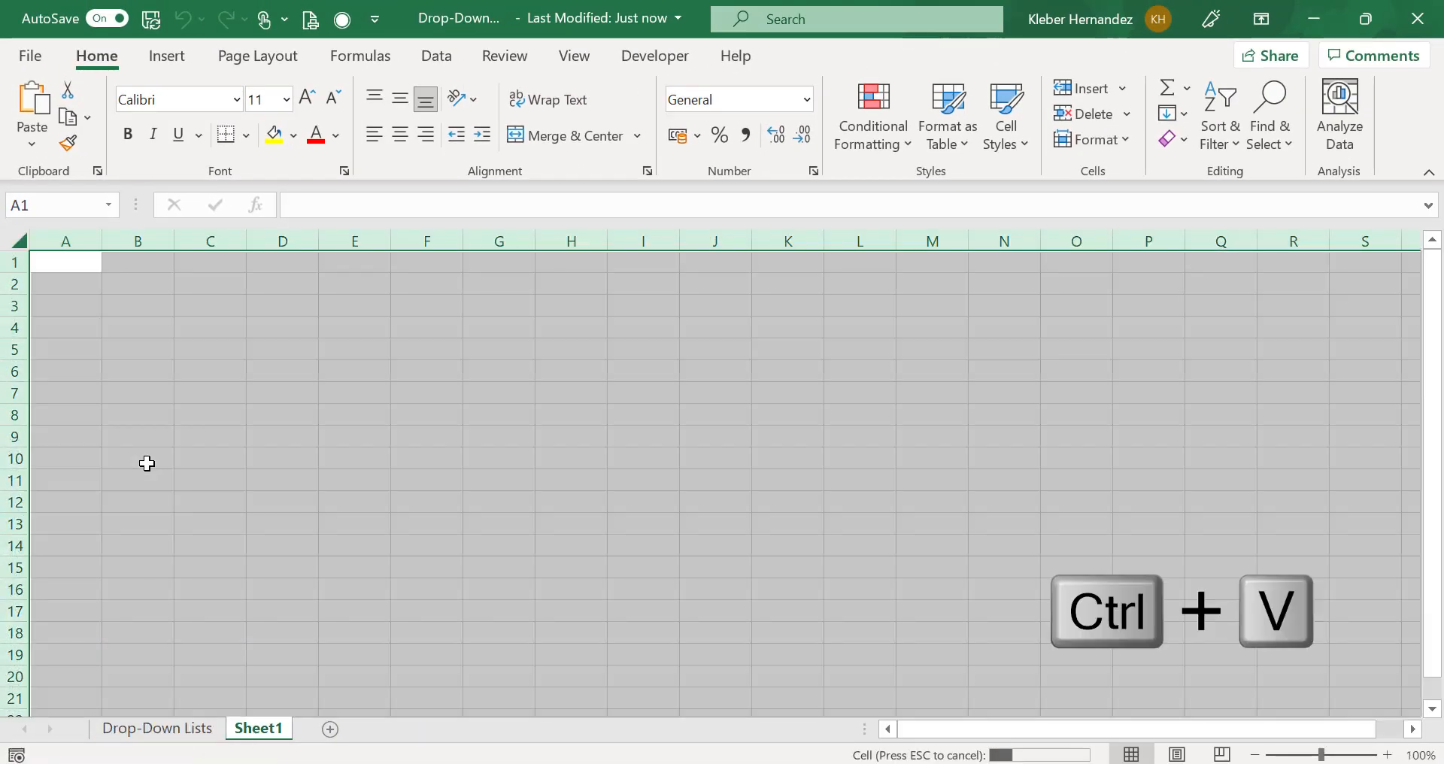
{"action": "key", "text": "ctrl+v"}
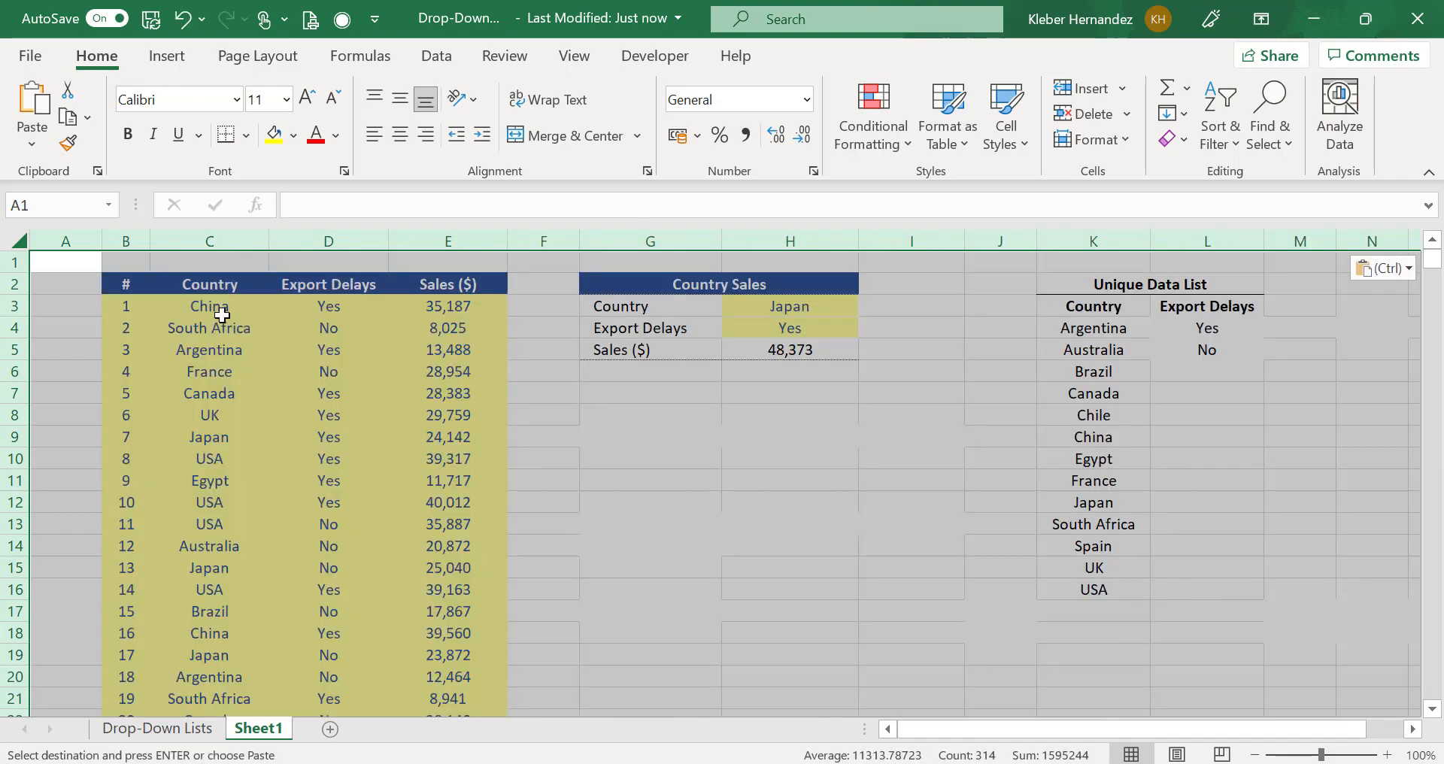
{"action": "left_click", "coordinate": [257, 56]}
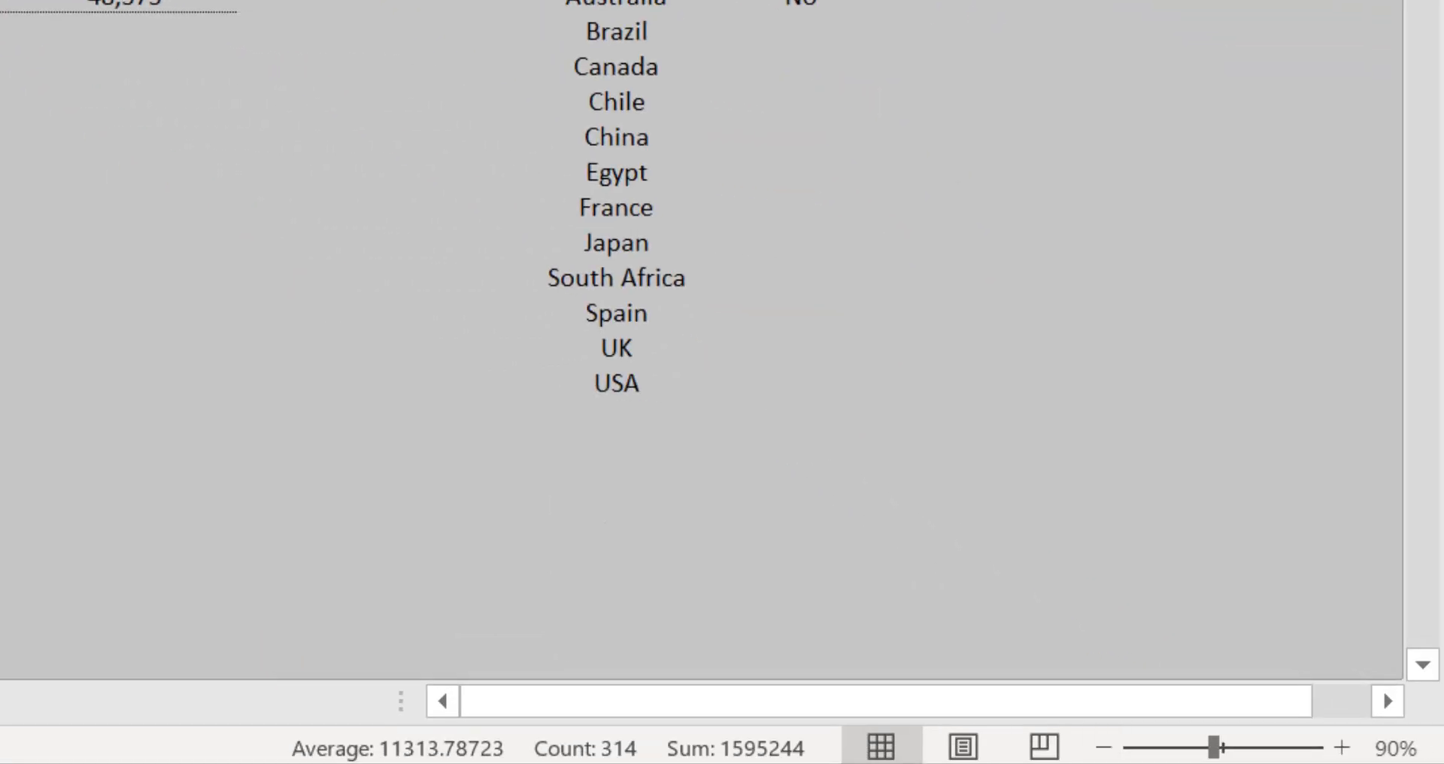
{"action": "left_click", "coordinate": [467, 701]}
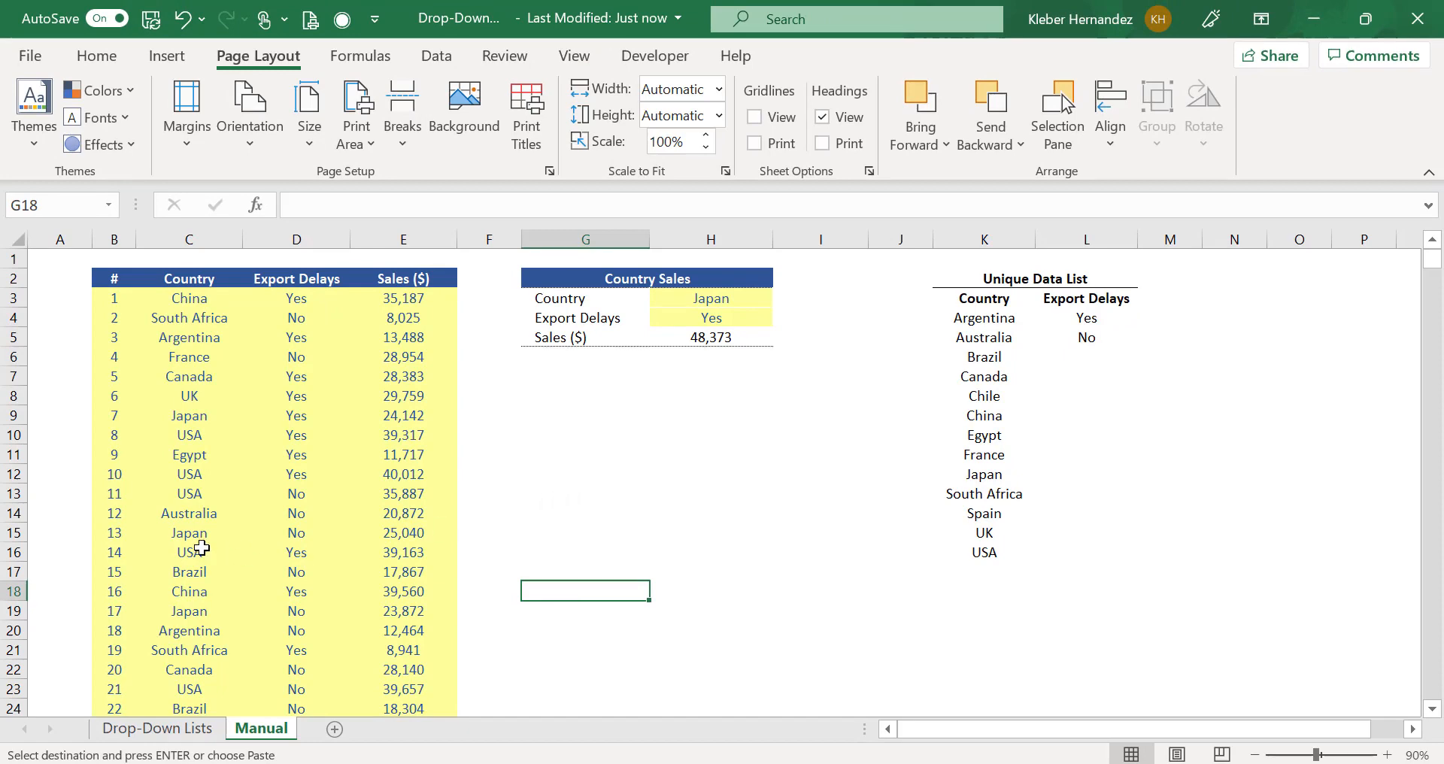
Step: Paste ten new rows at B63 and extend the SUMIFS ranges to row 72, giving 68,373
{"action": "scroll", "scroll_direction": "down", "scroll_amount": 3}
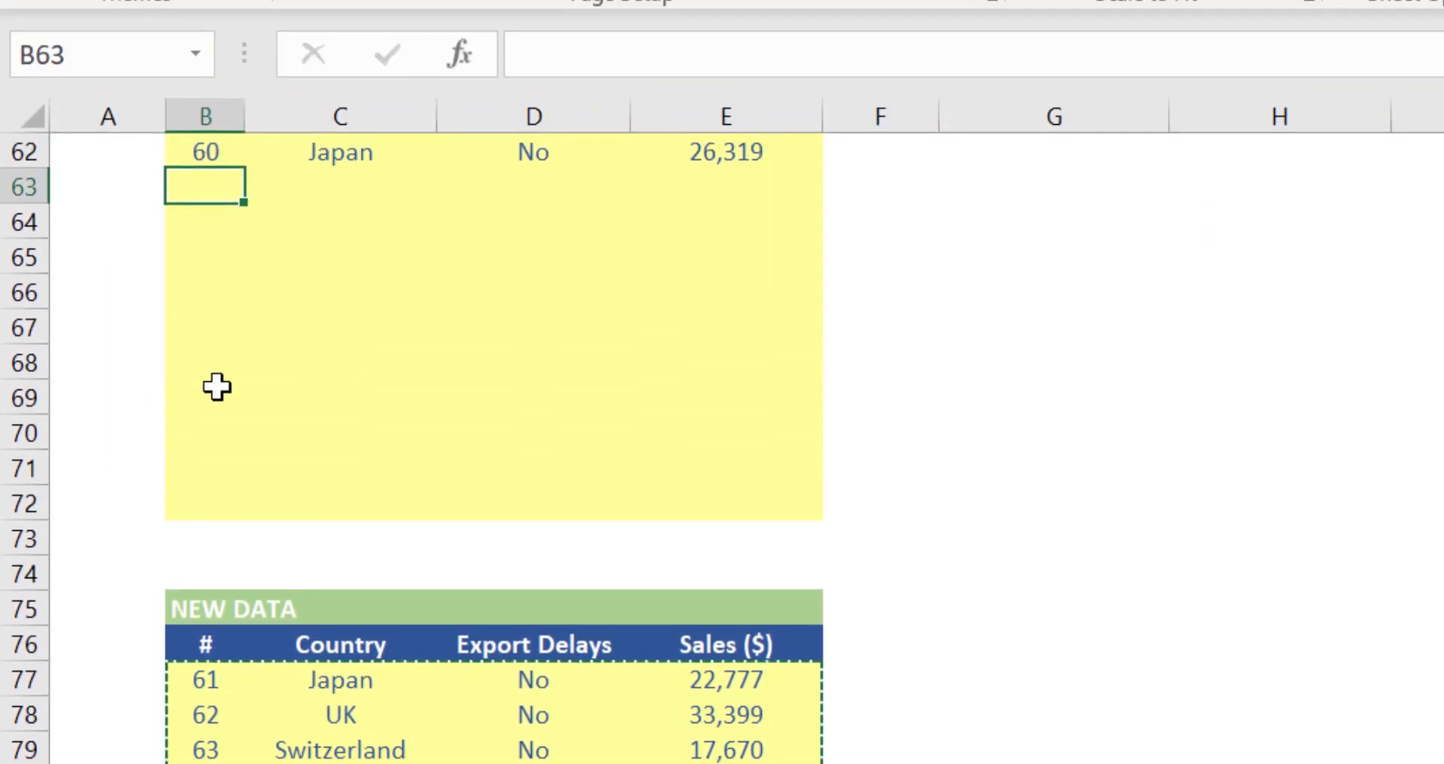
{"action": "key", "text": "ctrl+v"}
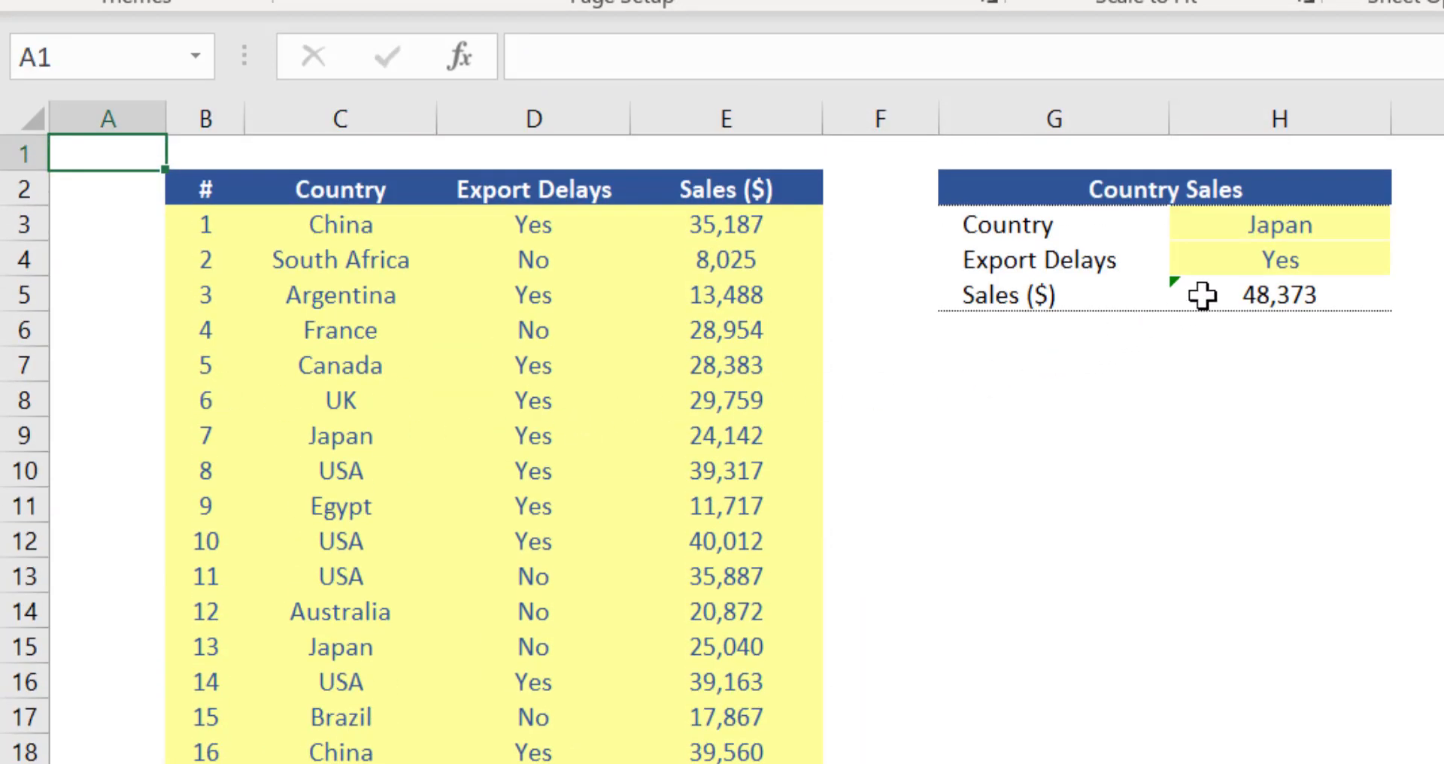
{"action": "left_click", "coordinate": [1279, 295]}
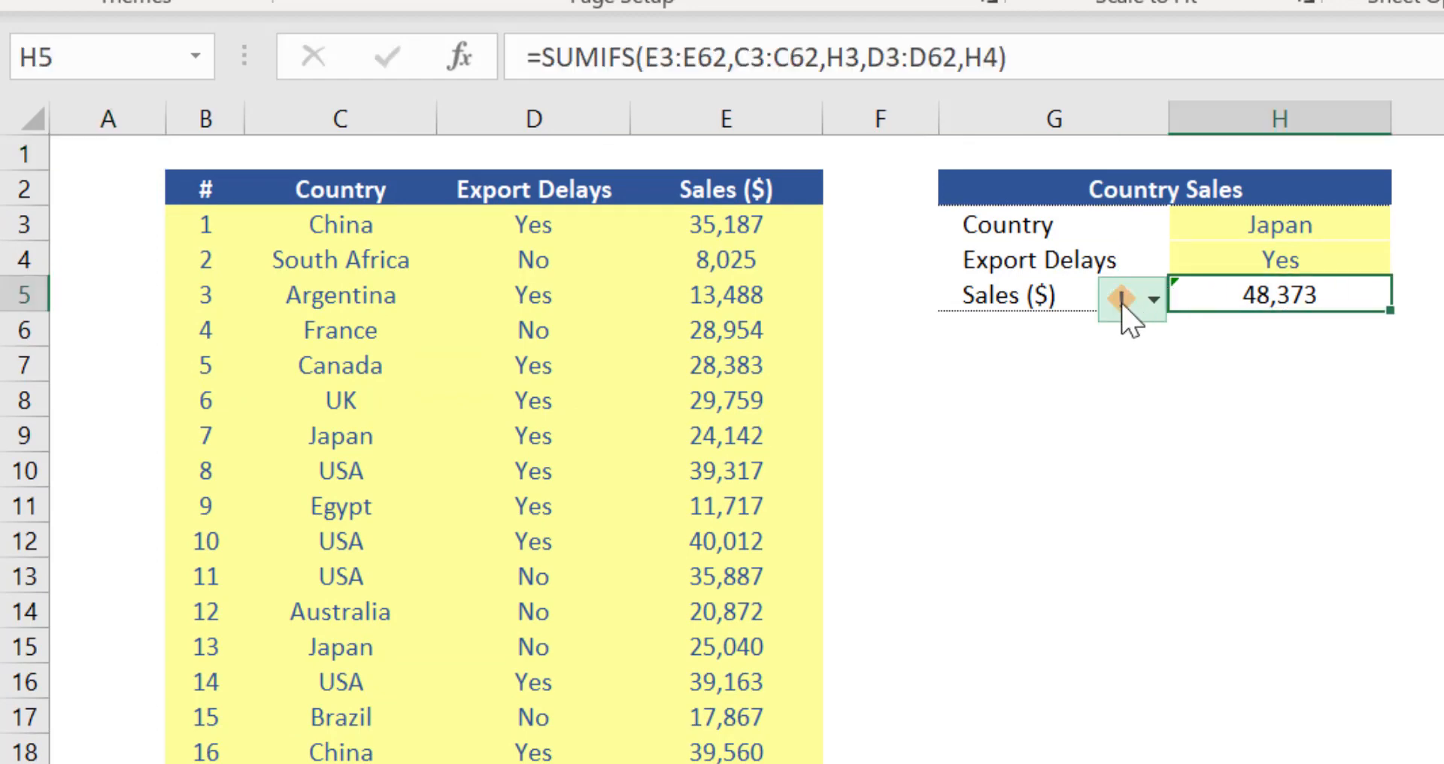
{"action": "left_click", "coordinate": [1154, 299]}
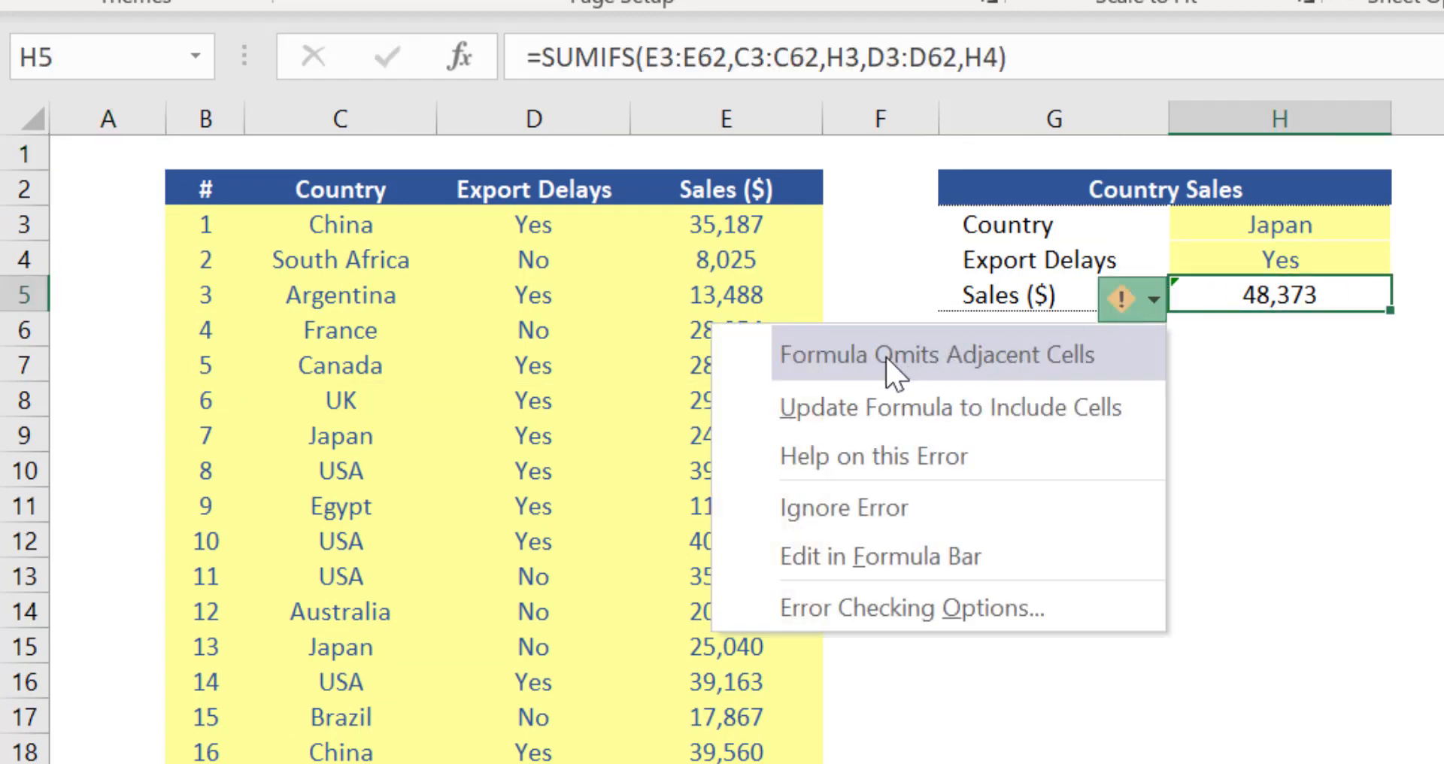
{"action": "mouse_move", "coordinate": [1084, 381]}
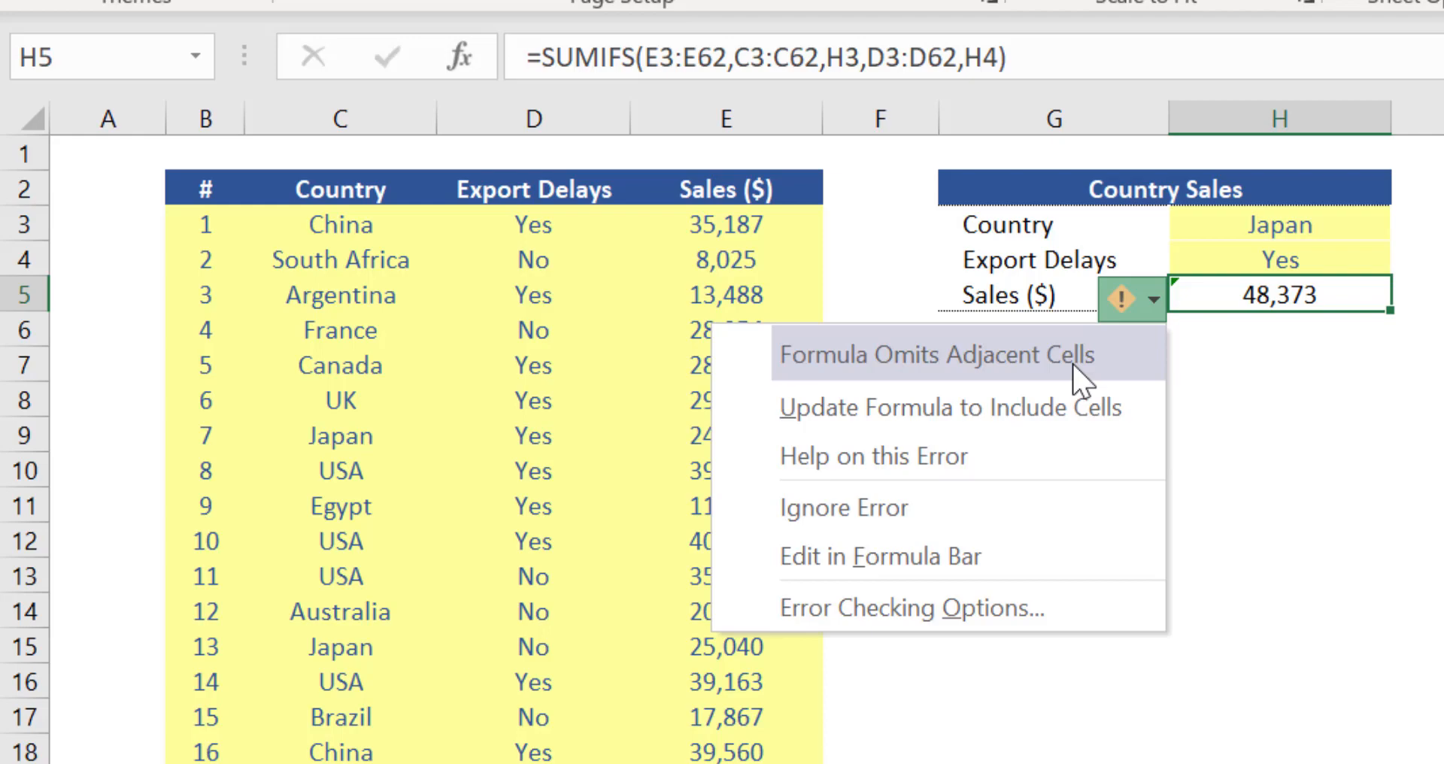
{"action": "key", "text": "F2"}
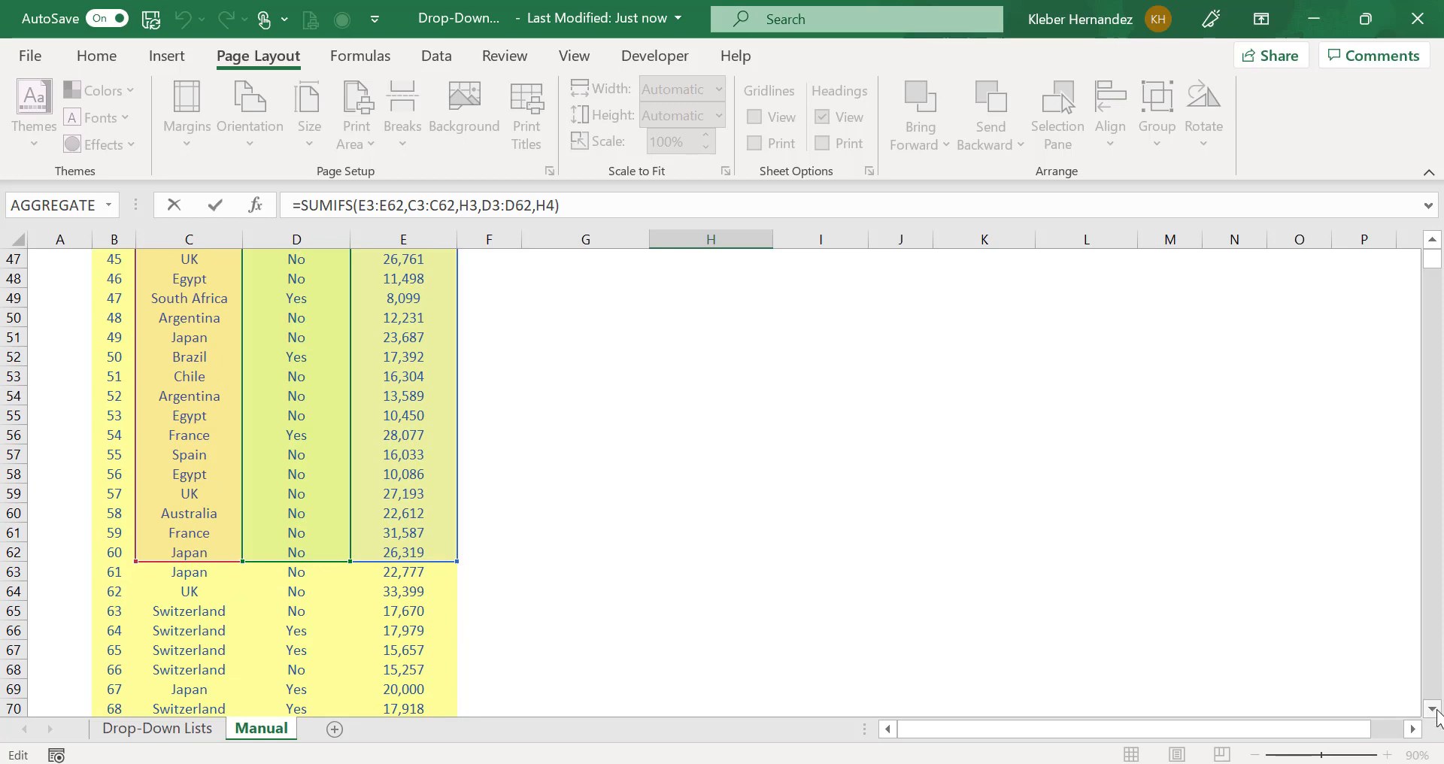
{"action": "scroll", "scroll_direction": "down", "scroll_amount": 3}
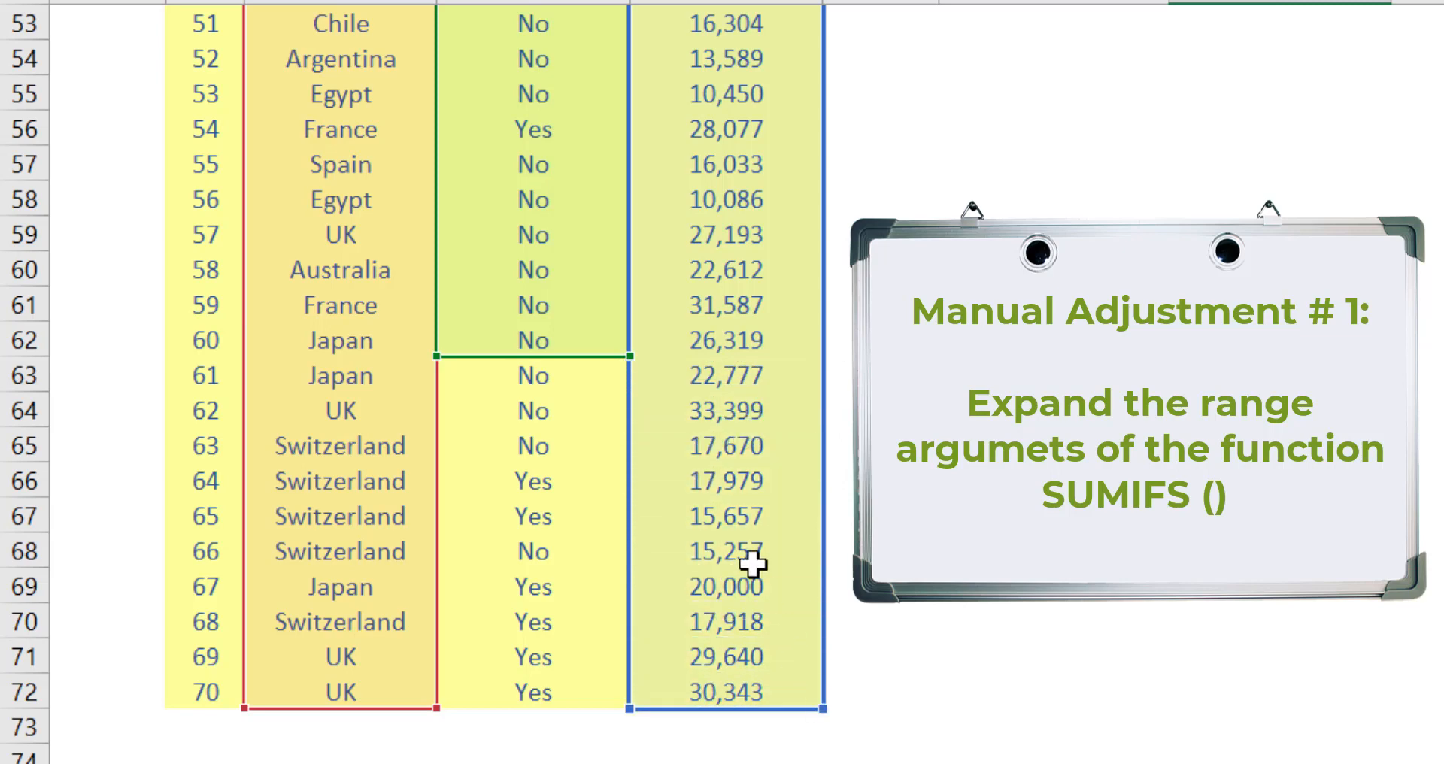
{"action": "left_click_drag", "start_coordinate": [627, 357], "coordinate": [627, 9]}
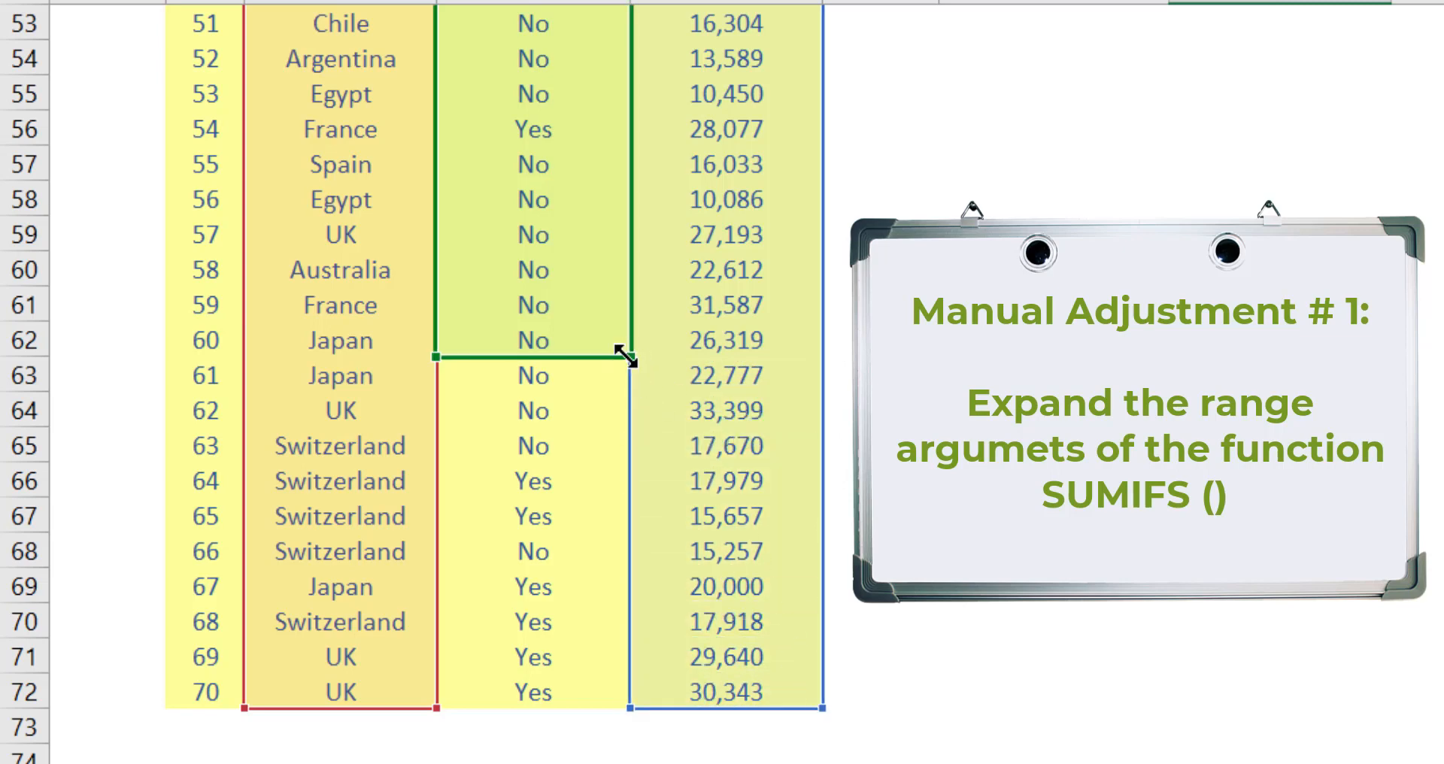
{"action": "left_click_drag", "start_coordinate": [623, 357], "coordinate": [589, 695]}
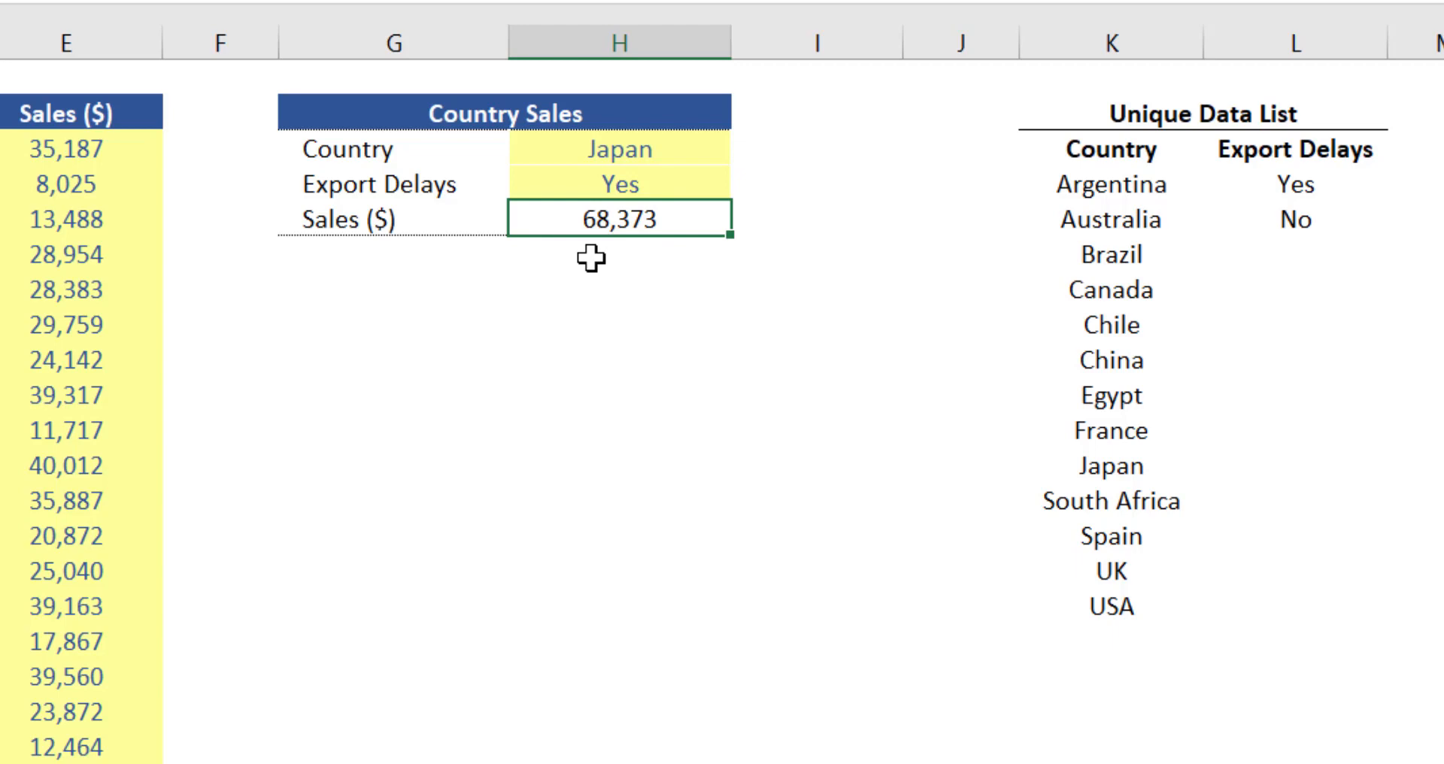
{"action": "mouse_move", "coordinate": [672, 258]}
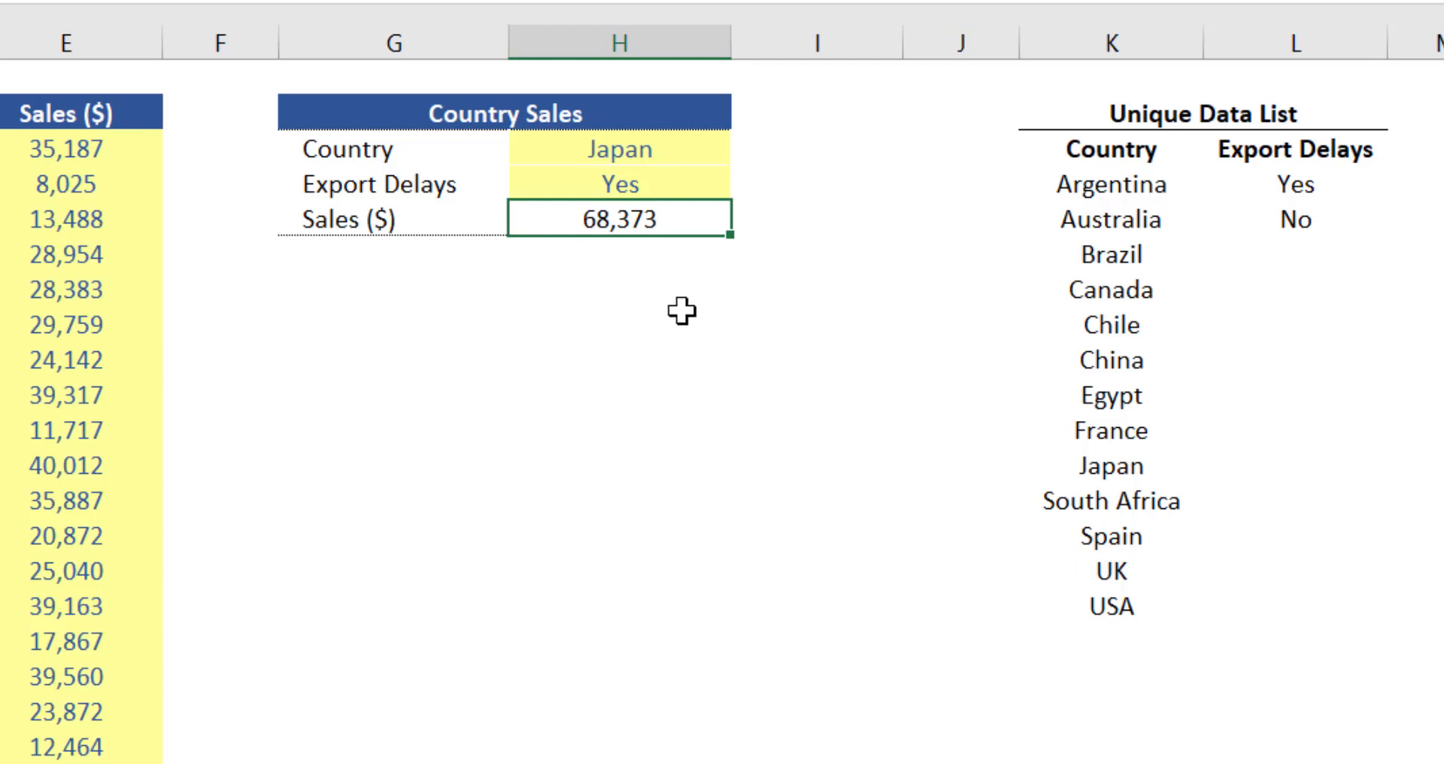
{"action": "left_click", "coordinate": [617, 149]}
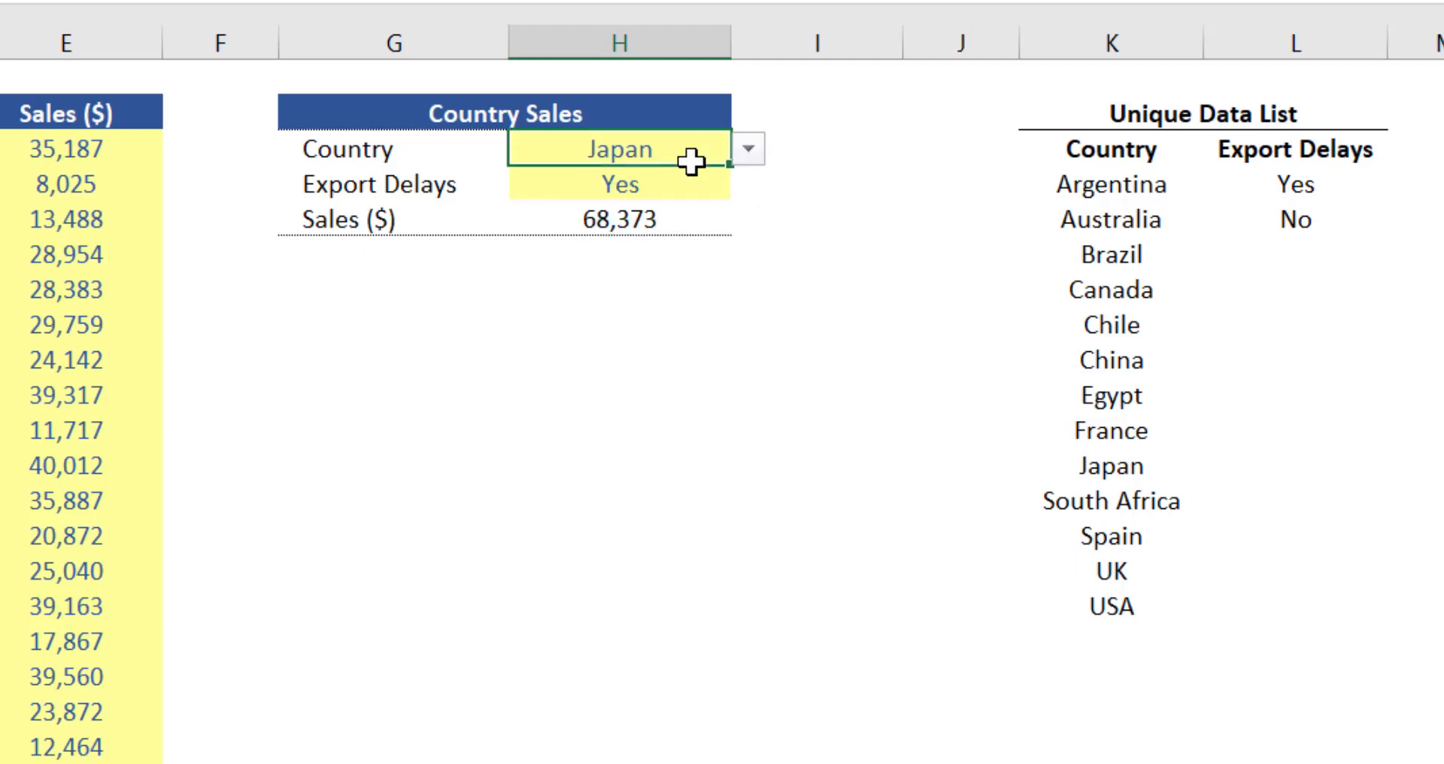
{"action": "left_click", "coordinate": [749, 149]}
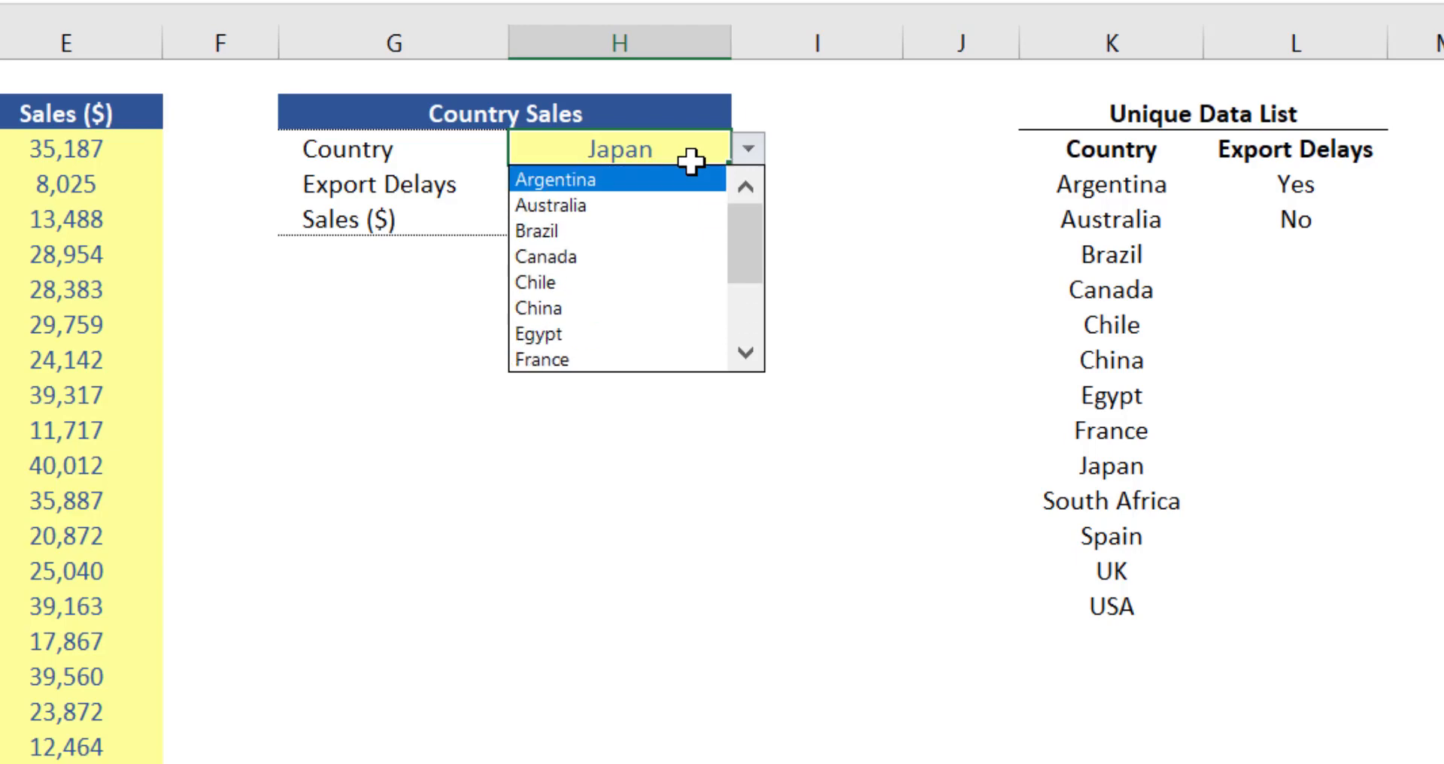
{"action": "scroll", "scroll_direction": "down", "scroll_amount": 3}
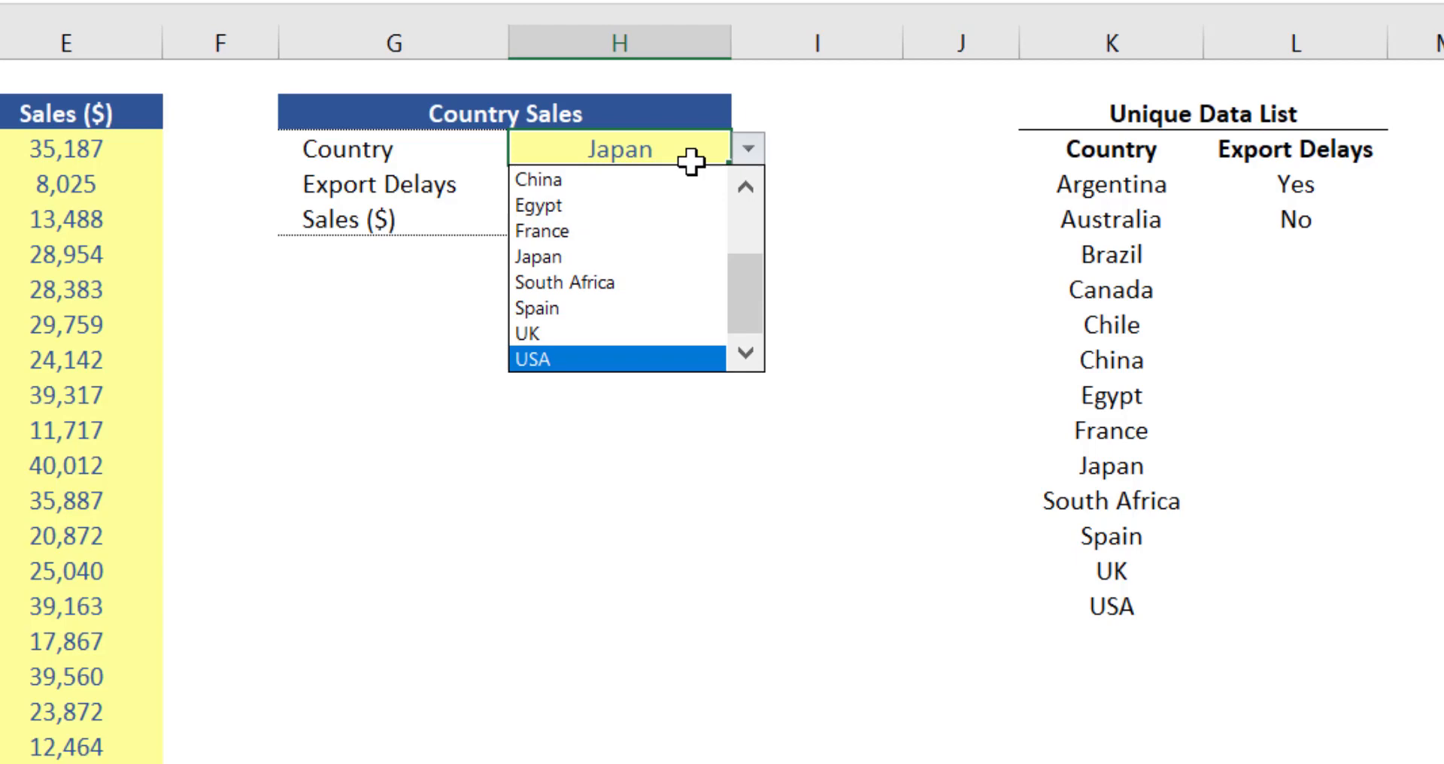
{"action": "left_click", "coordinate": [618, 257]}
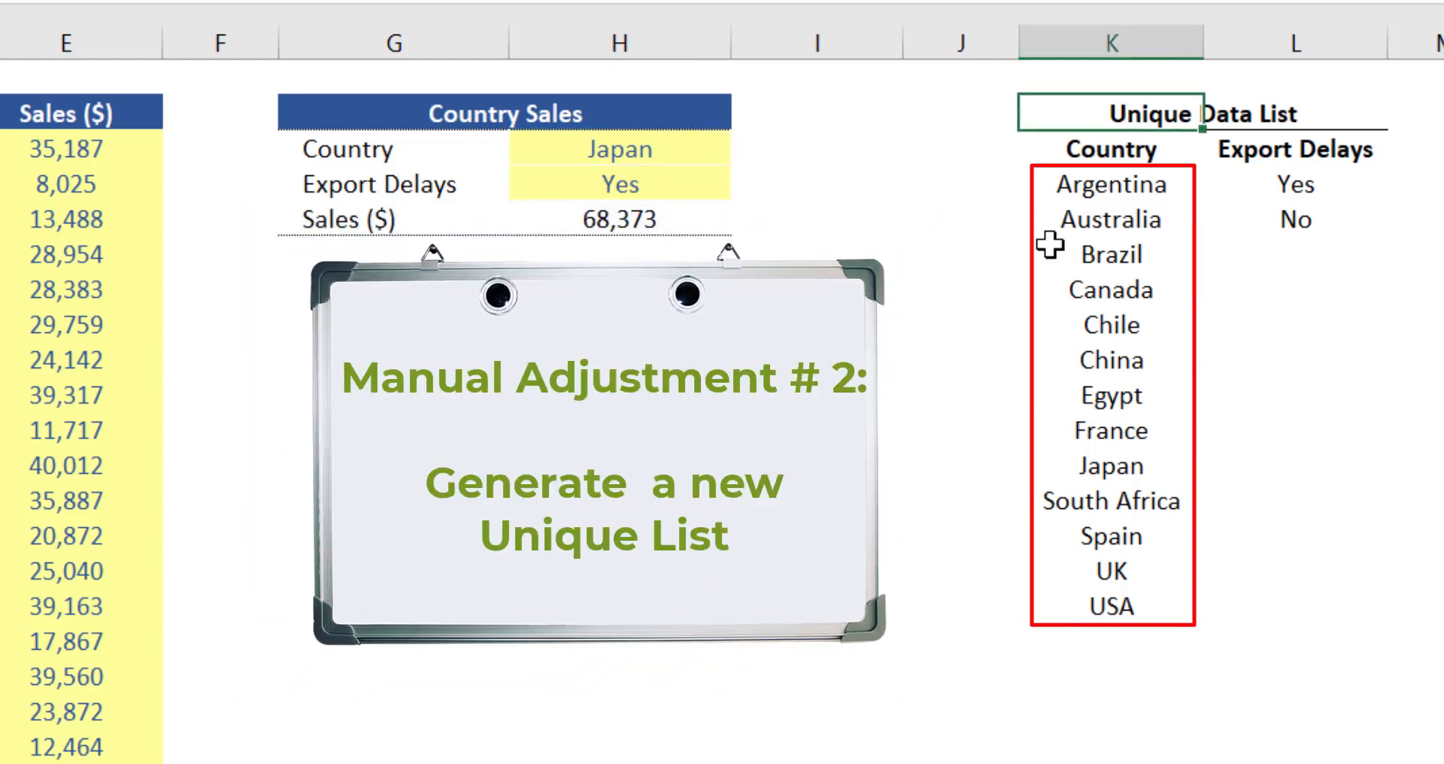
{"action": "mouse_move", "coordinate": [1179, 222]}
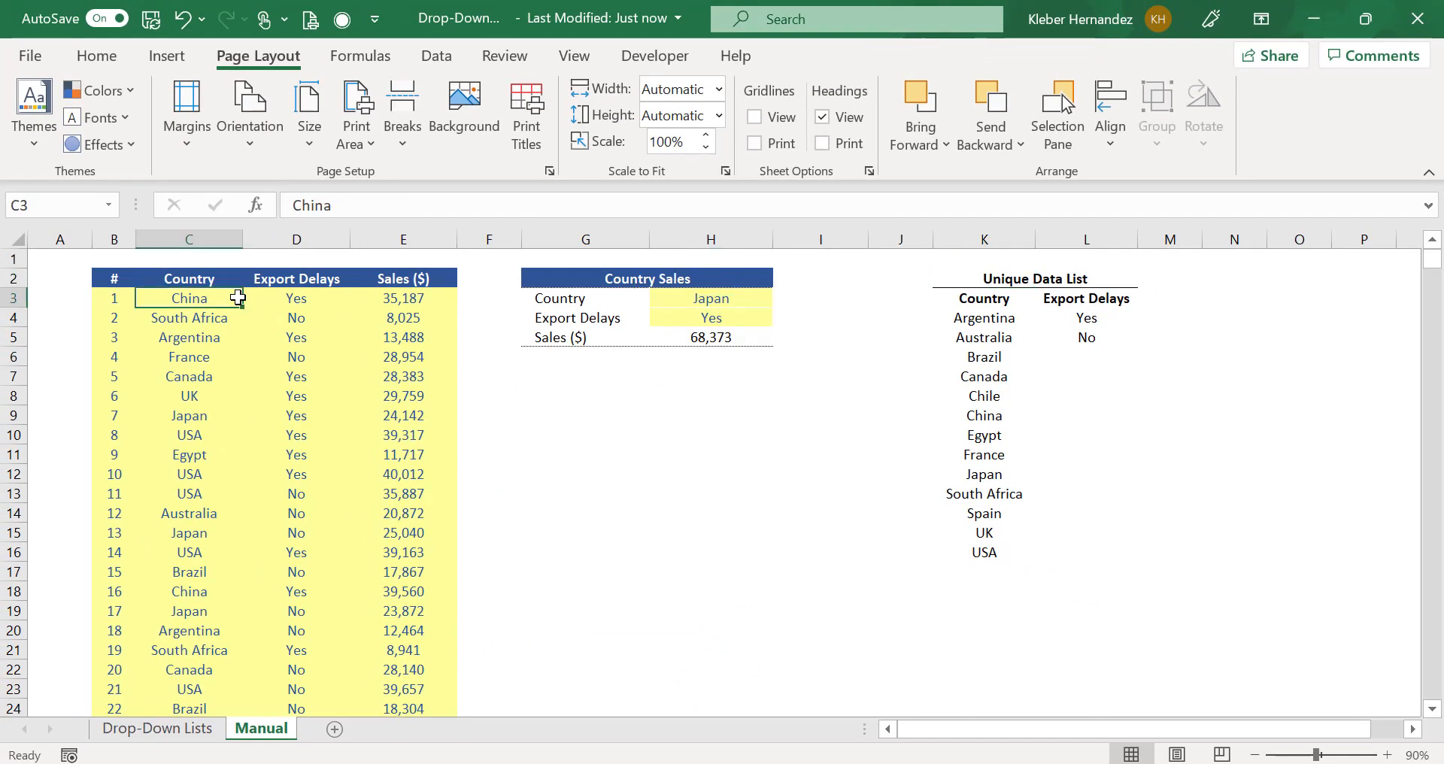
Step: Paste the sales table's Country column as values into the unique list at K4
{"action": "key", "text": "ctrl+c"}
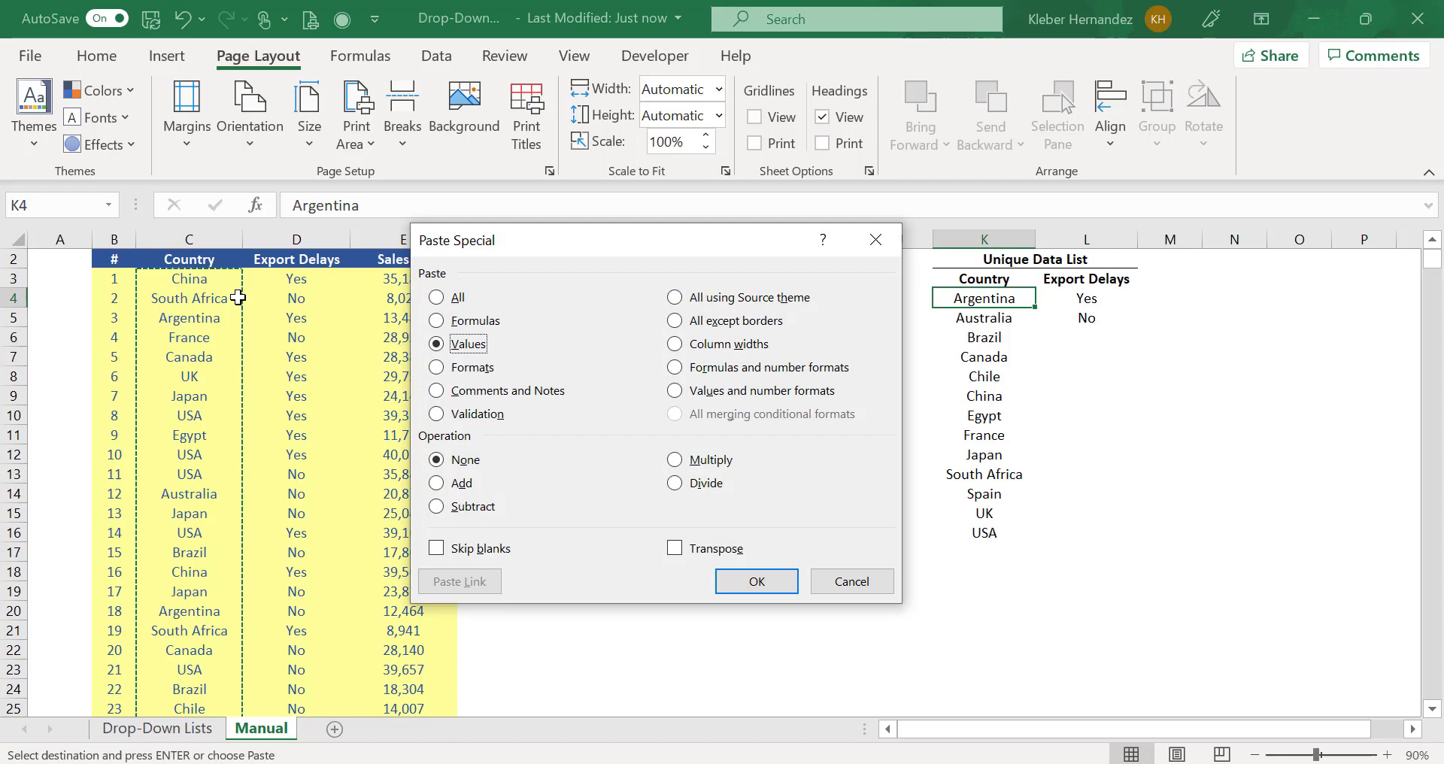
{"action": "left_click", "coordinate": [755, 581]}
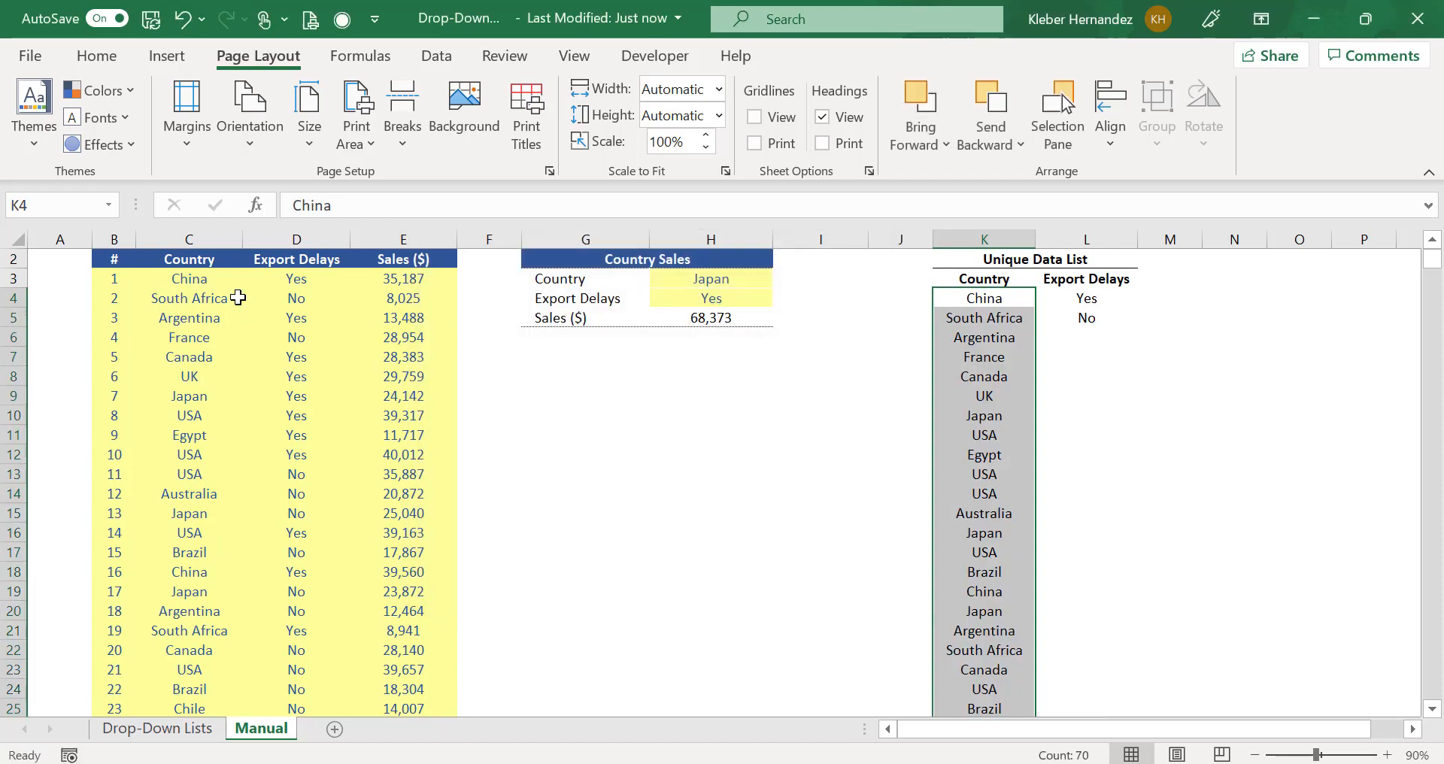
{"action": "scroll", "scroll_direction": "down", "scroll_amount": 3}
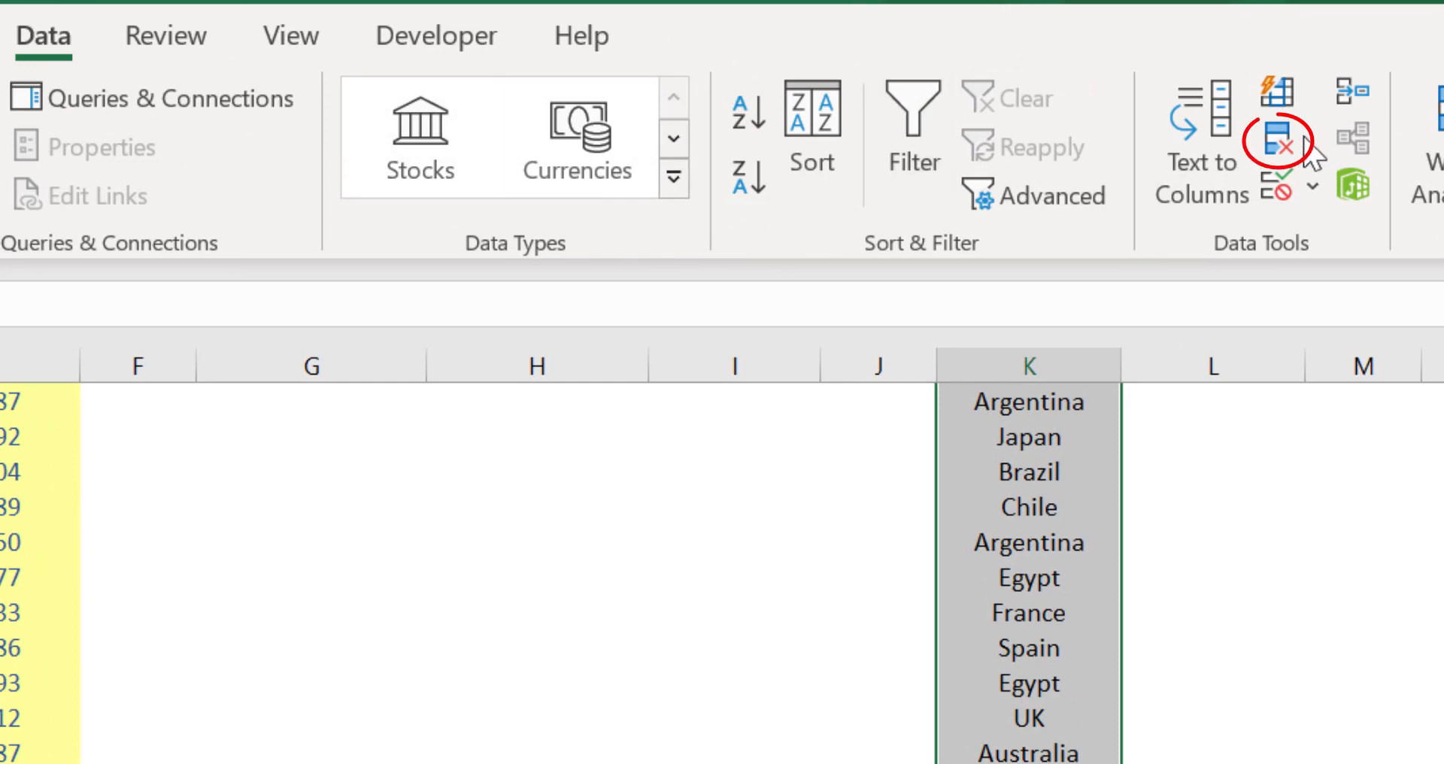
Step: Remove duplicate countries from the pasted column, leaving 14 ending with Switzerland
{"action": "left_click", "coordinate": [1272, 143]}
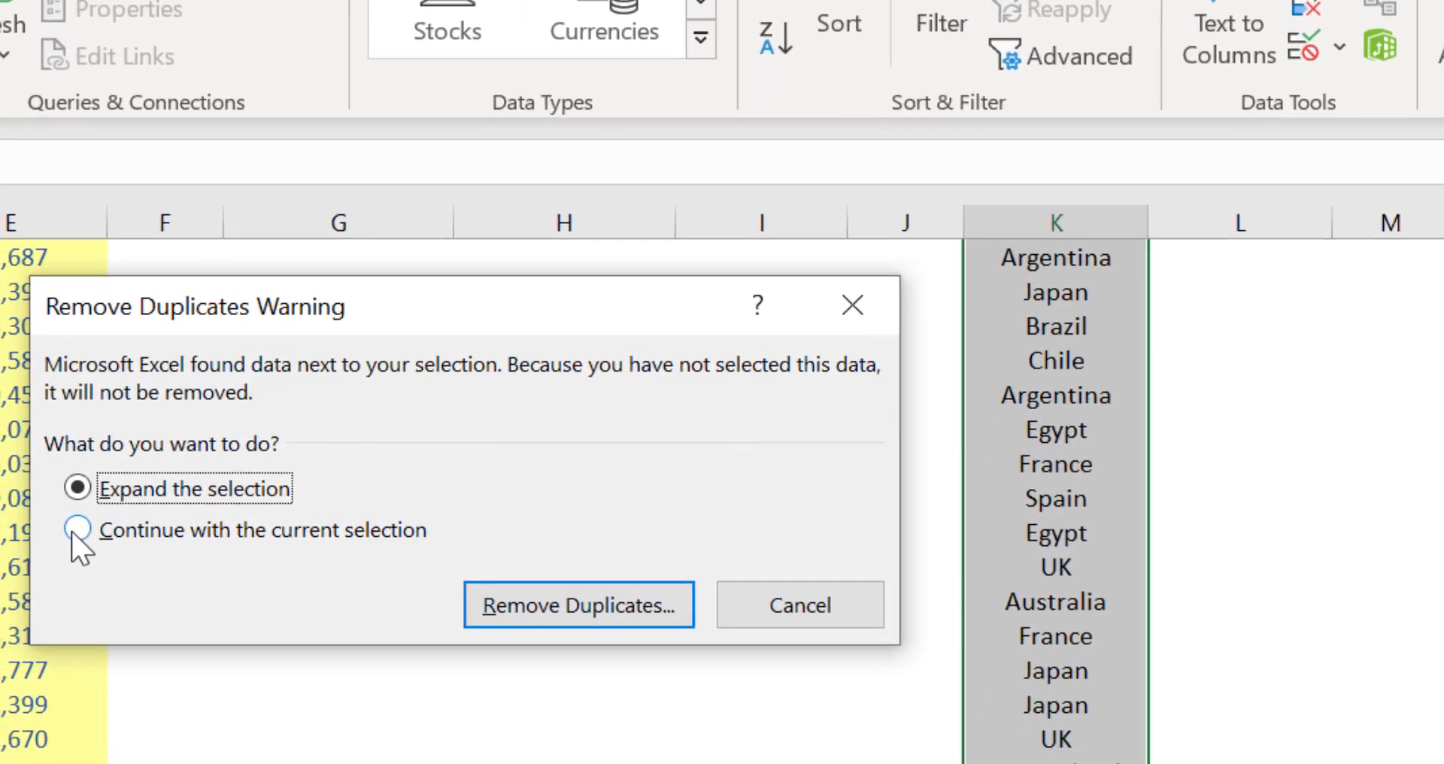
{"action": "left_click", "coordinate": [78, 530]}
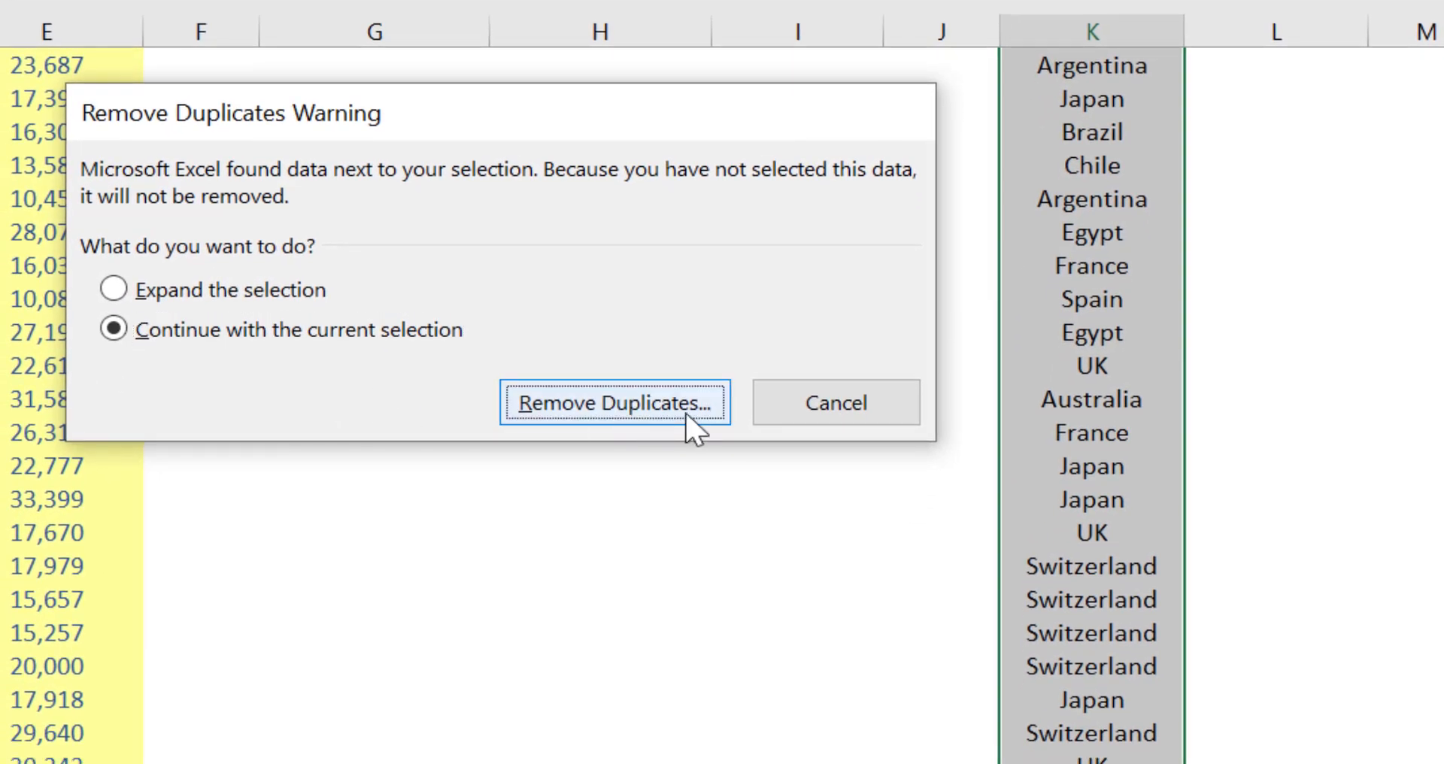
{"action": "left_click", "coordinate": [615, 402]}
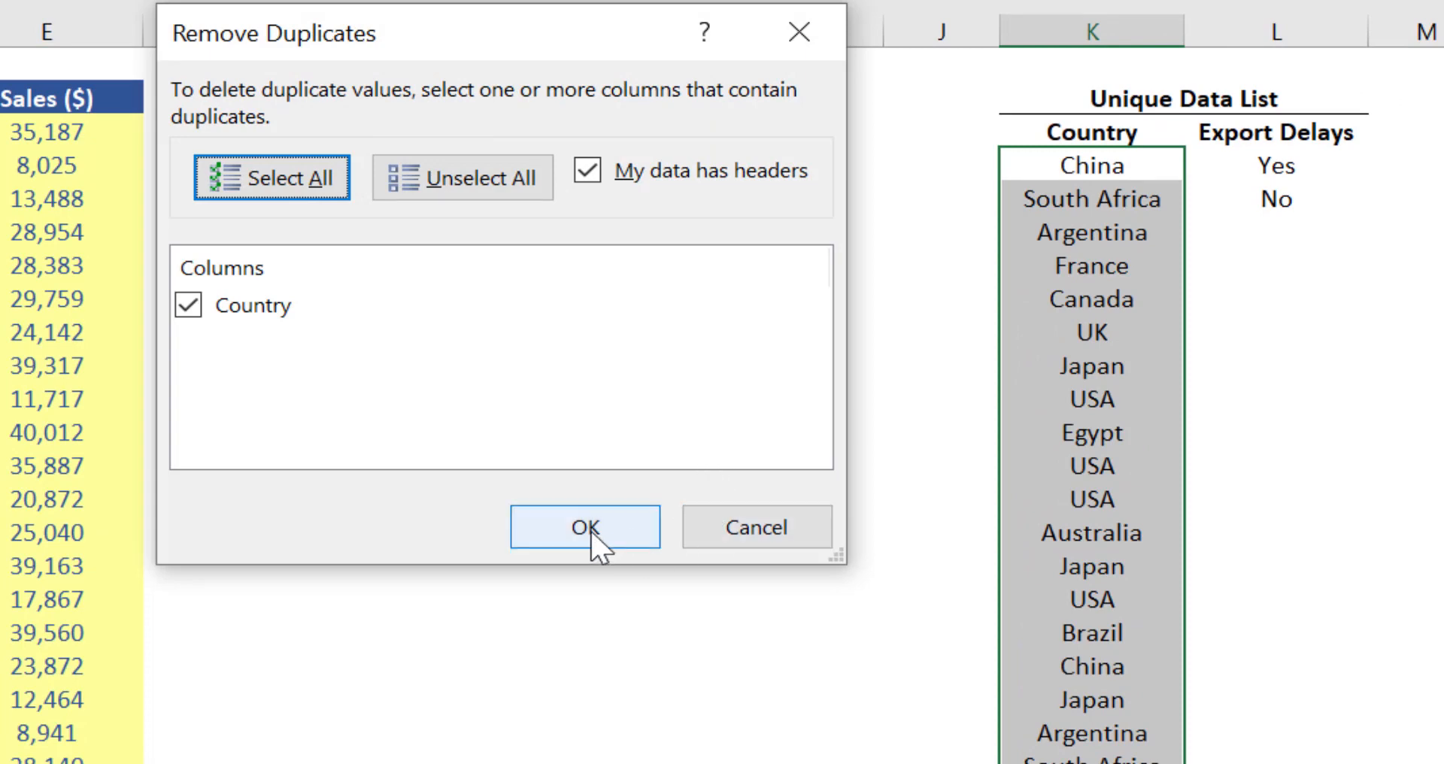
{"action": "left_click", "coordinate": [583, 526]}
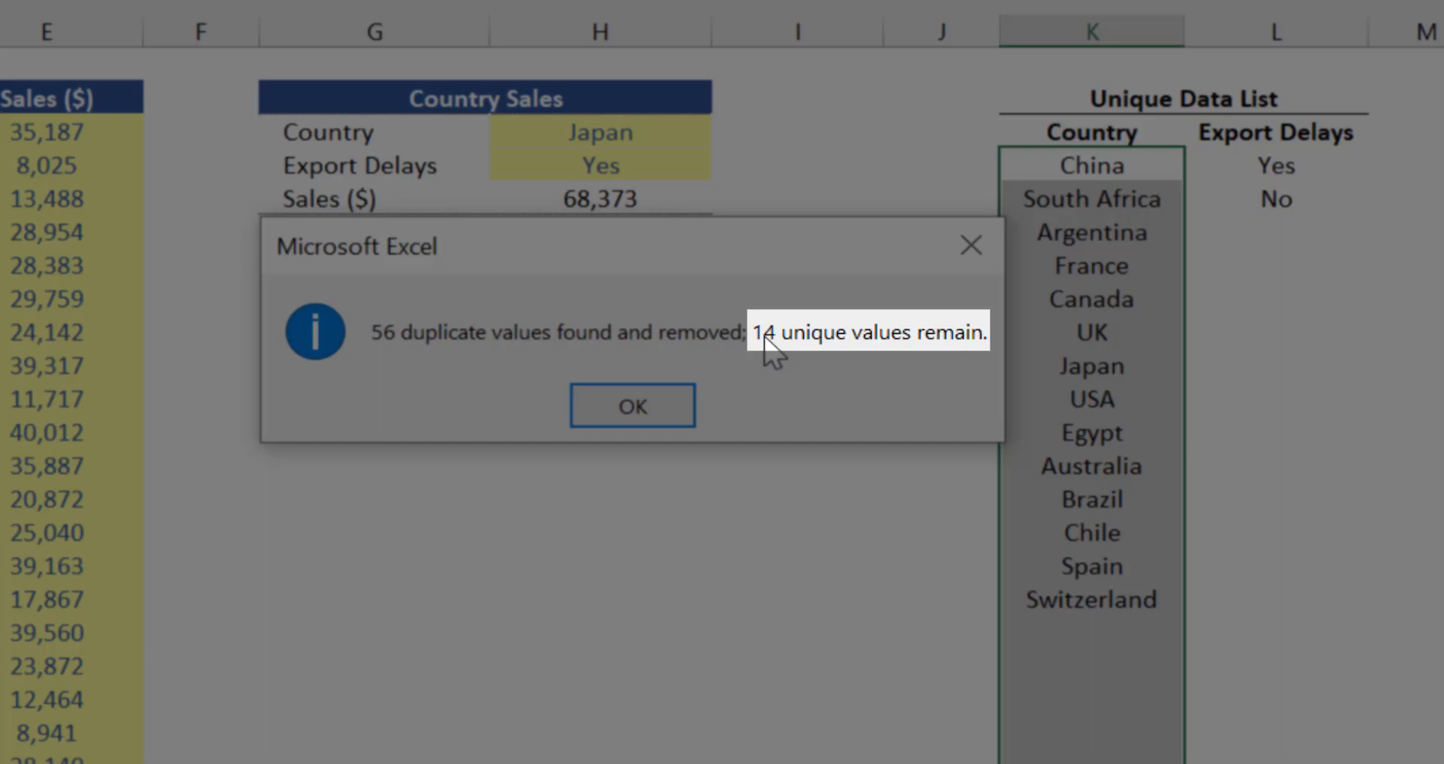
{"action": "mouse_move", "coordinate": [969, 358]}
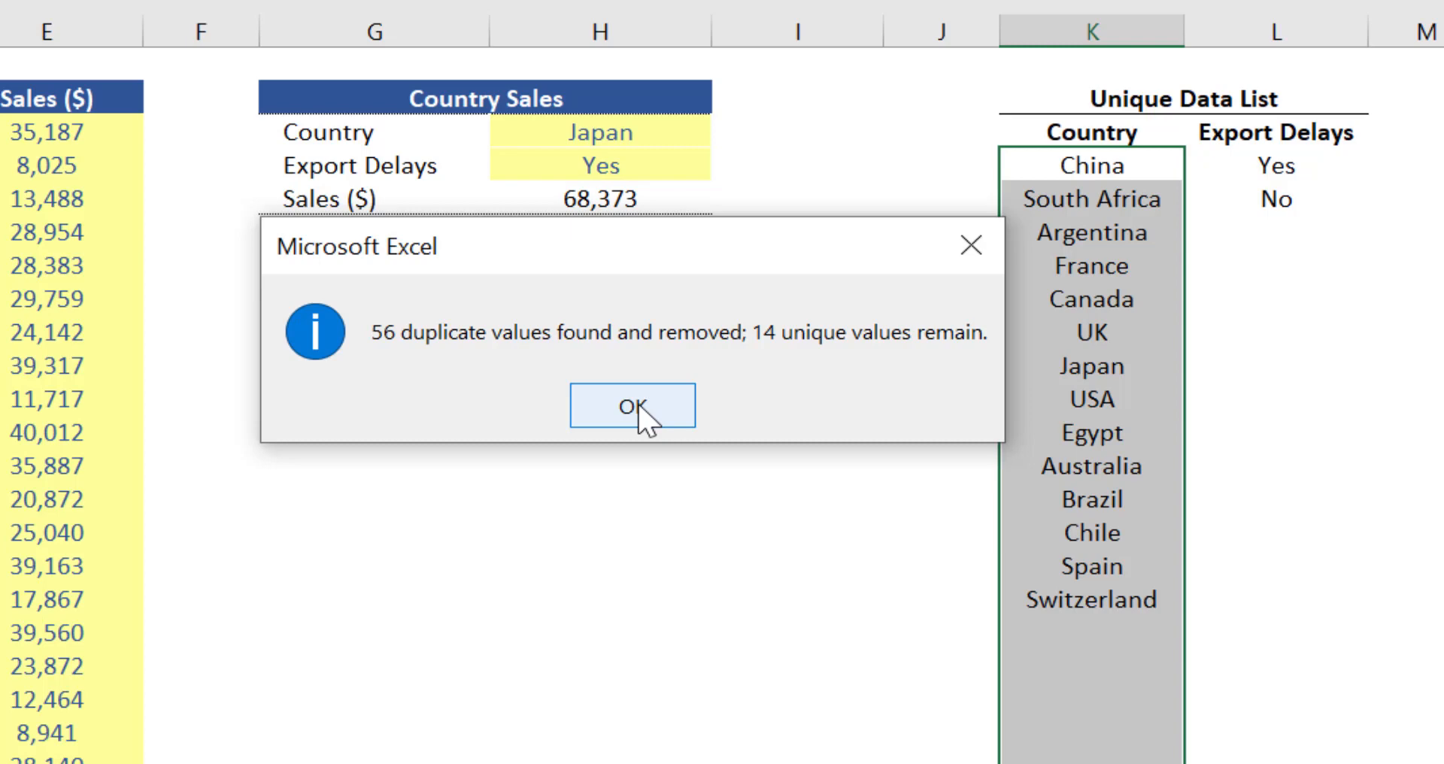
{"action": "left_click", "coordinate": [632, 406]}
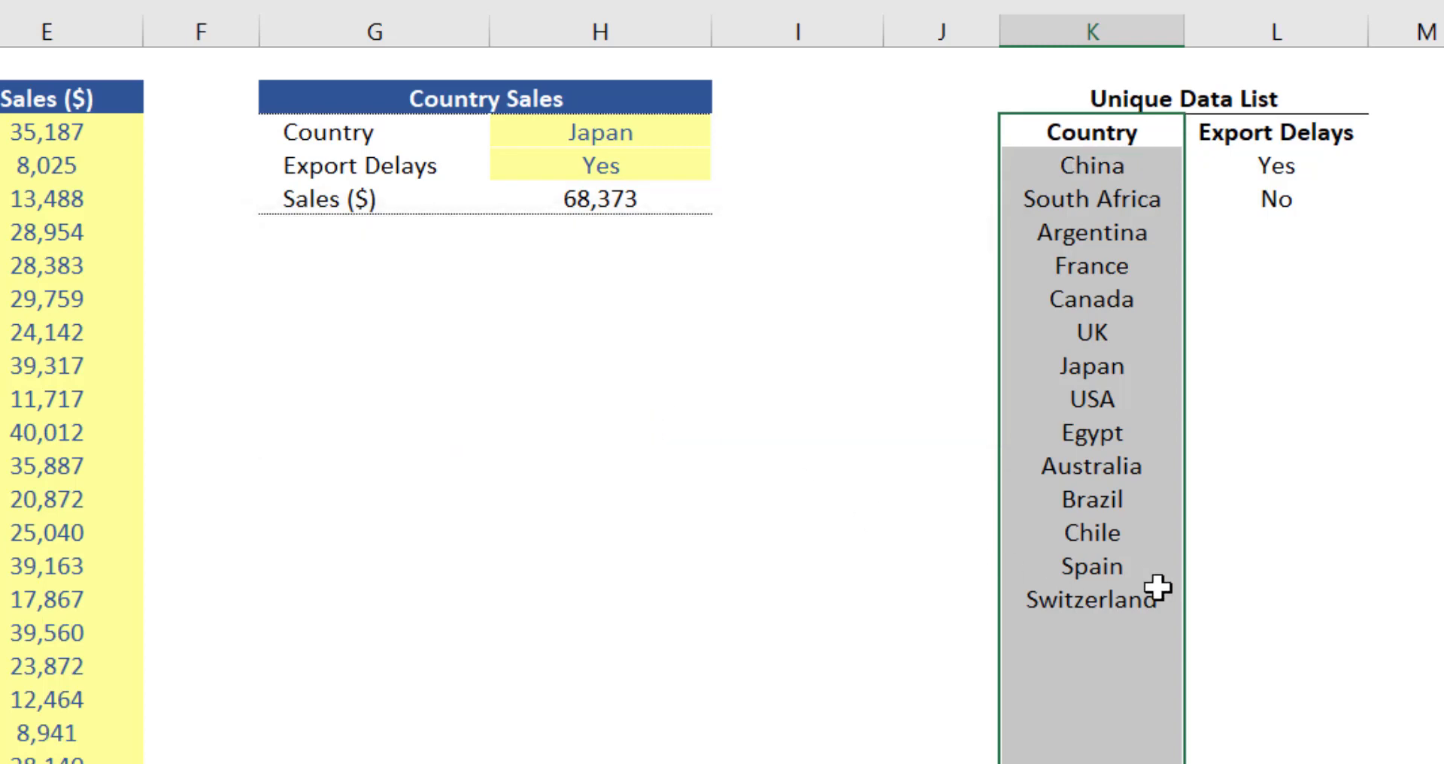
{"action": "left_click", "coordinate": [1091, 599]}
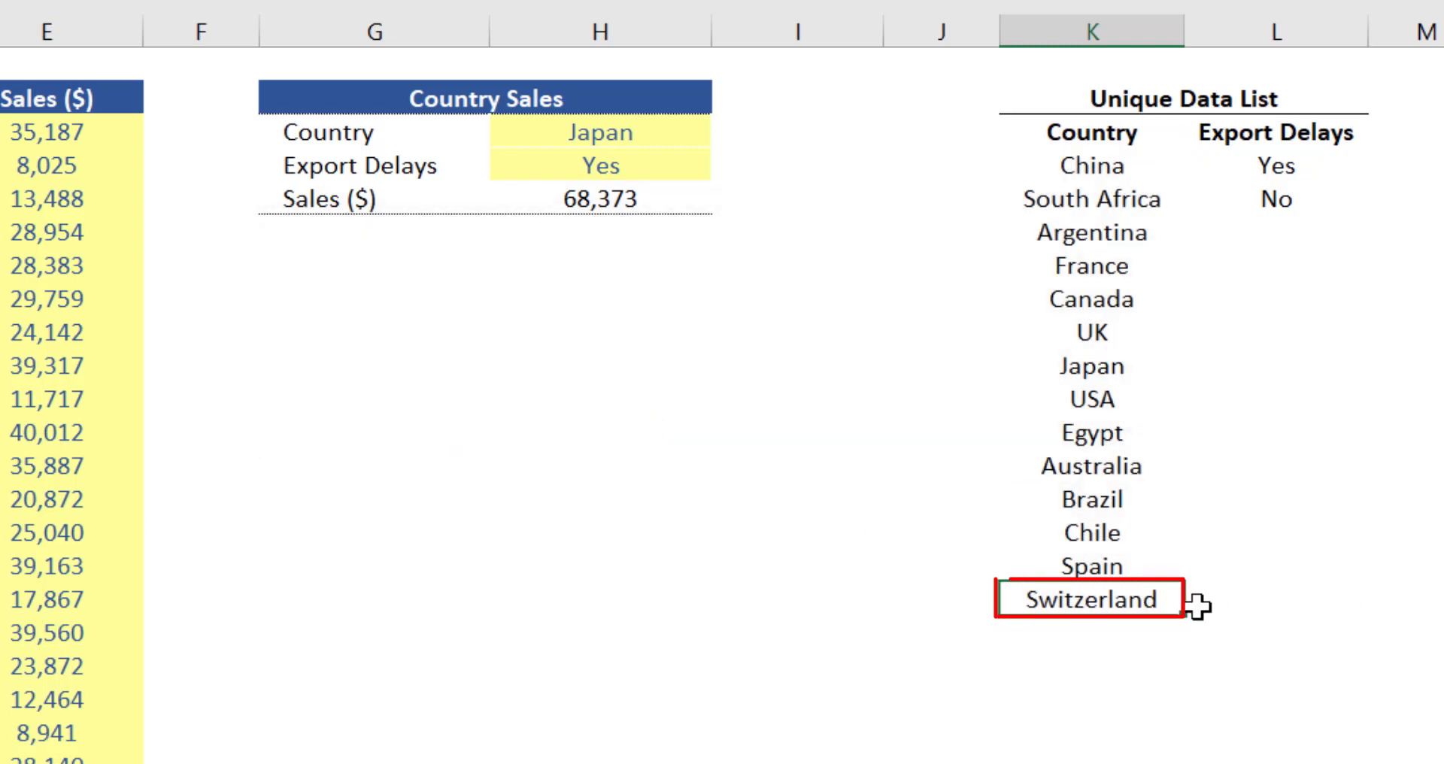
{"action": "left_click", "coordinate": [1090, 599]}
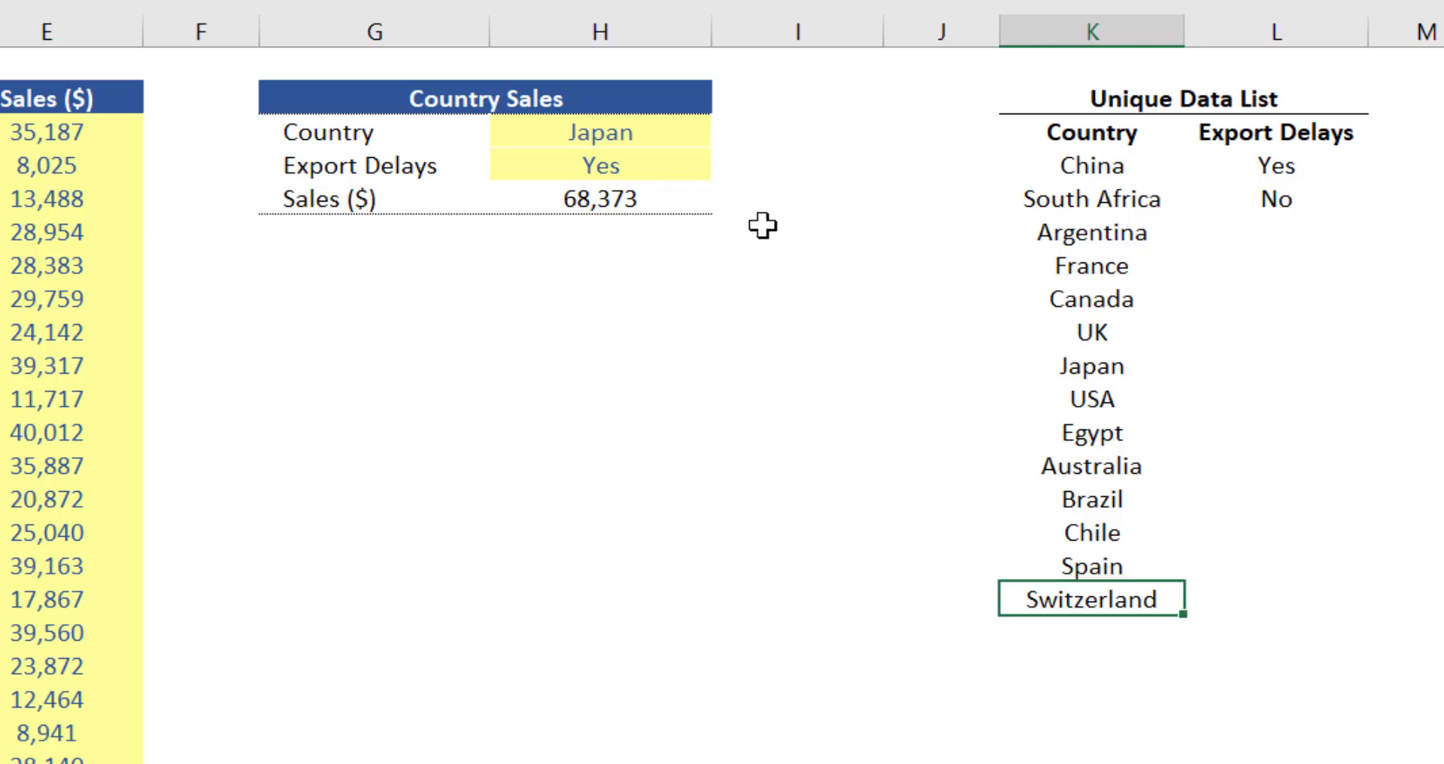
{"action": "mouse_move", "coordinate": [821, 198]}
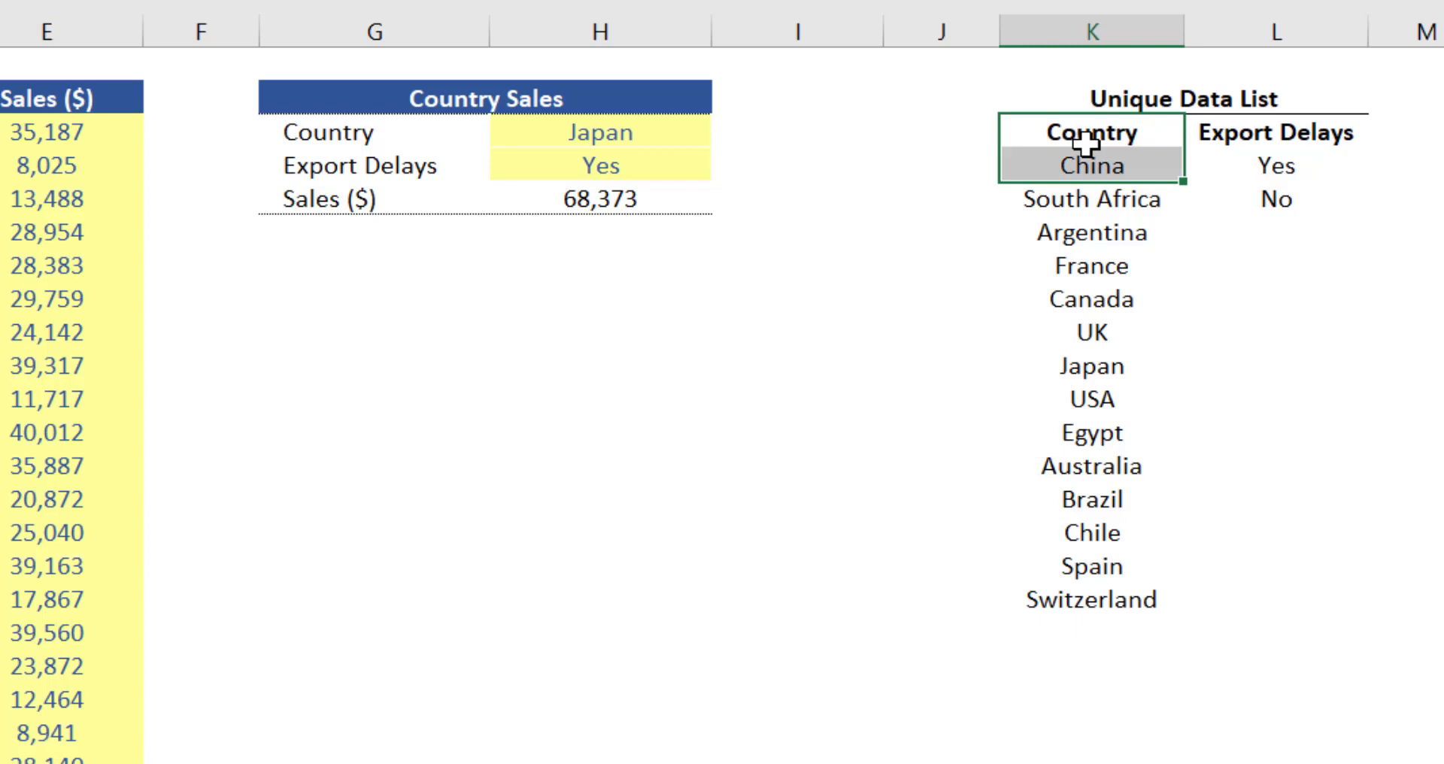
Step: Sort the 14 unique countries A to Z, Argentina through USA, then turn filtering off
{"action": "key", "text": "ctrl+shift+l"}
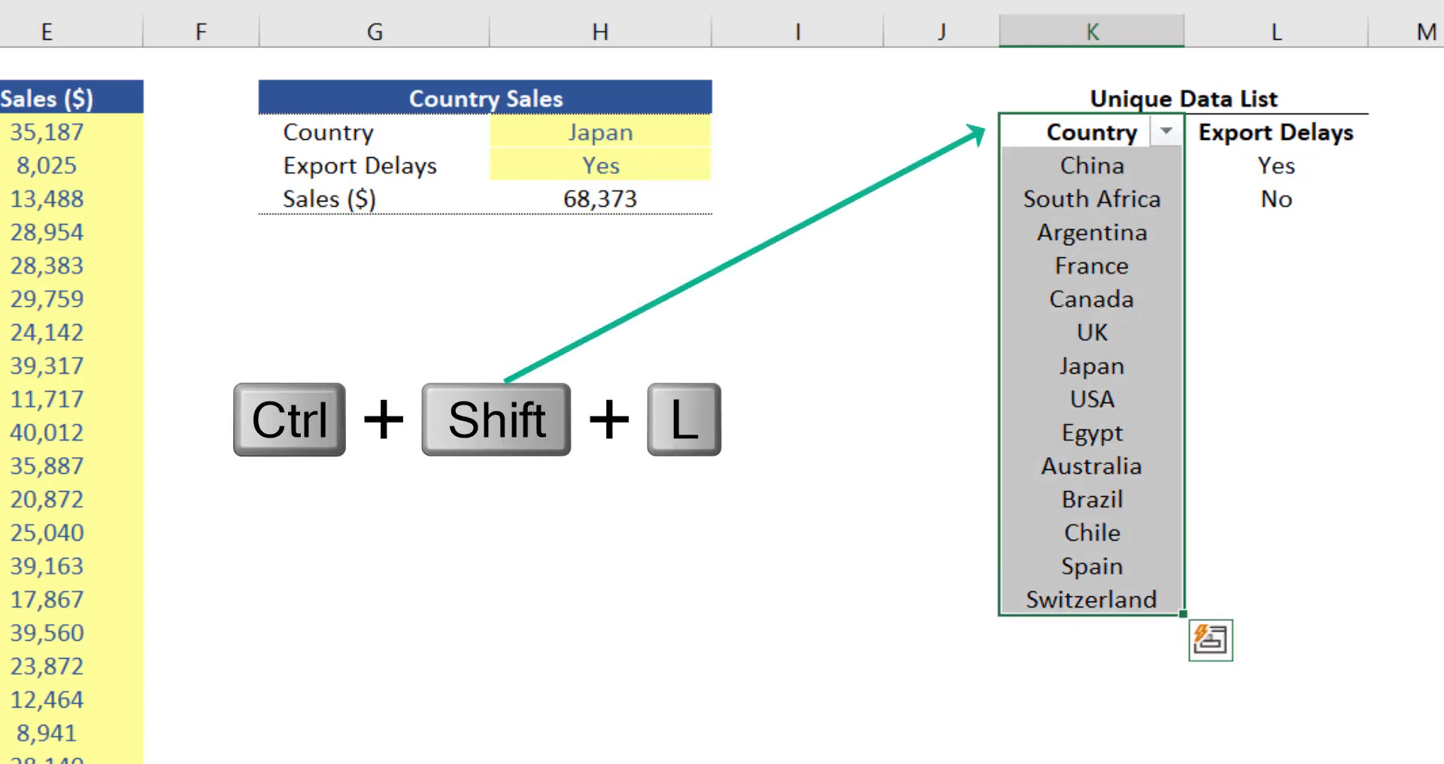
{"action": "key", "text": "ctrl+shift+l"}
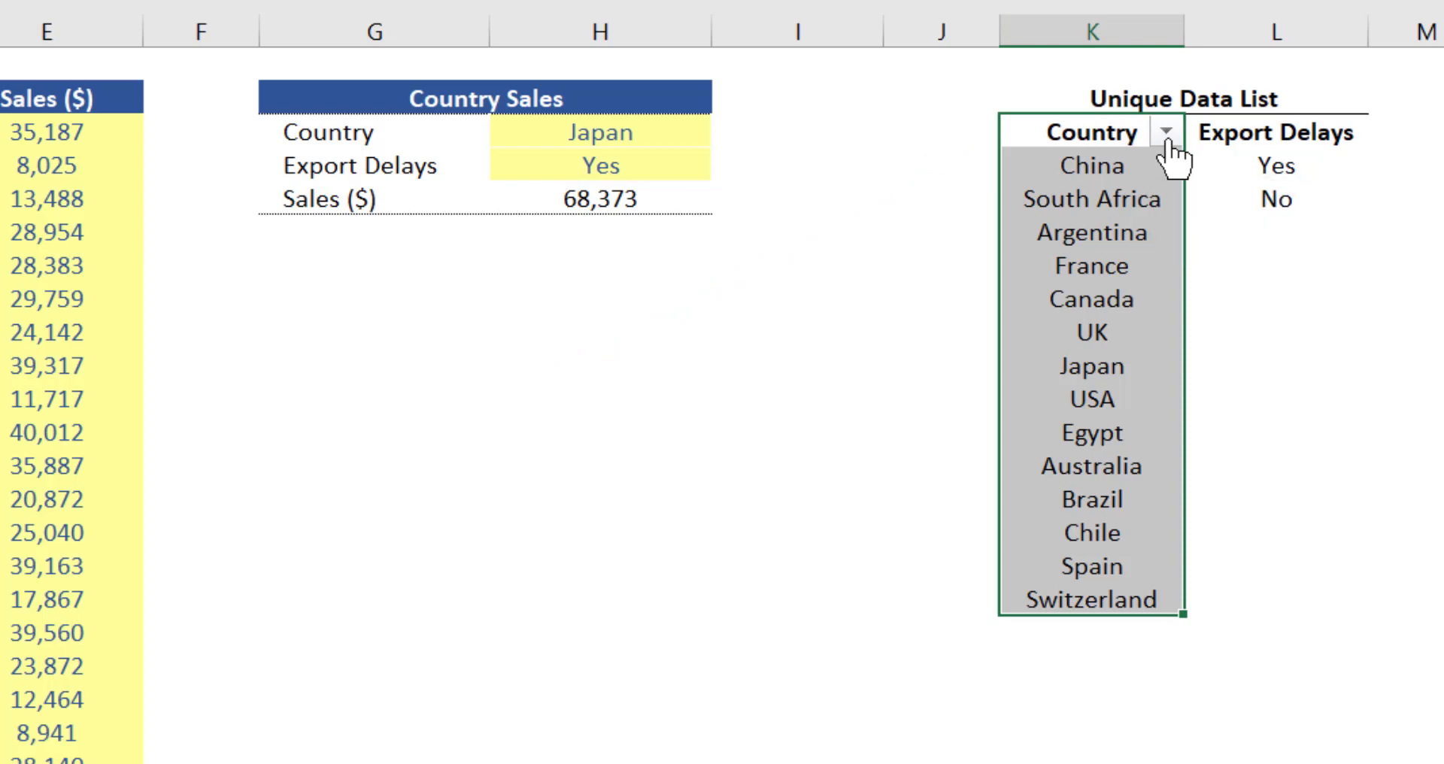
{"action": "left_click", "coordinate": [1168, 132]}
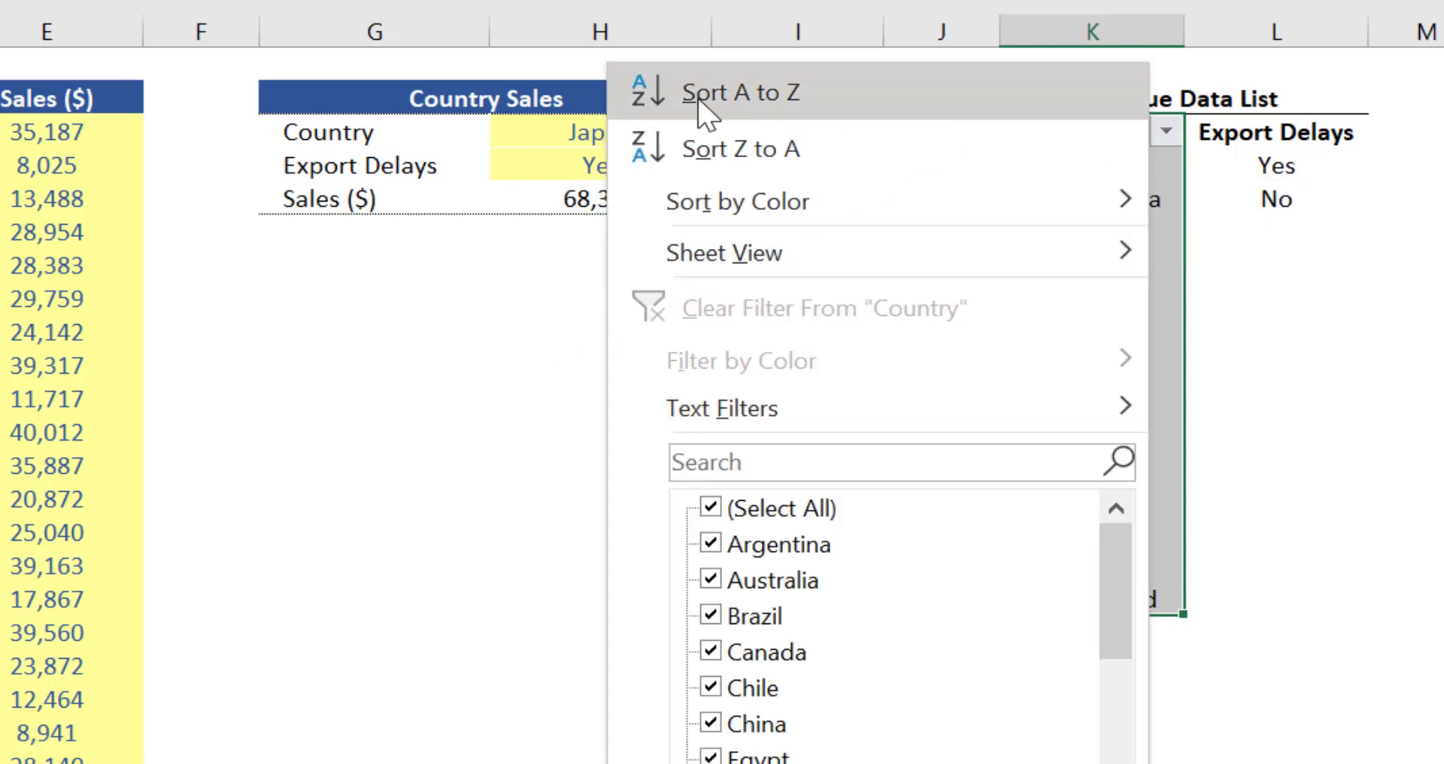
{"action": "mouse_move", "coordinate": [809, 108]}
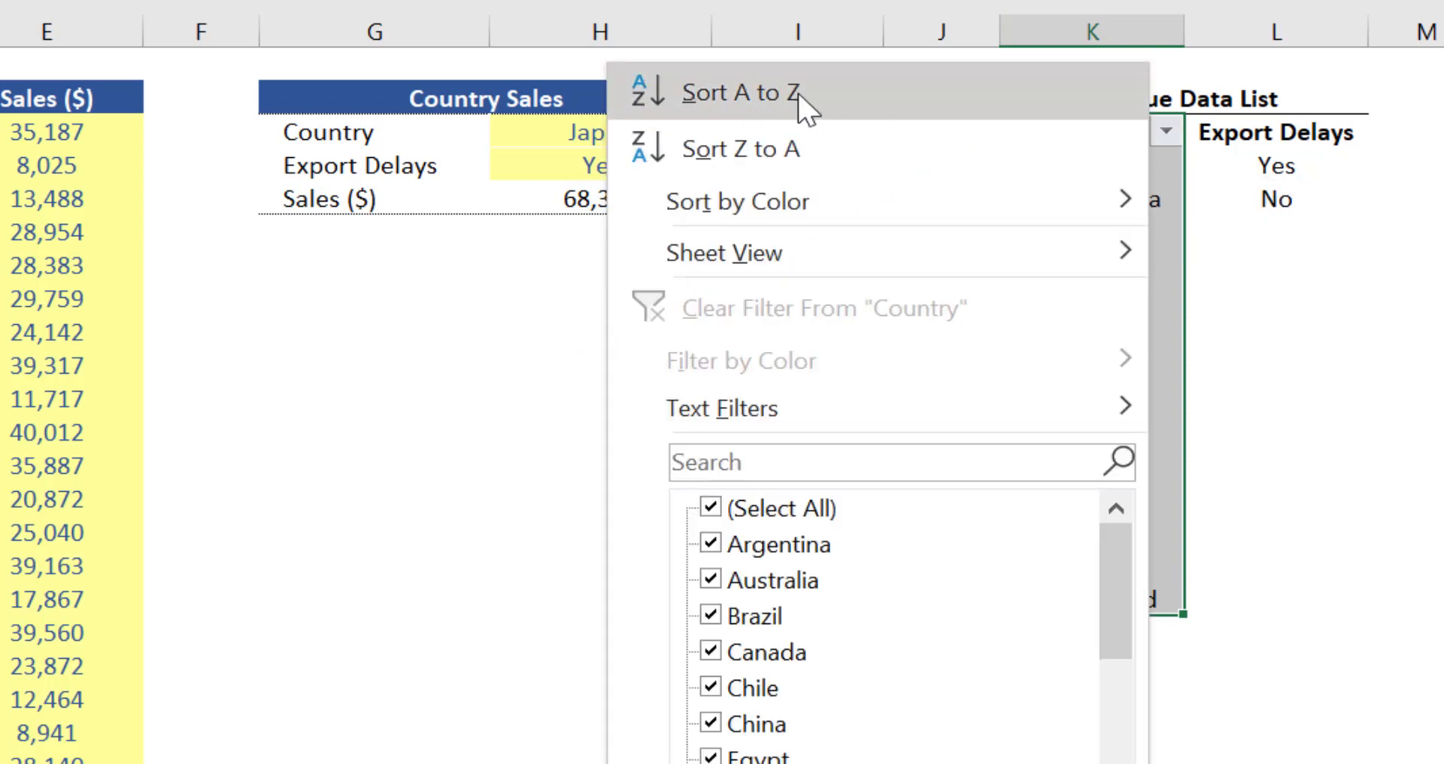
{"action": "left_click", "coordinate": [746, 93]}
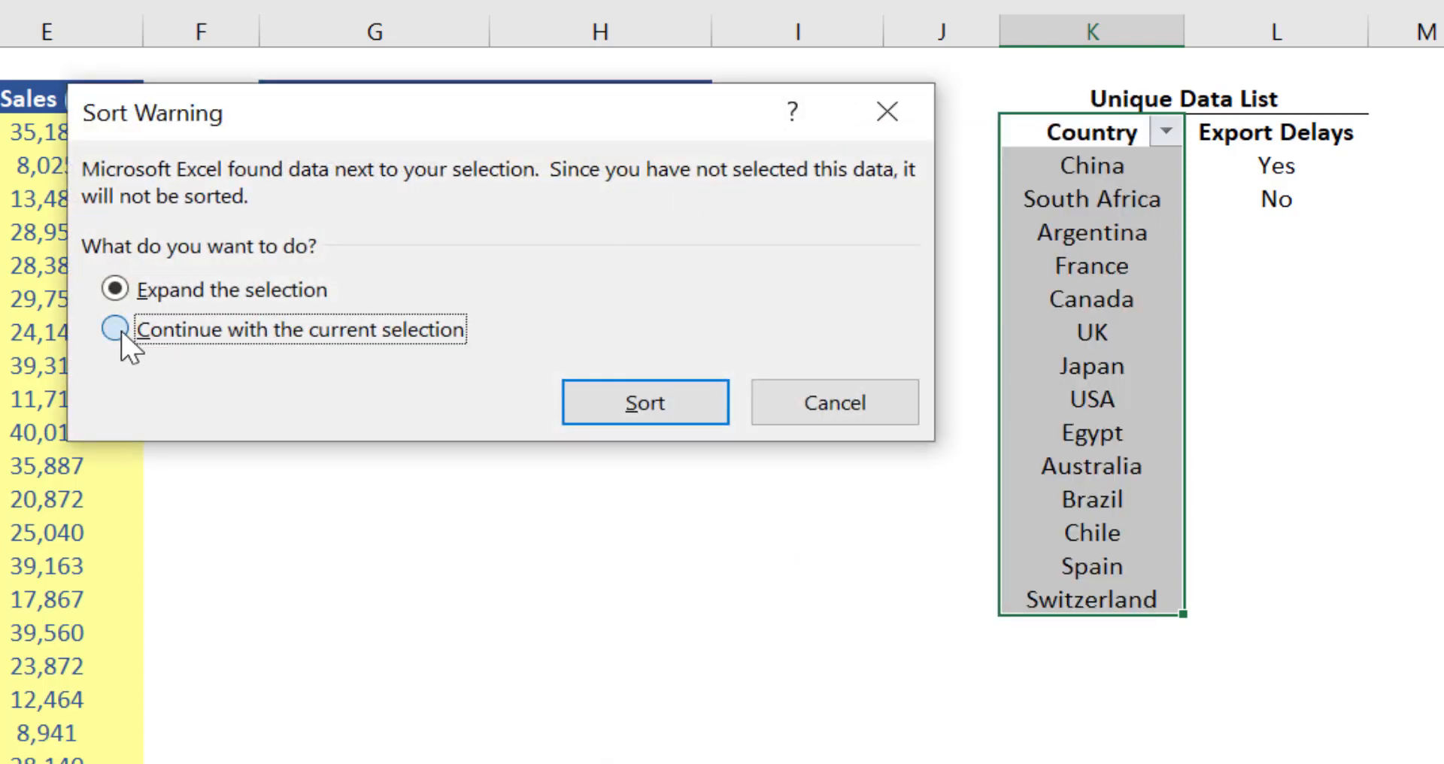
{"action": "left_click", "coordinate": [115, 330]}
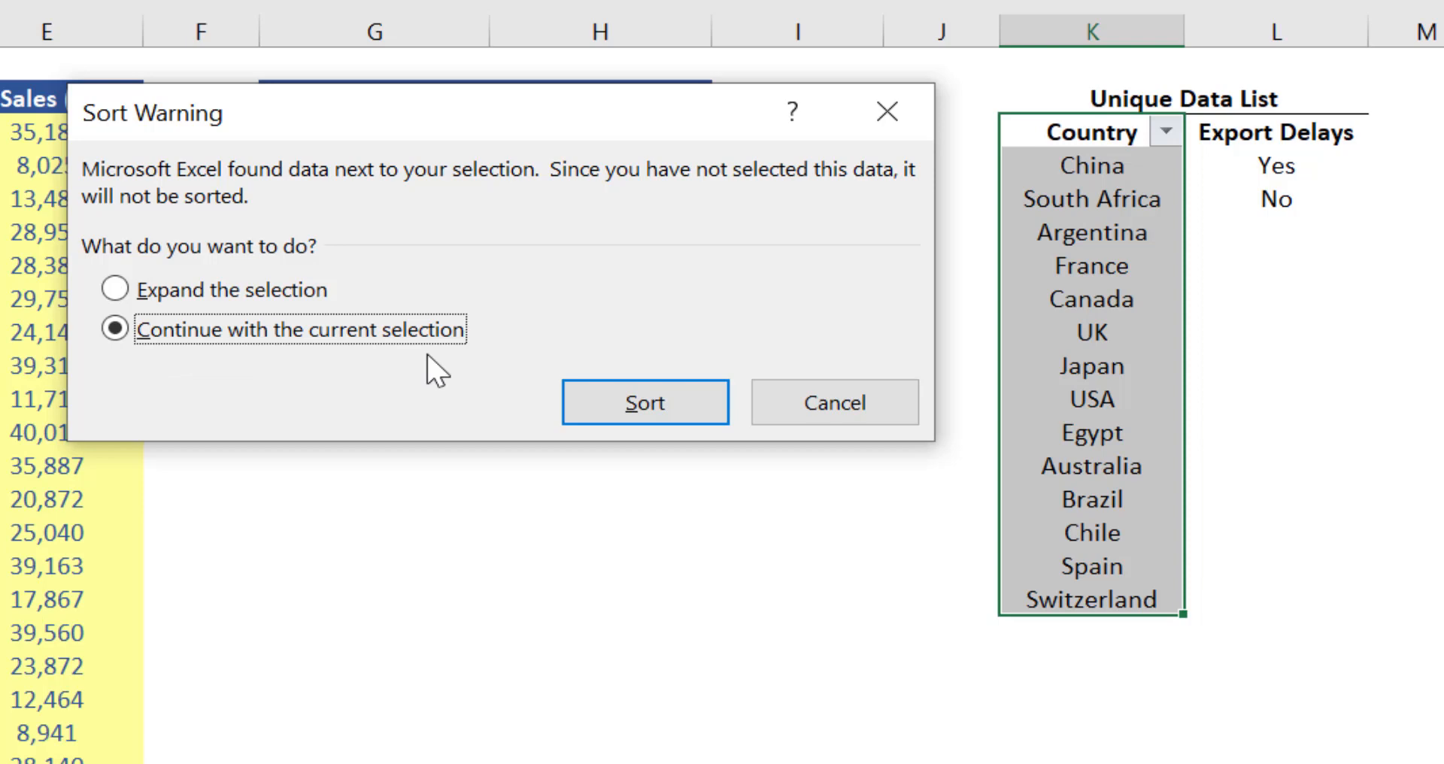
{"action": "left_click", "coordinate": [645, 402]}
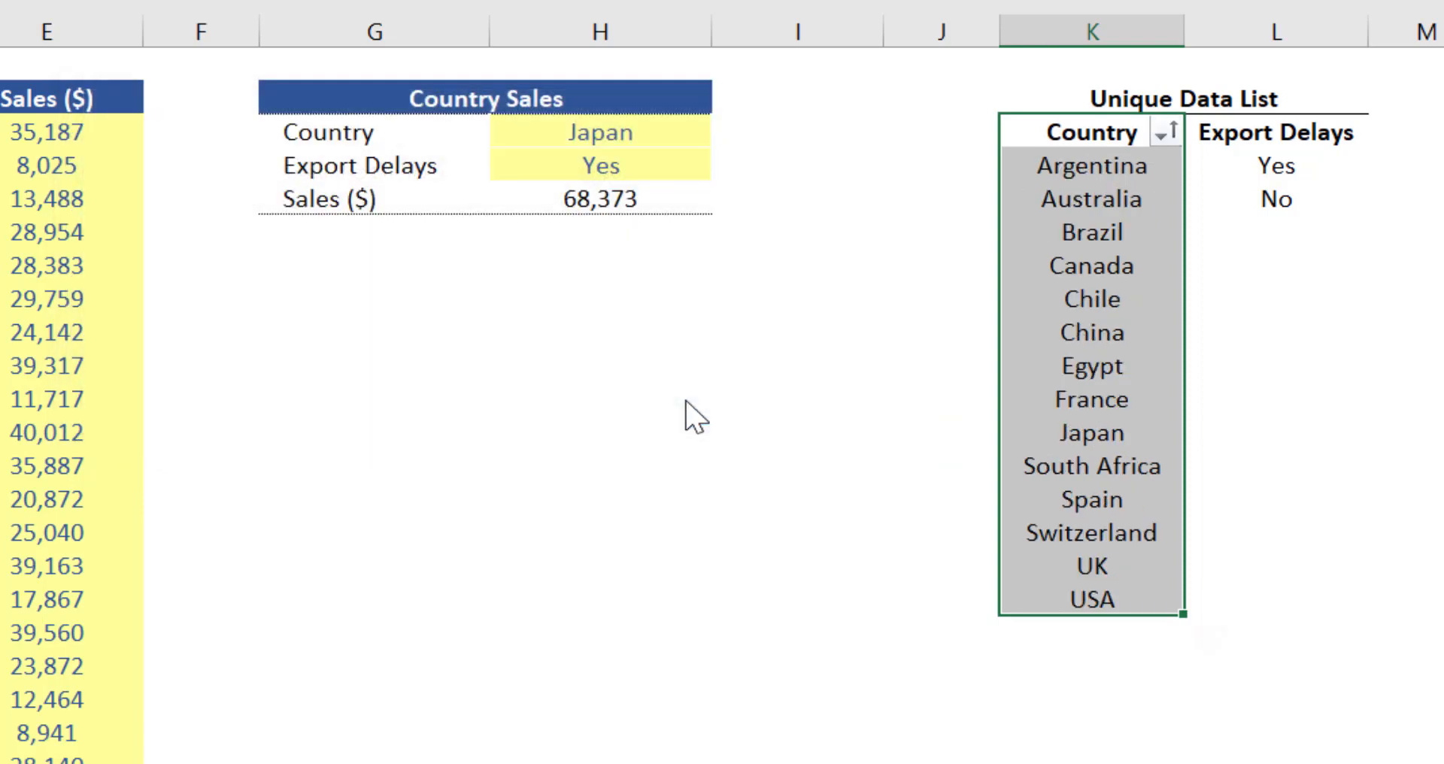
{"action": "key", "text": "ctrl+shift+l"}
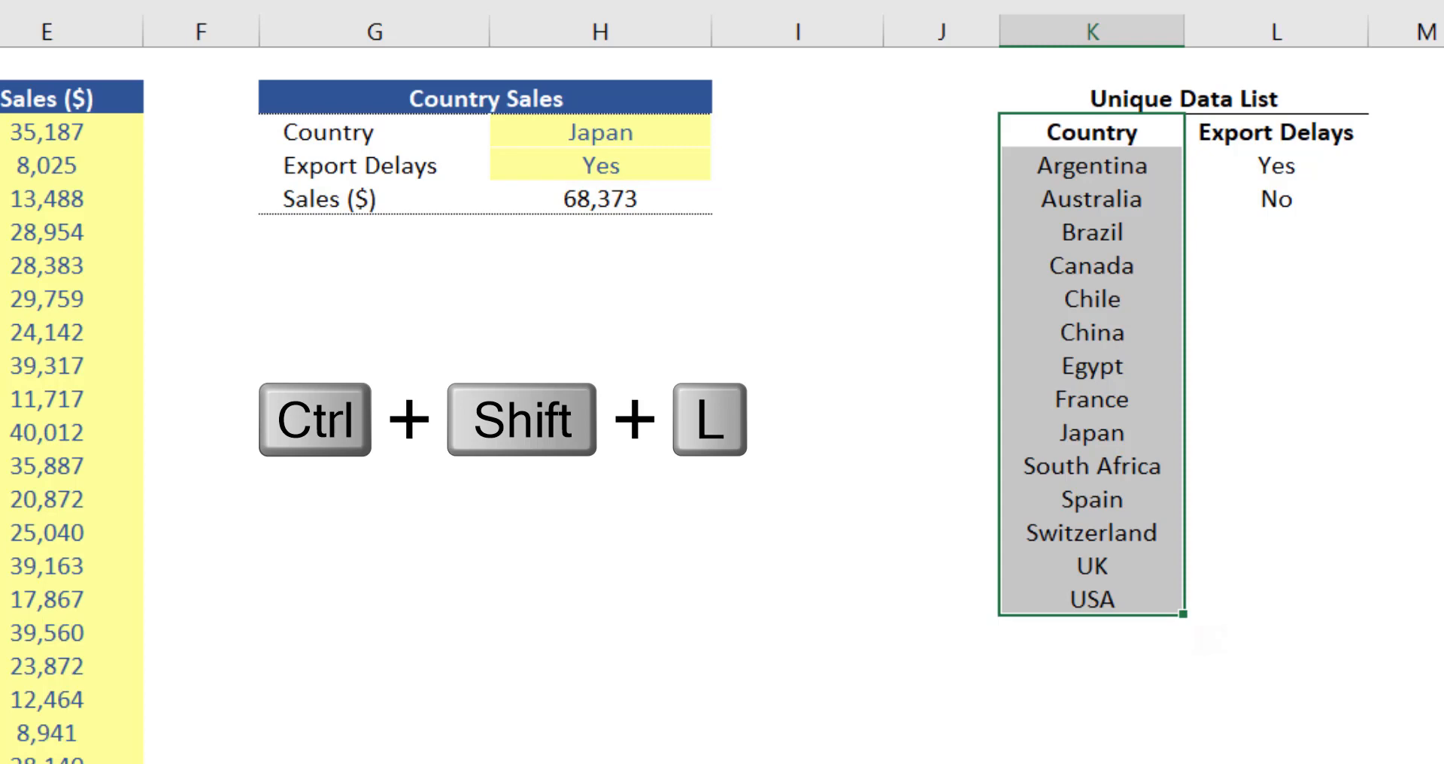
{"action": "key", "text": "ctrl+shift+l"}
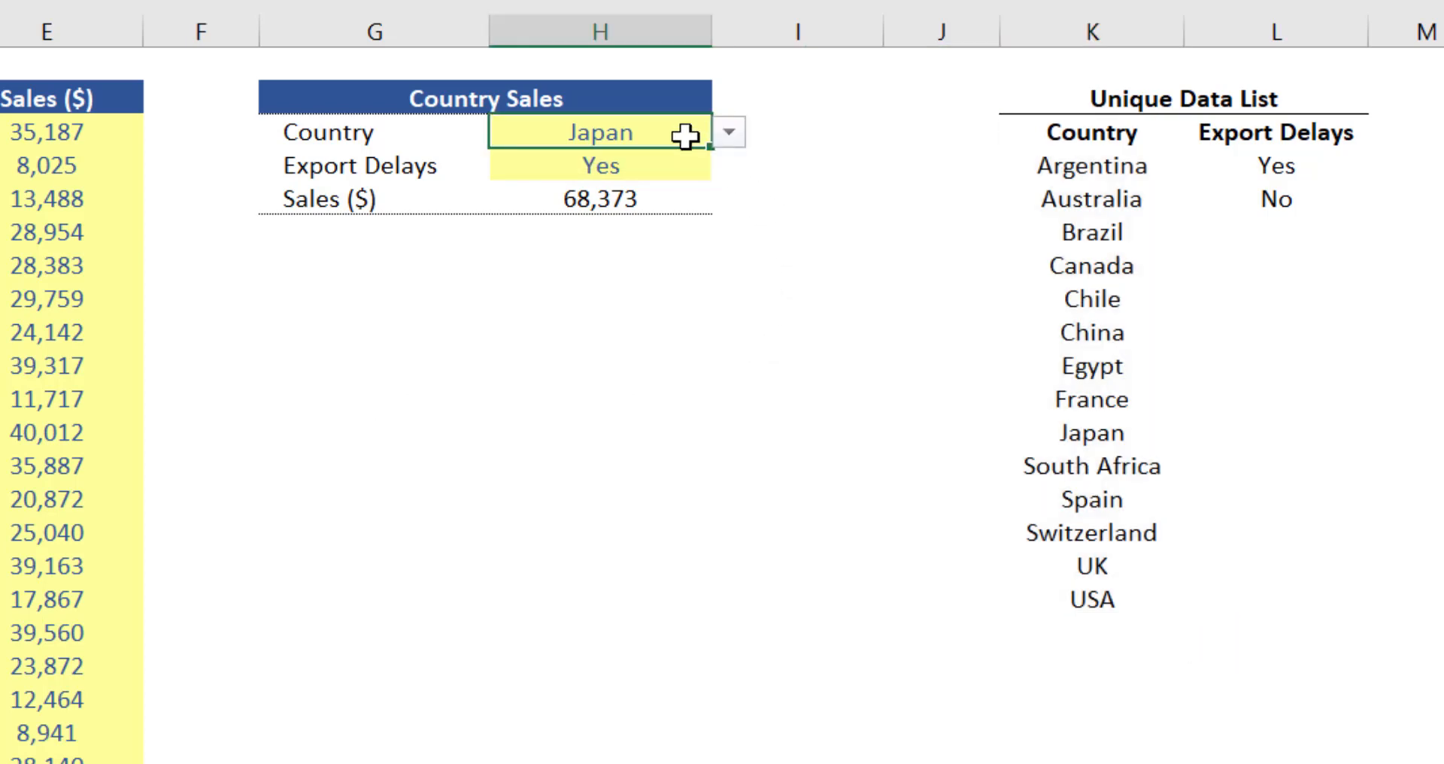
{"action": "key", "text": "alt+down"}
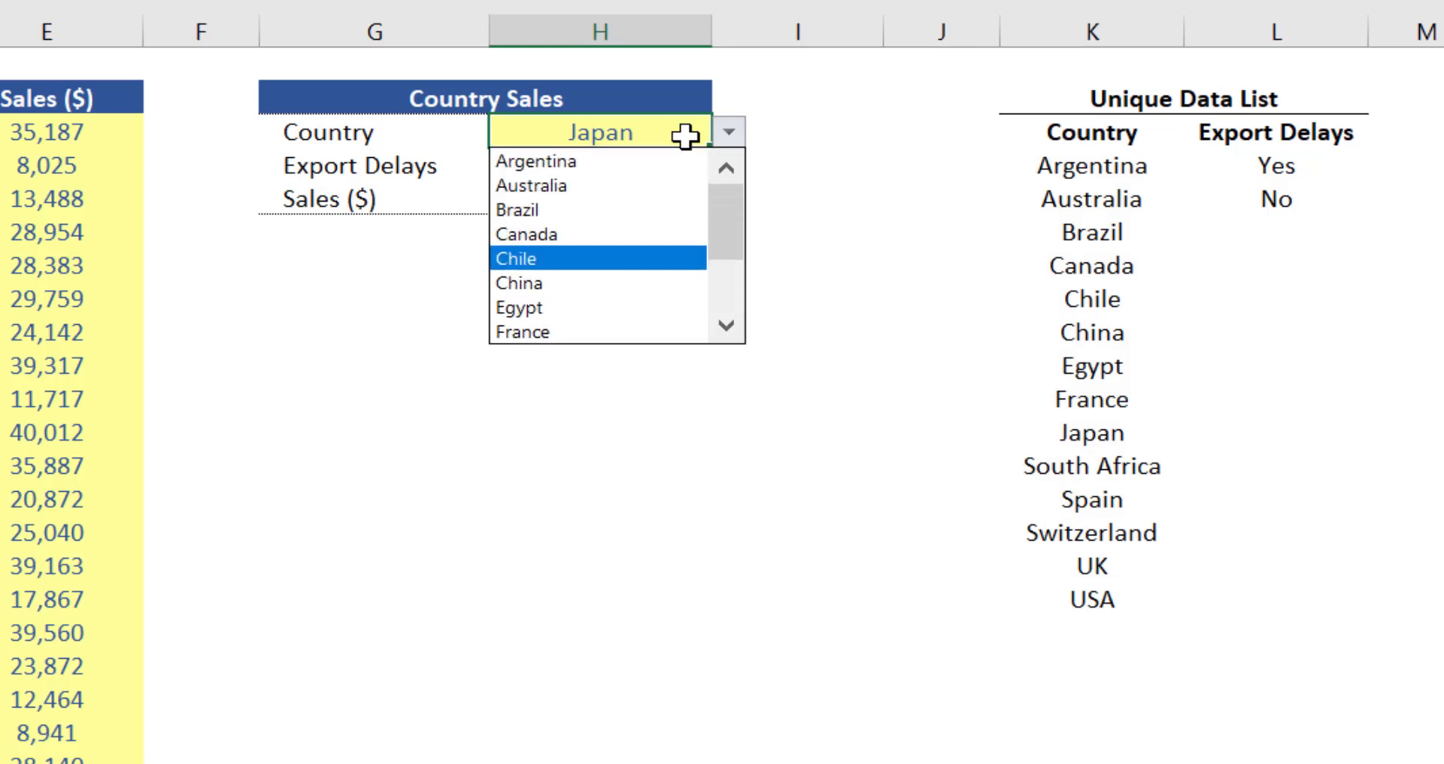
{"action": "scroll", "scroll_direction": "down", "scroll_amount": 3}
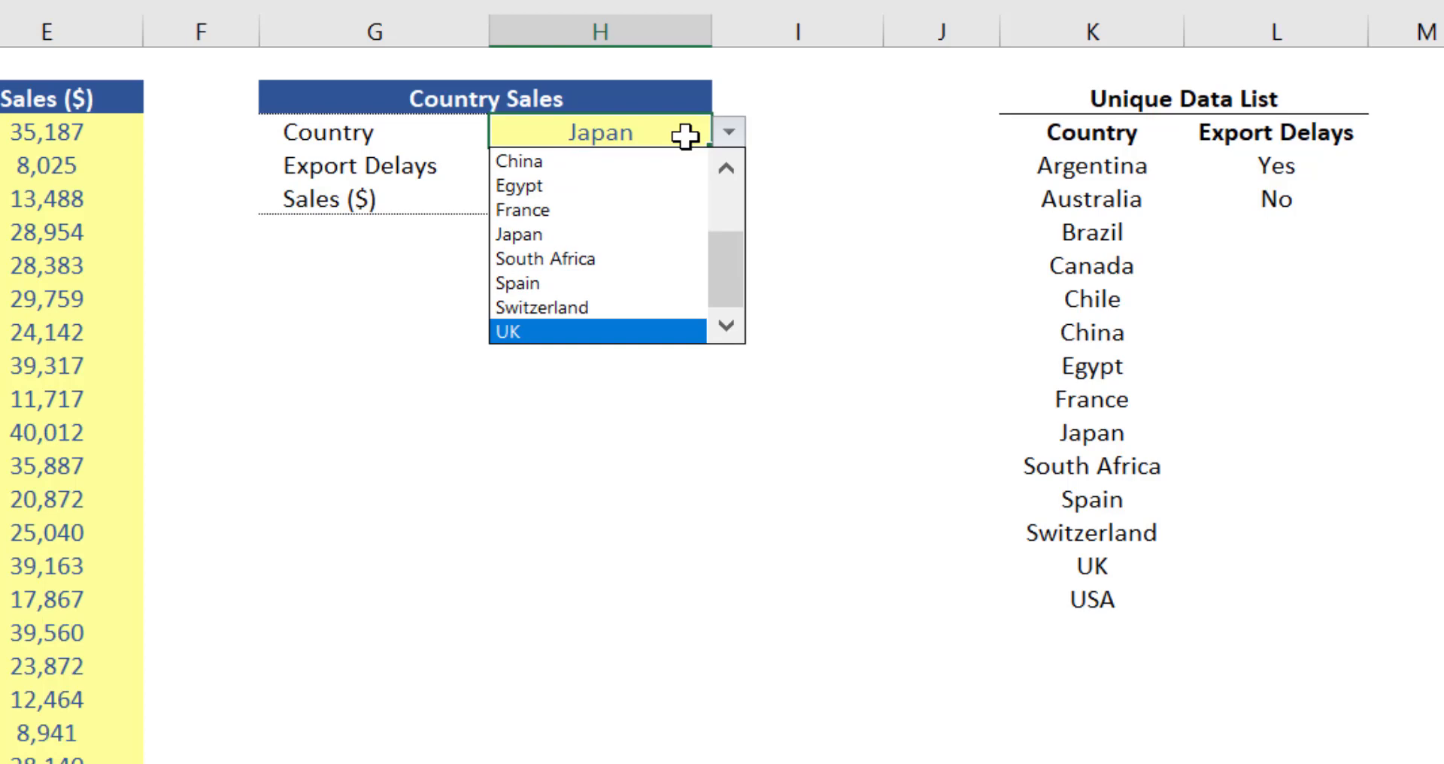
{"action": "mouse_move", "coordinate": [544, 308]}
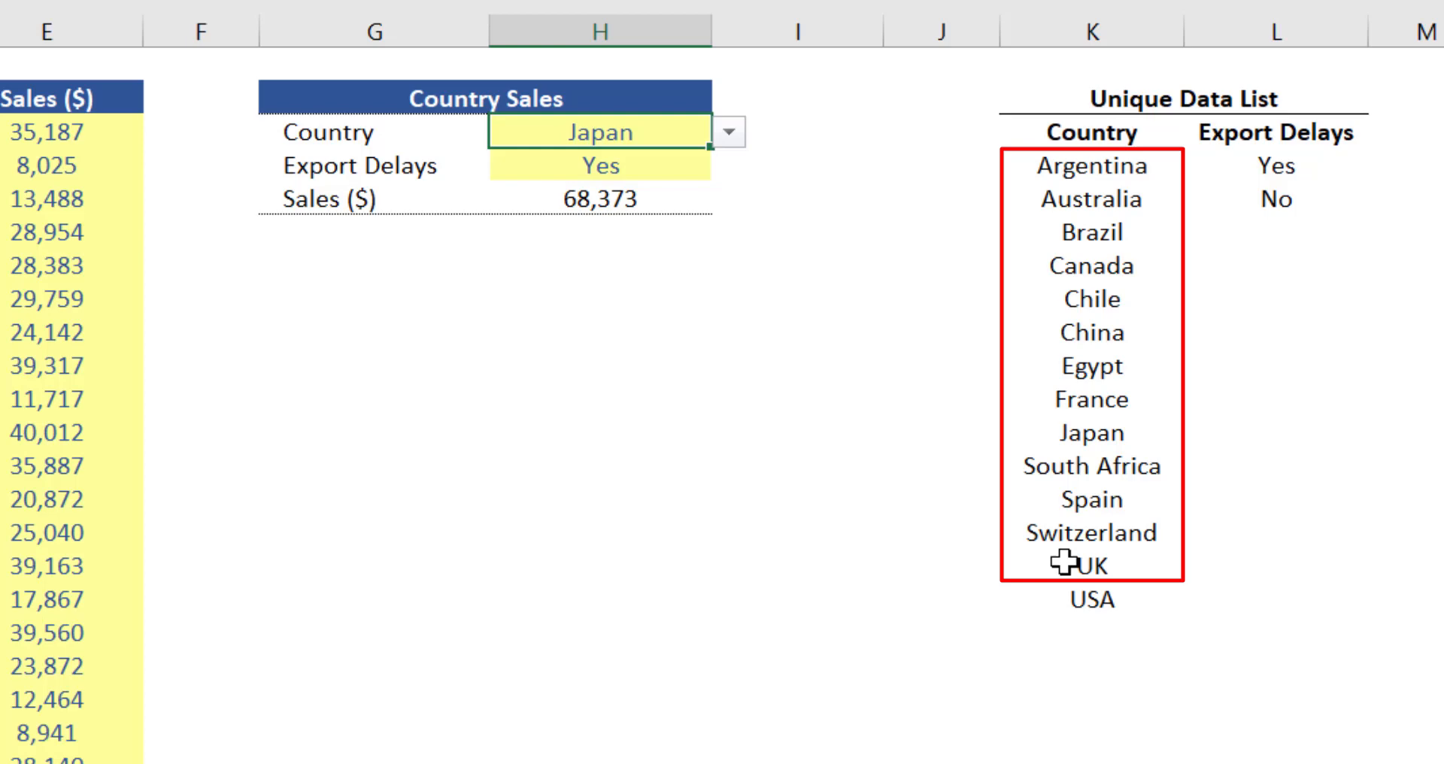
{"action": "left_click", "coordinate": [1090, 600]}
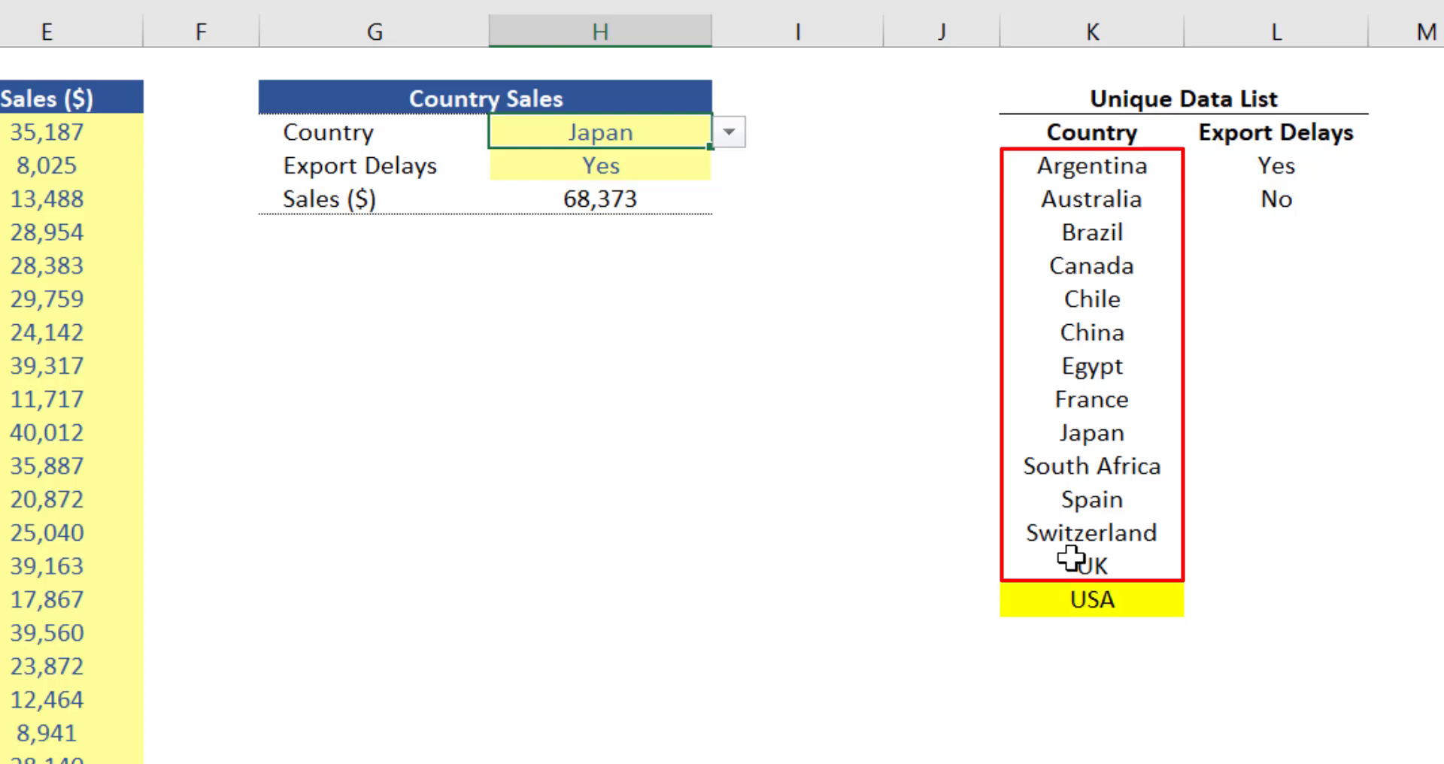
{"action": "mouse_move", "coordinate": [1002, 622]}
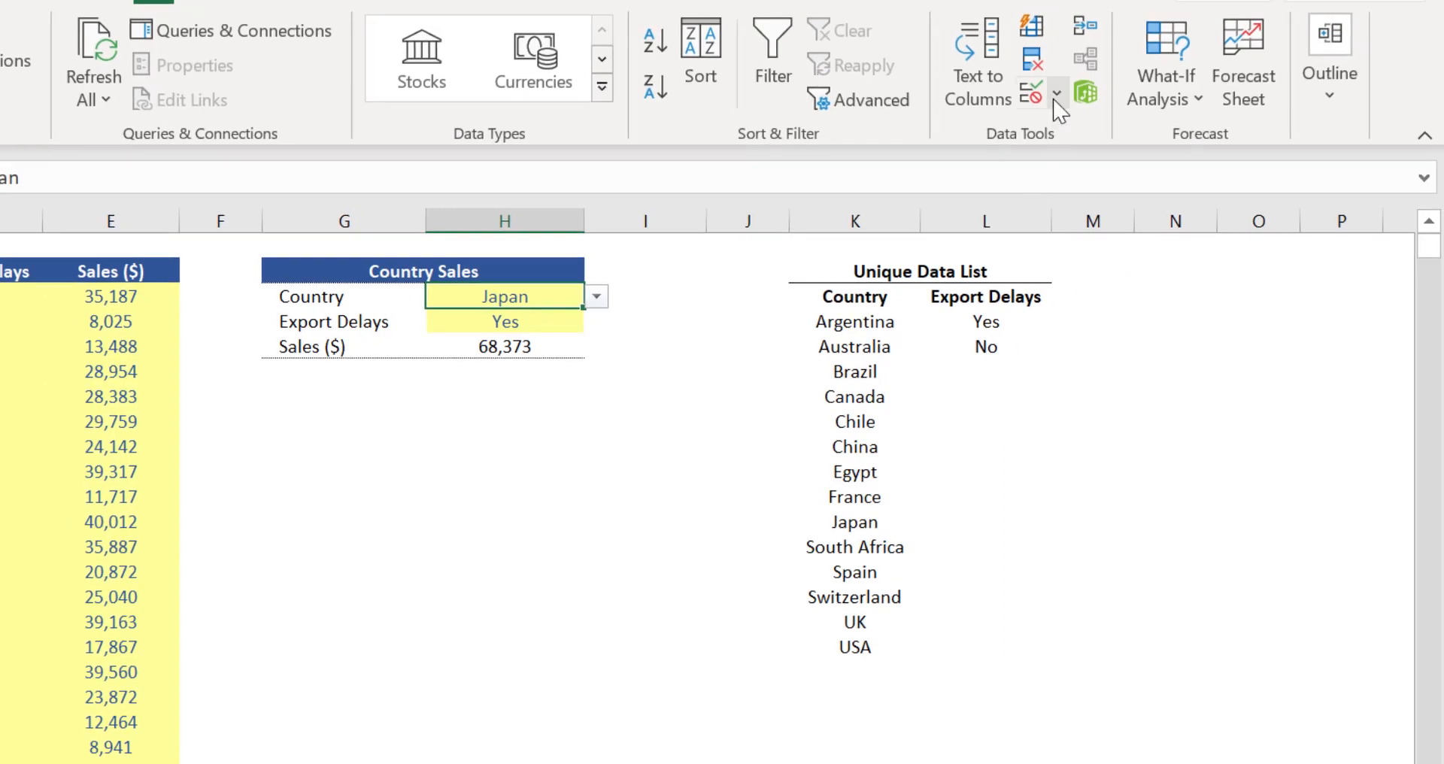
Step: Change the Country cell's validation source to K4:K17 so USA appears
{"action": "left_click", "coordinate": [1029, 92]}
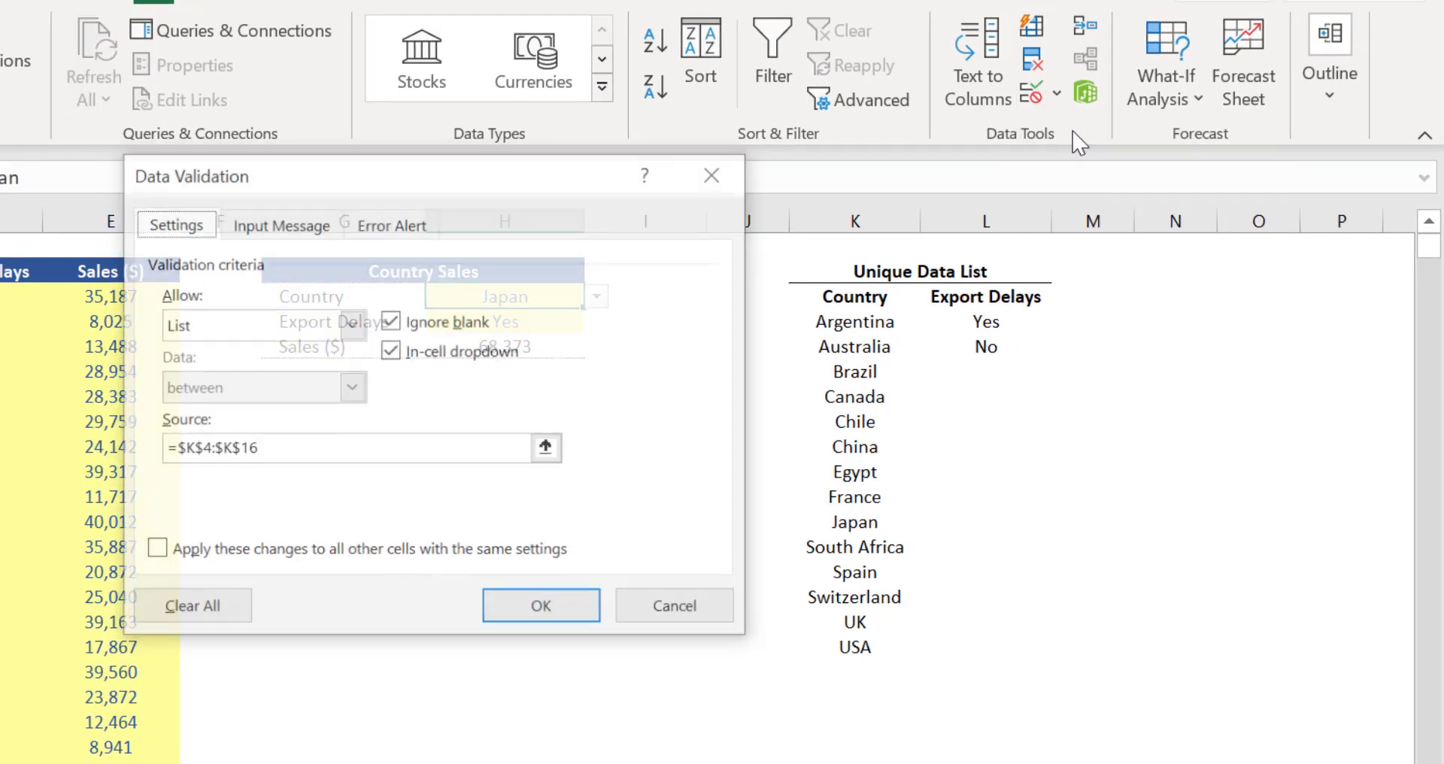
{"action": "left_click", "coordinate": [545, 449]}
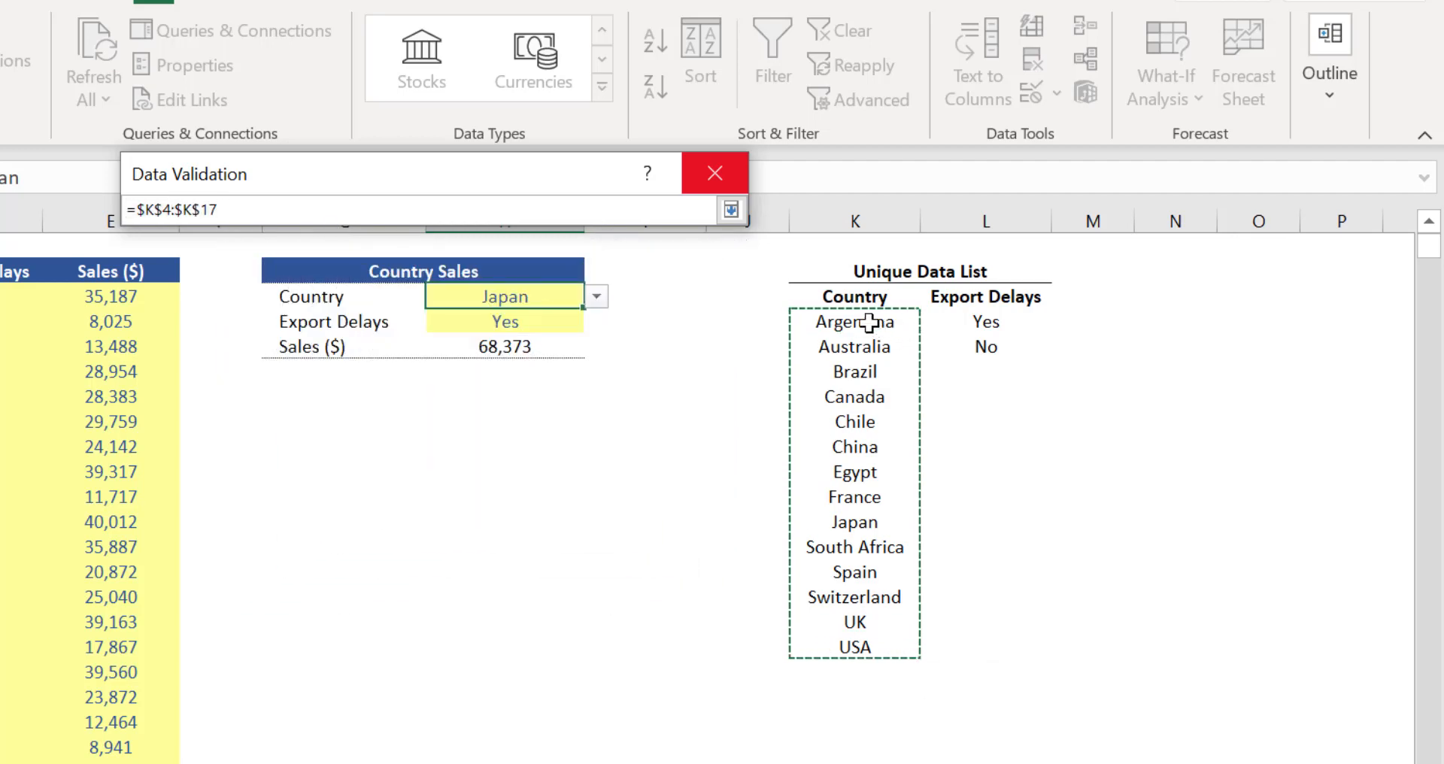
{"action": "left_click", "coordinate": [714, 173]}
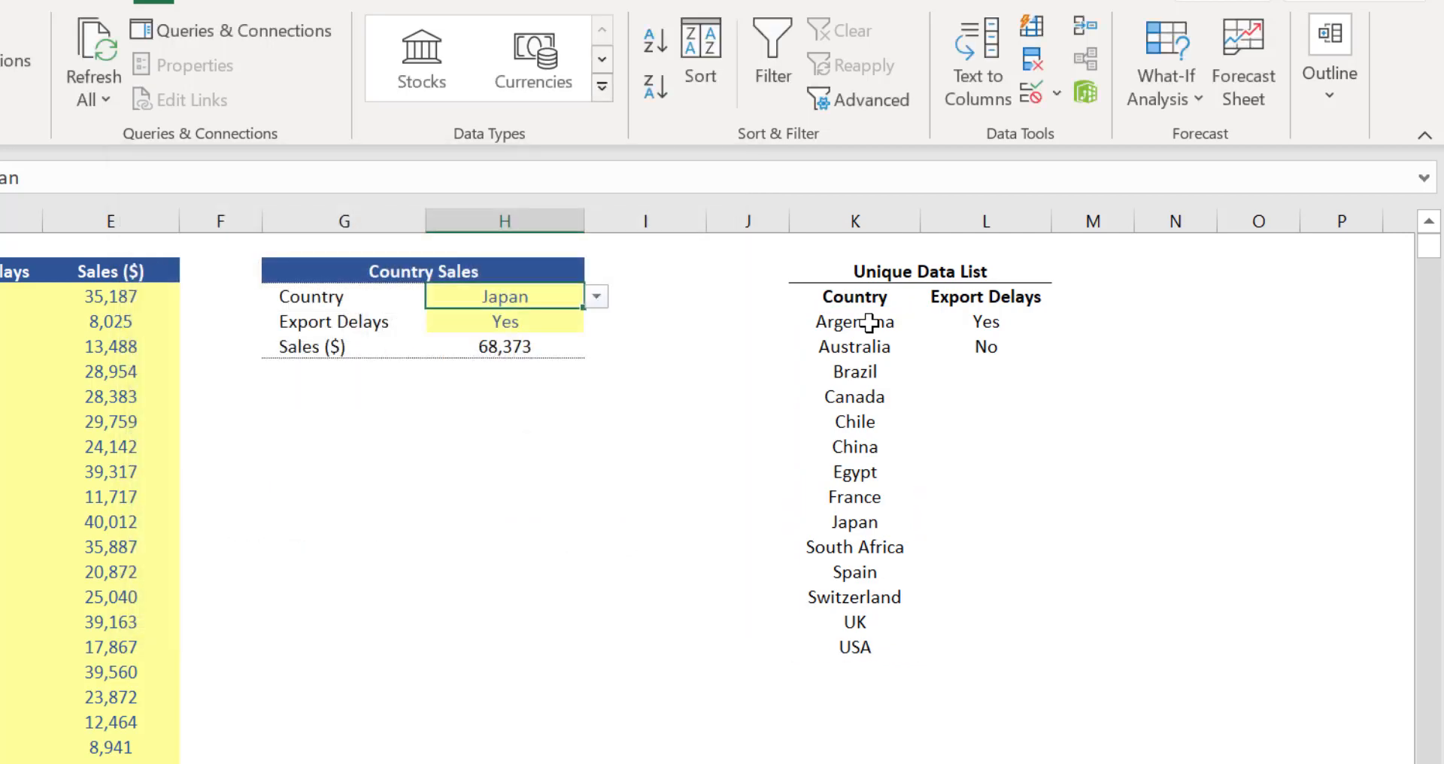
{"action": "left_click", "coordinate": [596, 295]}
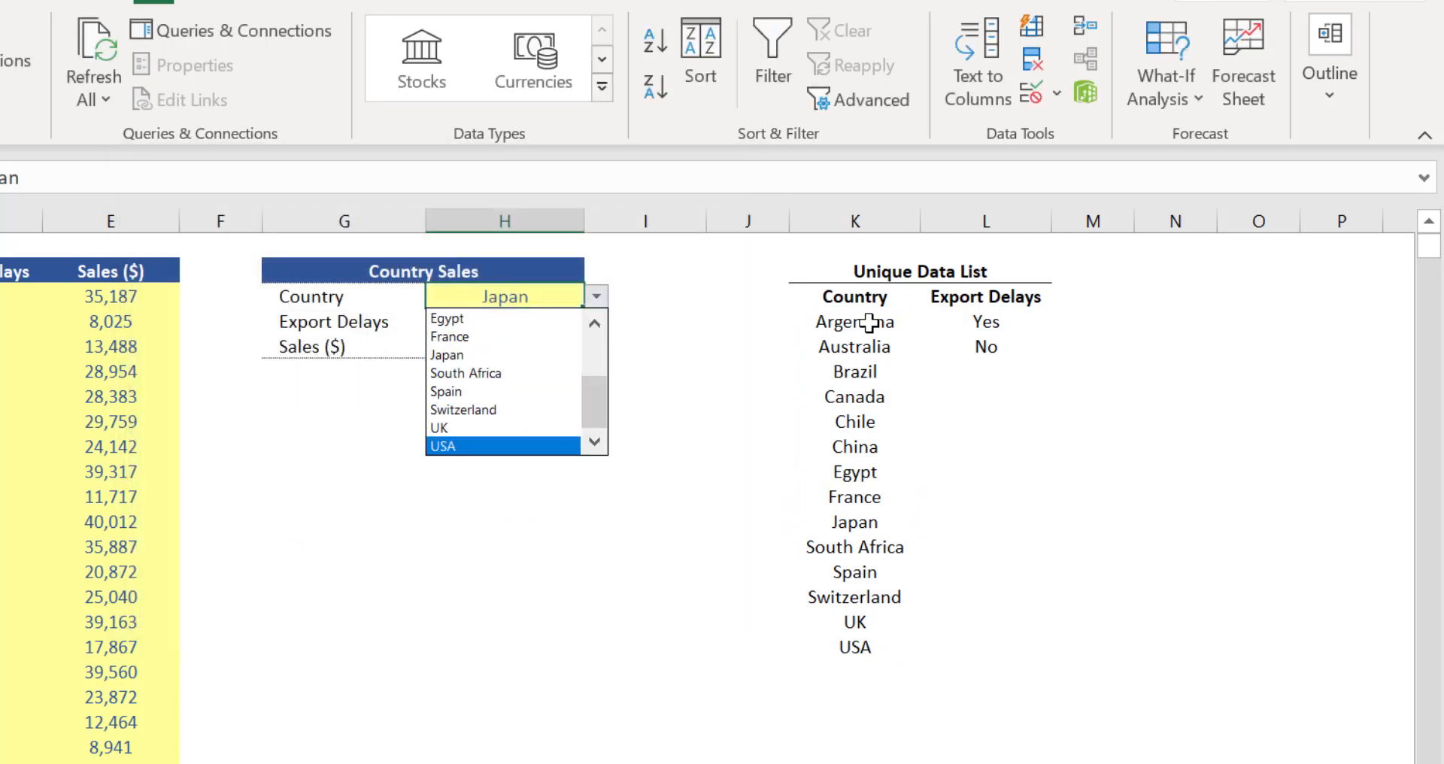
Step: Choose Switzerland in the Country Sales summary, showing Yes-delay sales of 51,554
{"action": "left_click", "coordinate": [443, 445]}
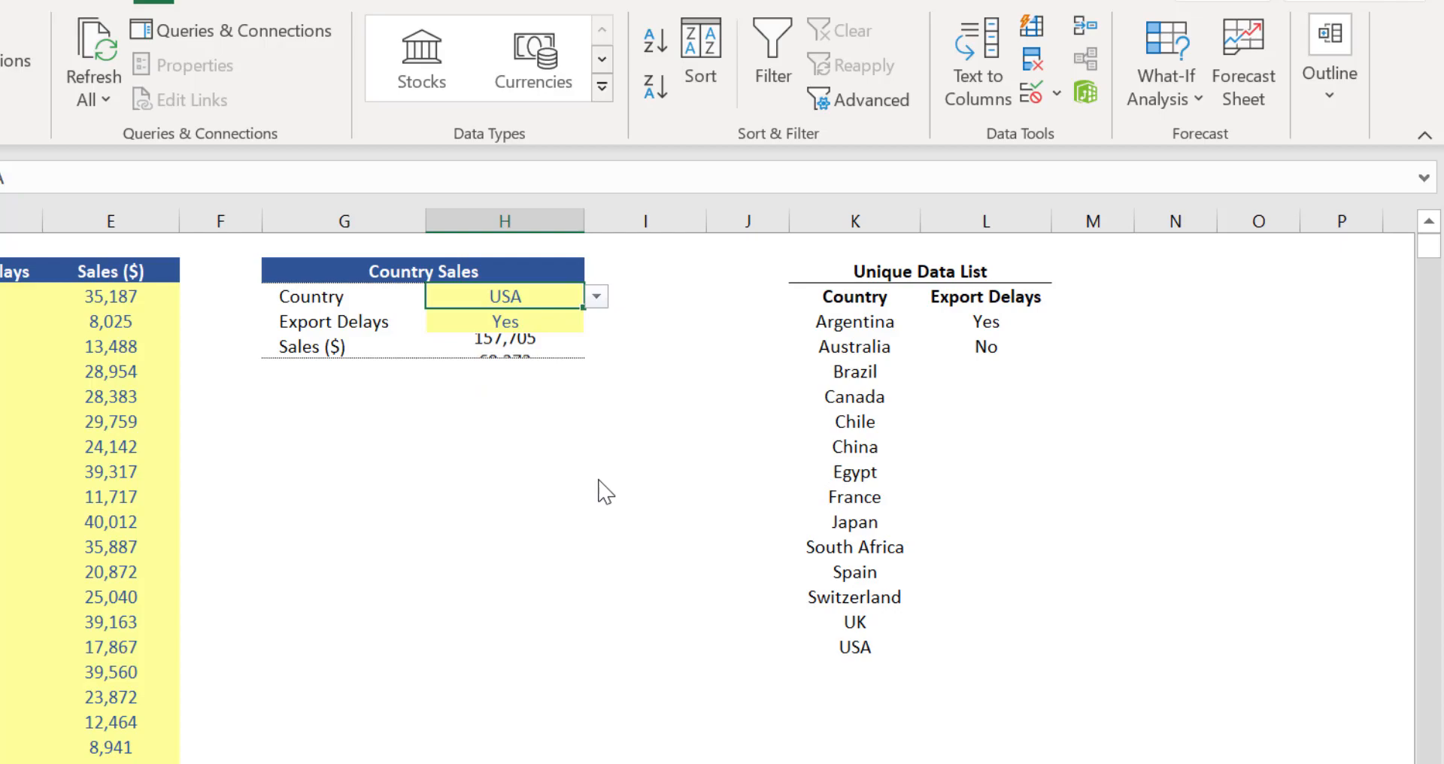
{"action": "left_click", "coordinate": [600, 296]}
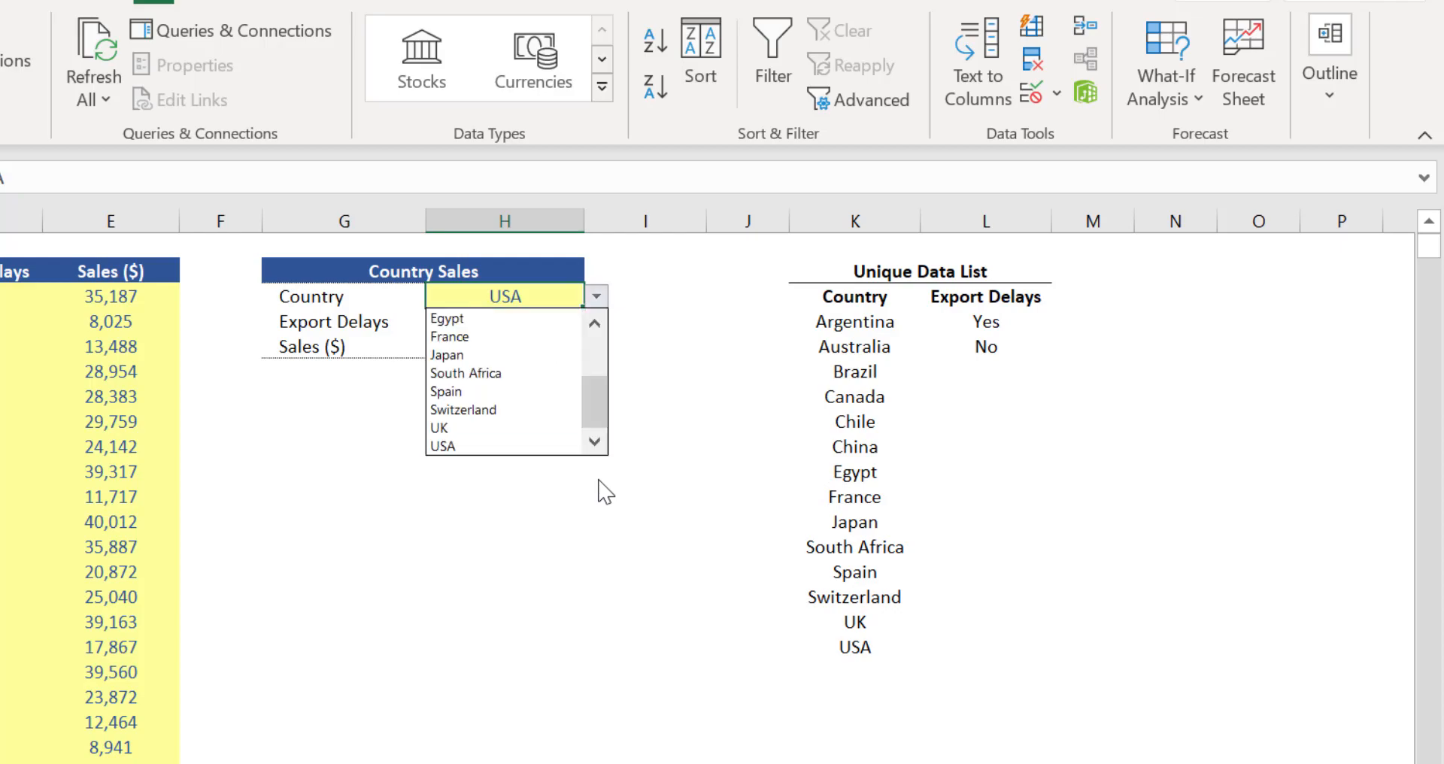
{"action": "left_click", "coordinate": [463, 410]}
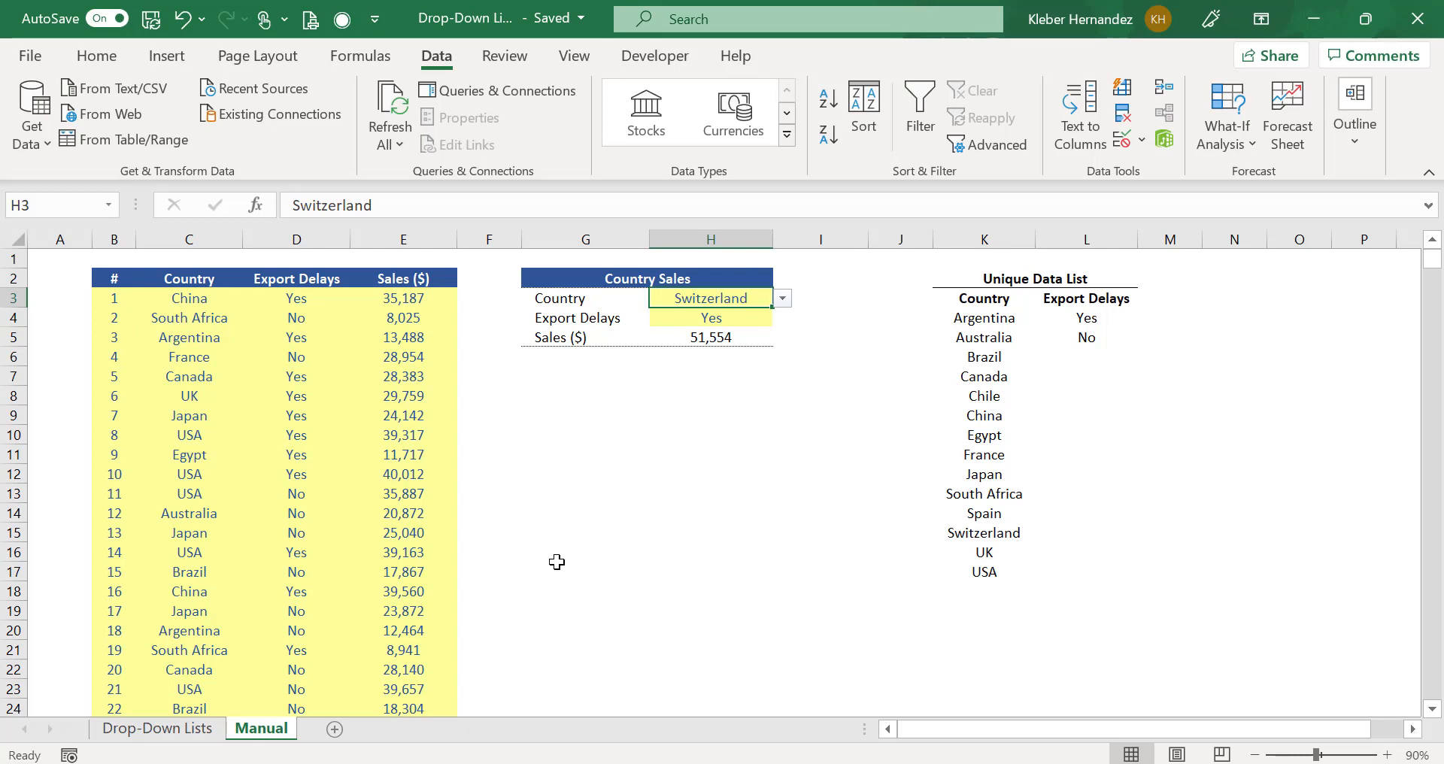
{"action": "left_click", "coordinate": [261, 728]}
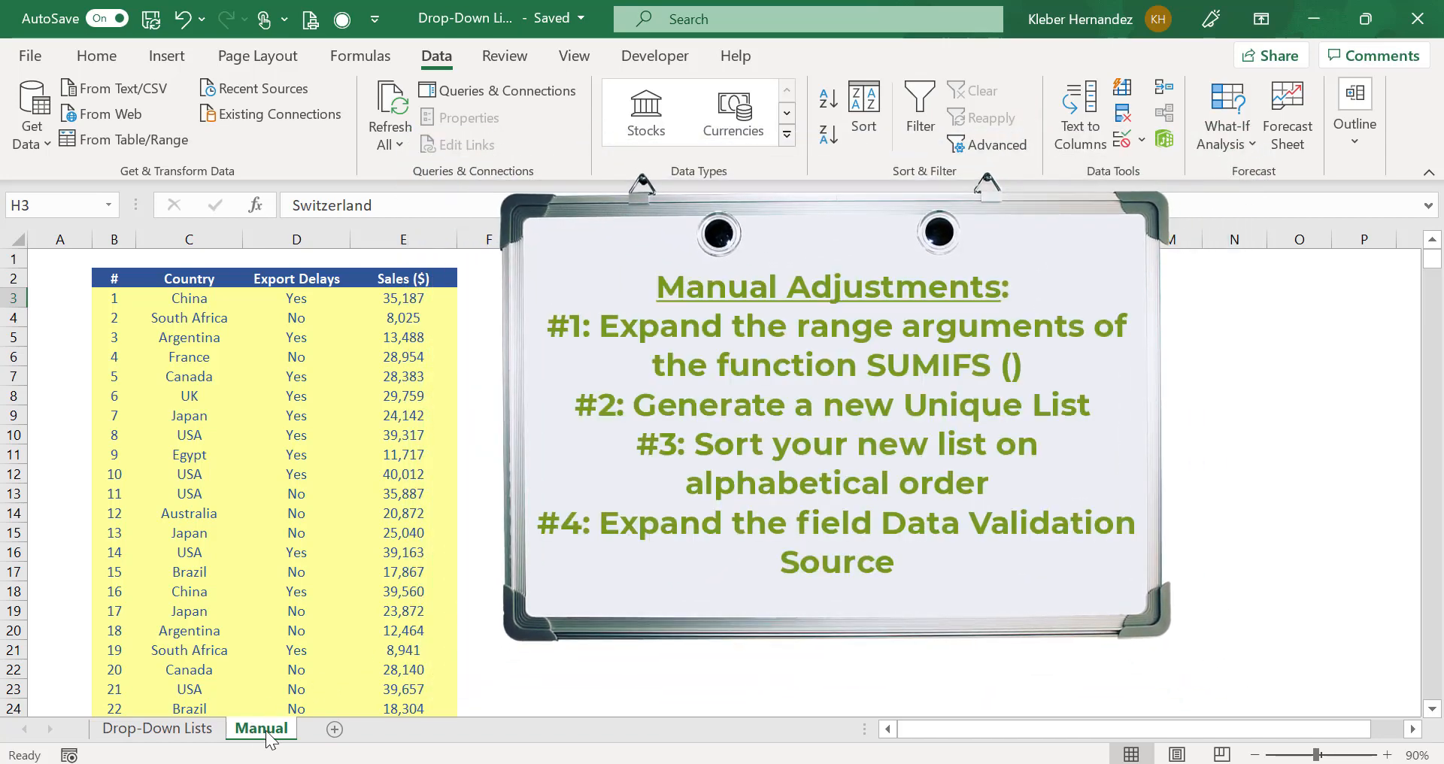
{"action": "mouse_move", "coordinate": [388, 690]}
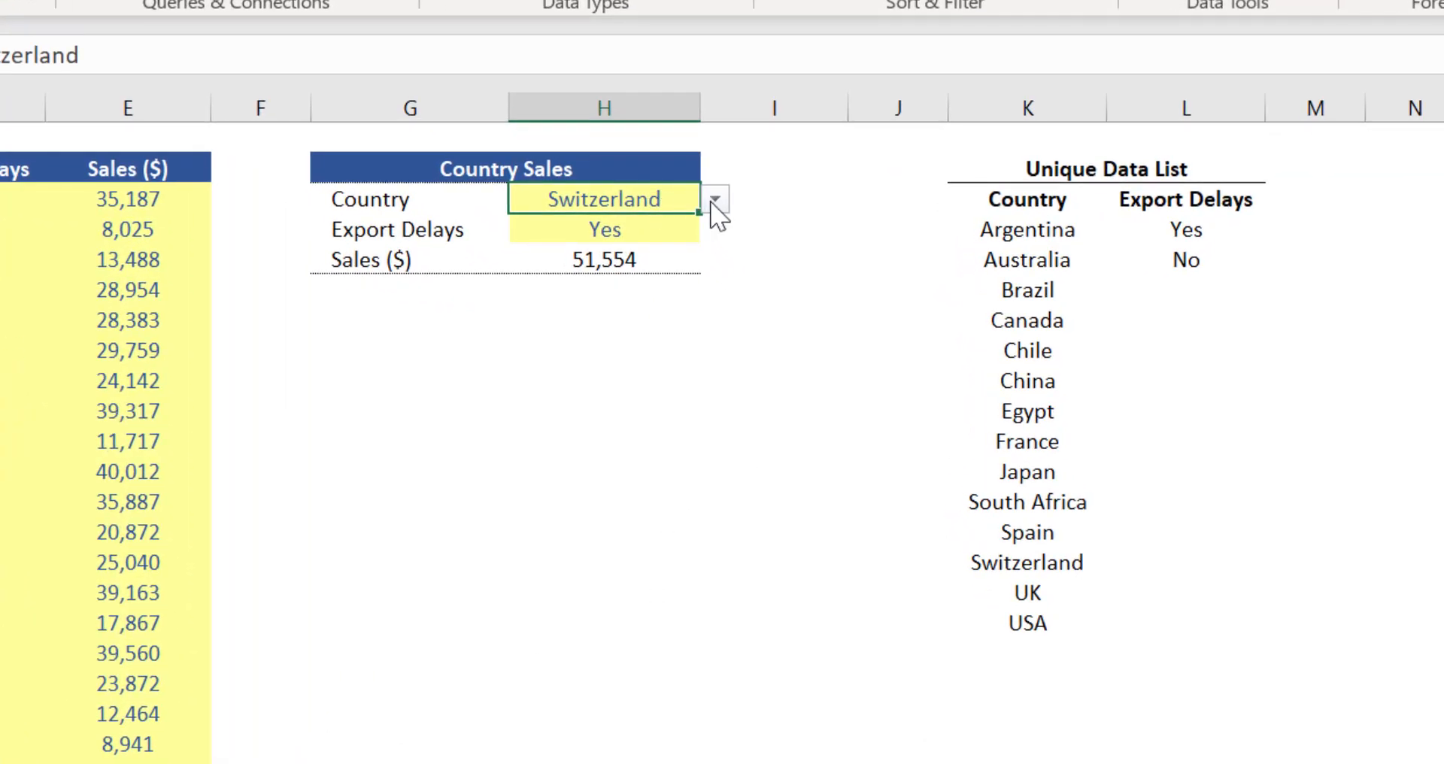
{"action": "left_click", "coordinate": [714, 200]}
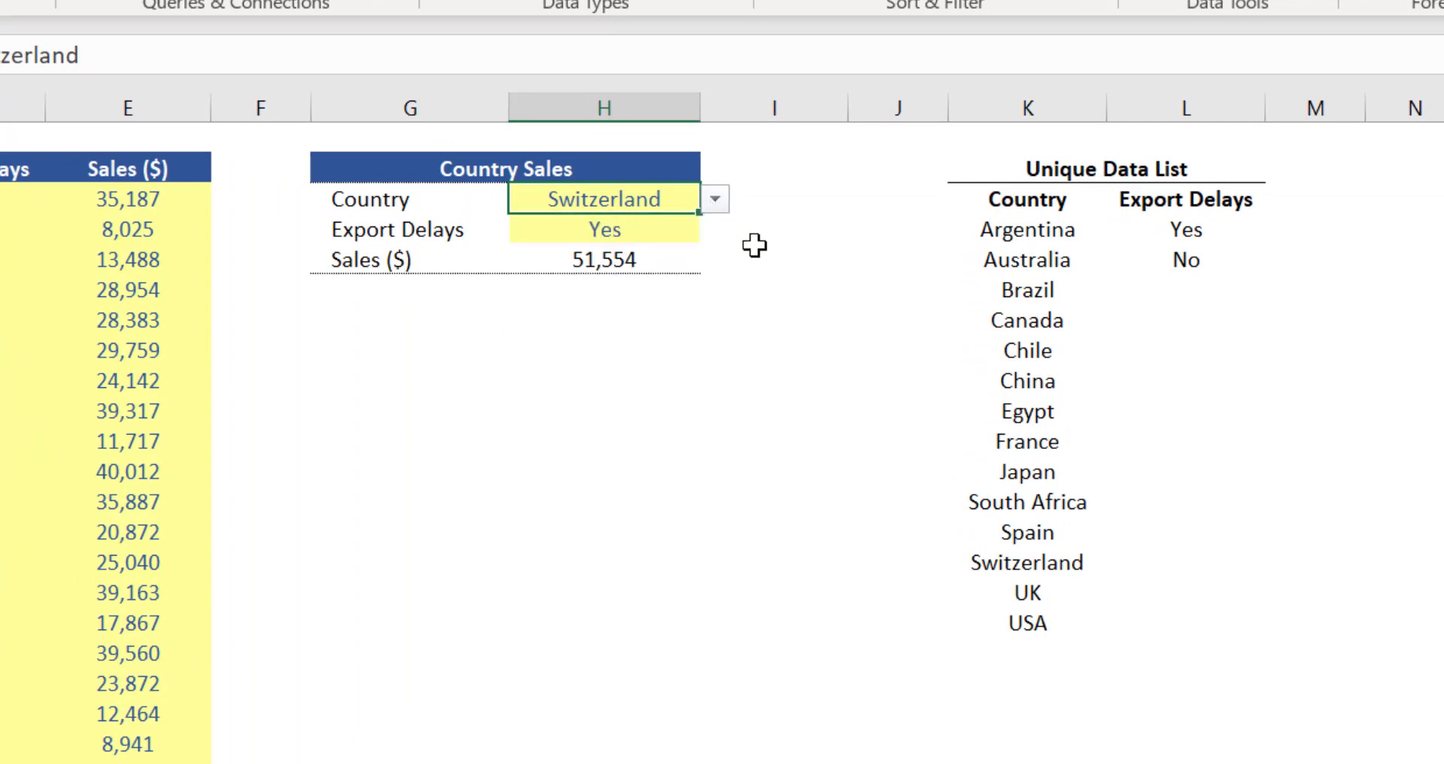
{"action": "mouse_move", "coordinate": [371, 357]}
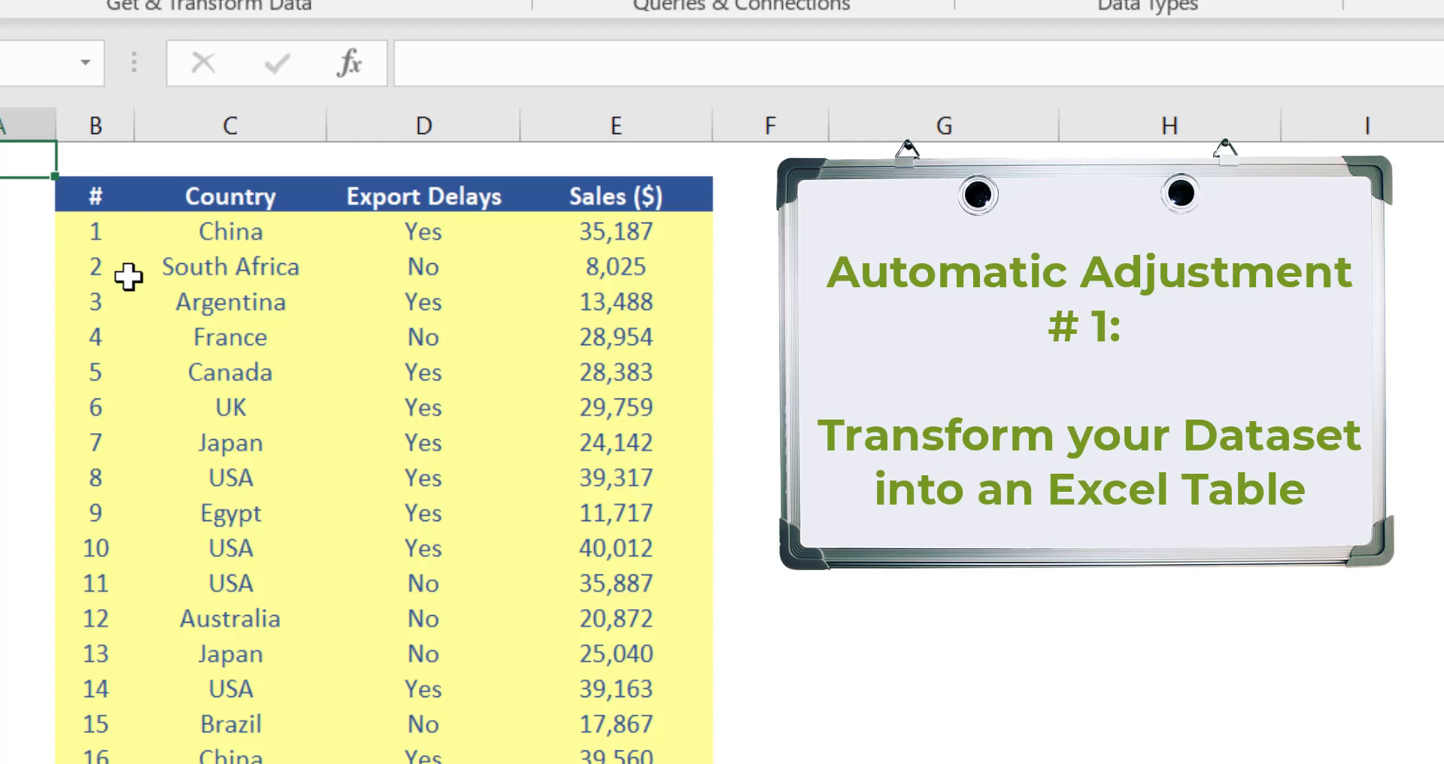
Step: Convert the sales data B2:E62 into a table with headers, named Table2
{"action": "left_click", "coordinate": [229, 267]}
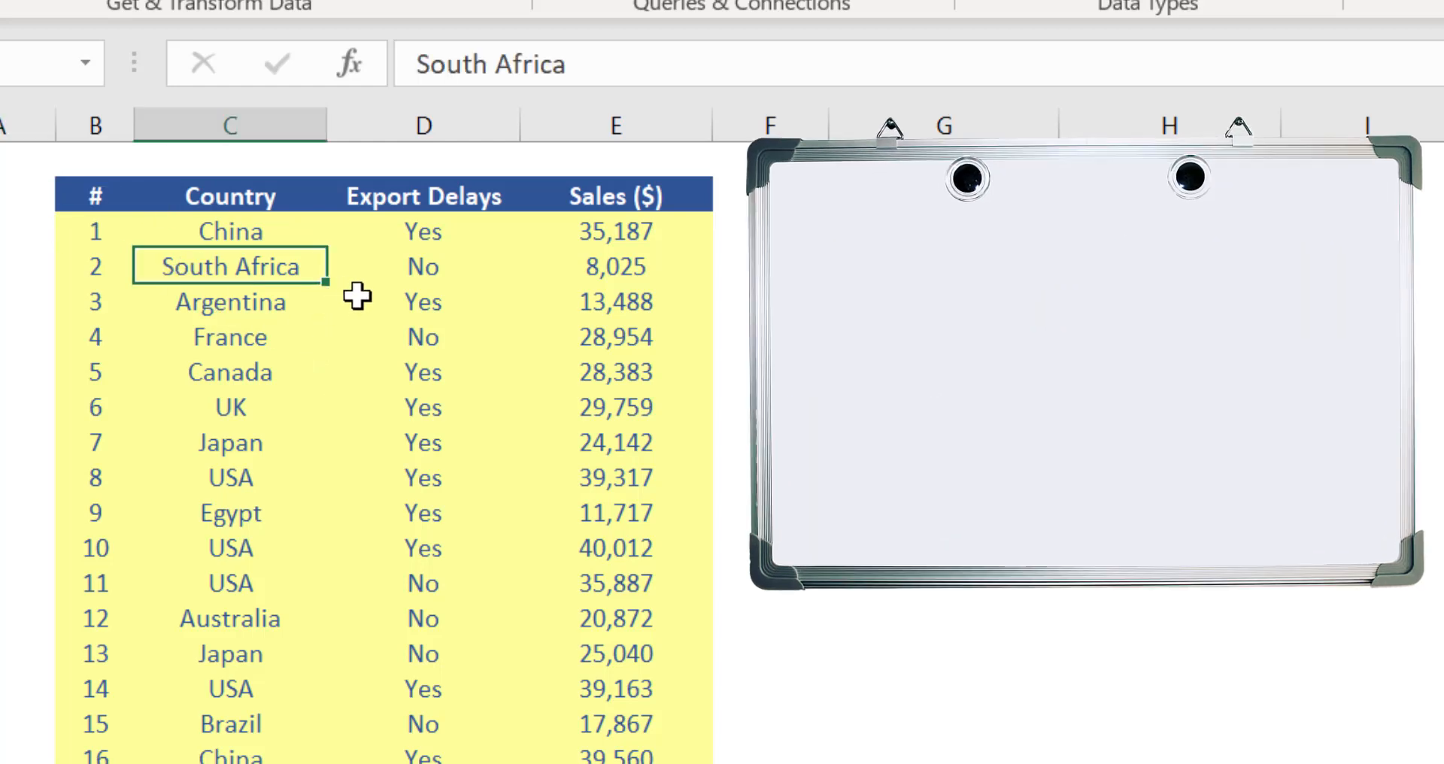
{"action": "key", "text": "ctrl+t"}
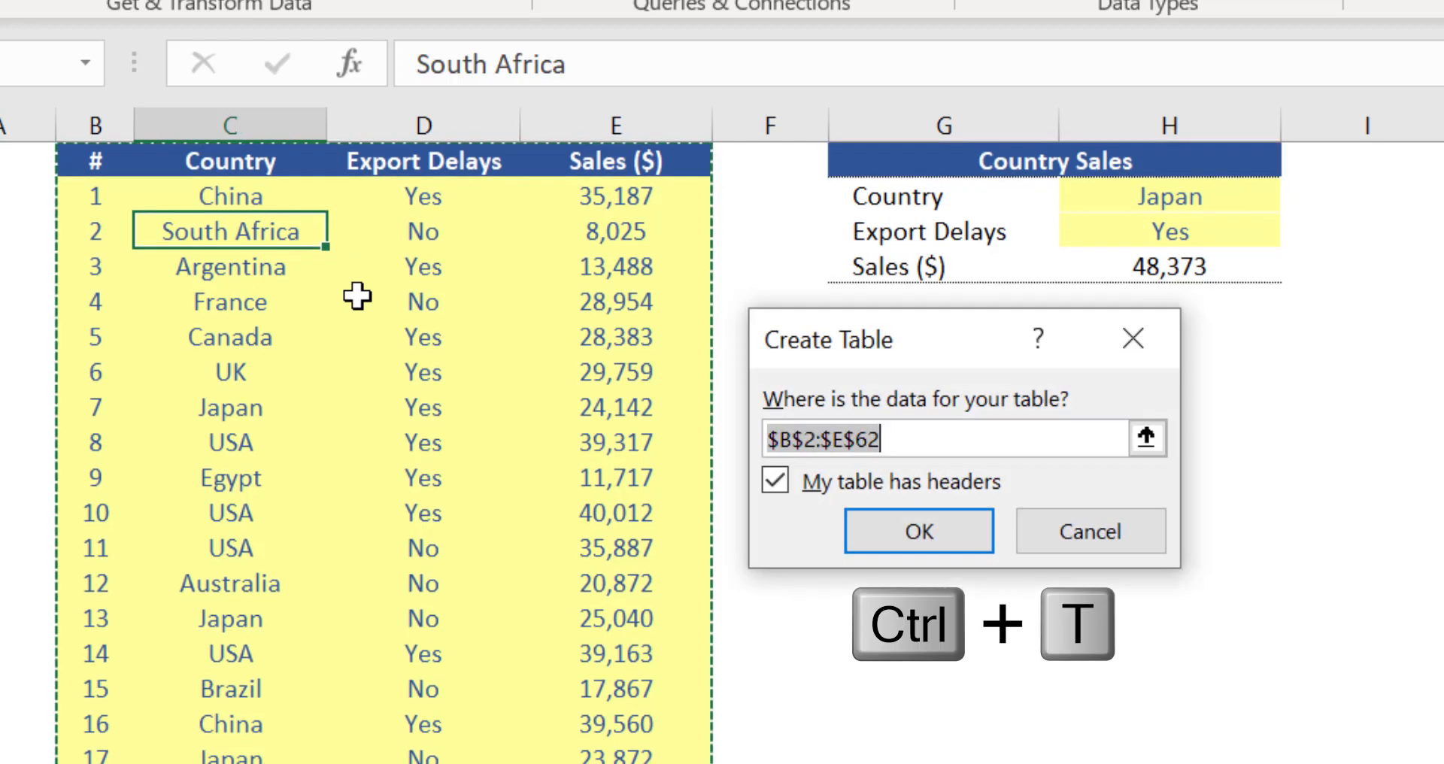
{"action": "mouse_move", "coordinate": [847, 369]}
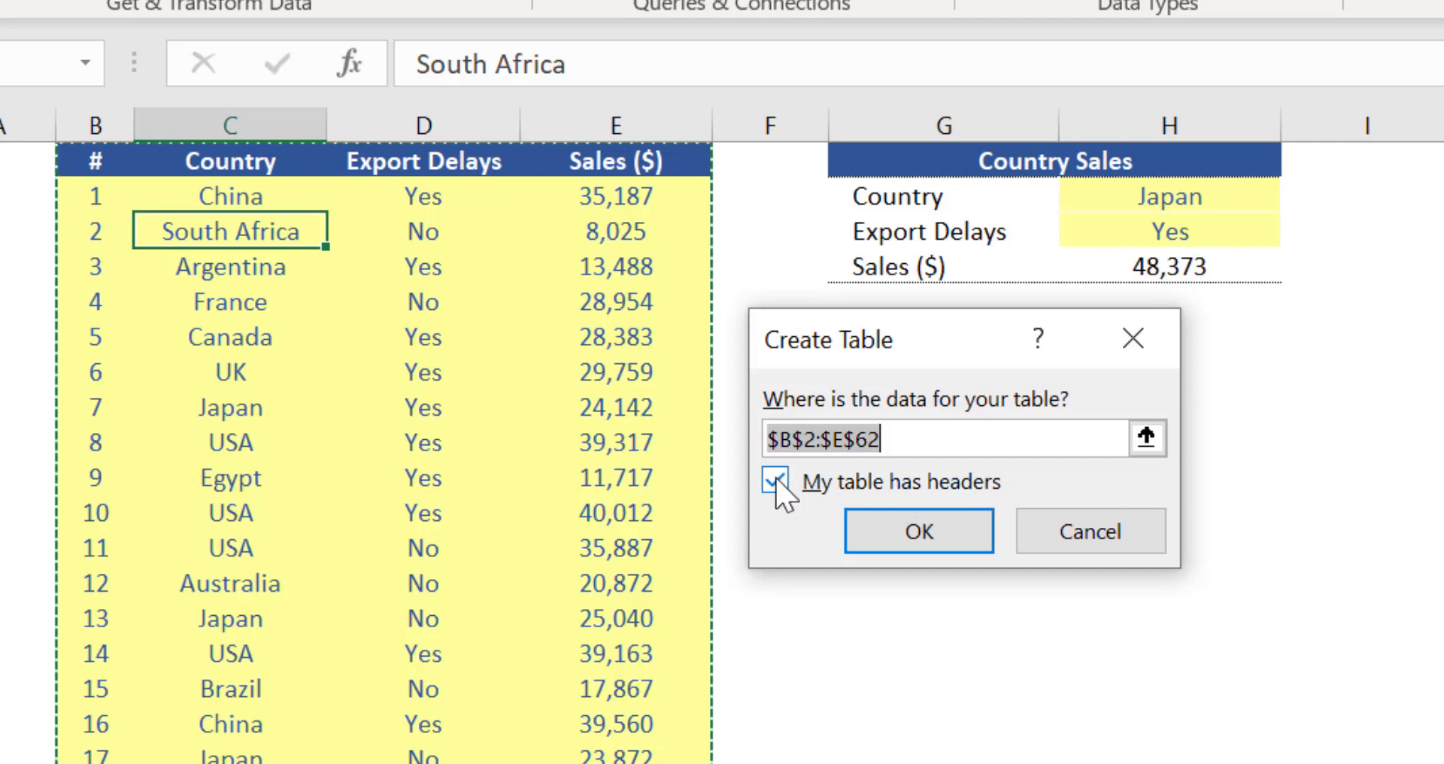
{"action": "left_click", "coordinate": [917, 531]}
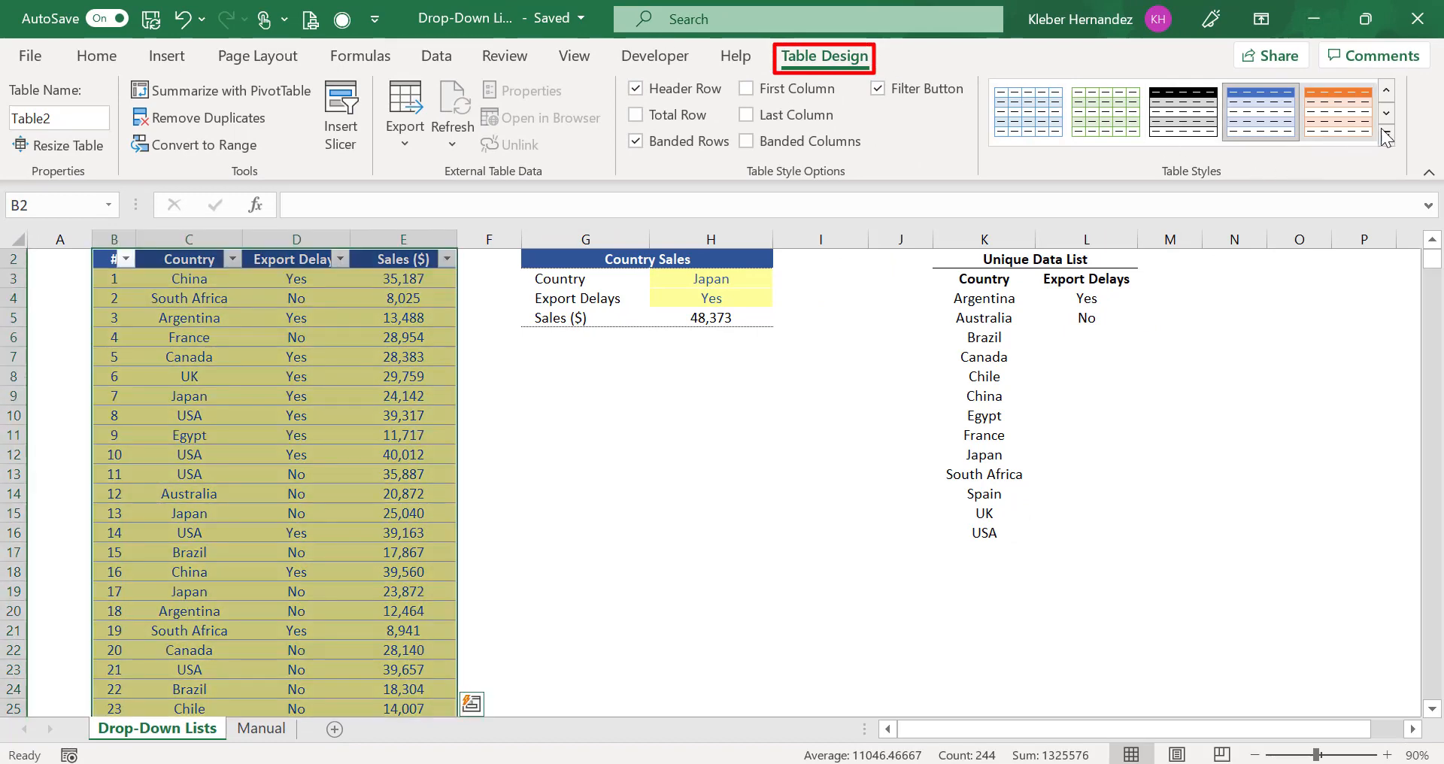
Step: Turn off Table2's header filter buttons and clear its table style
{"action": "left_click", "coordinate": [1384, 137]}
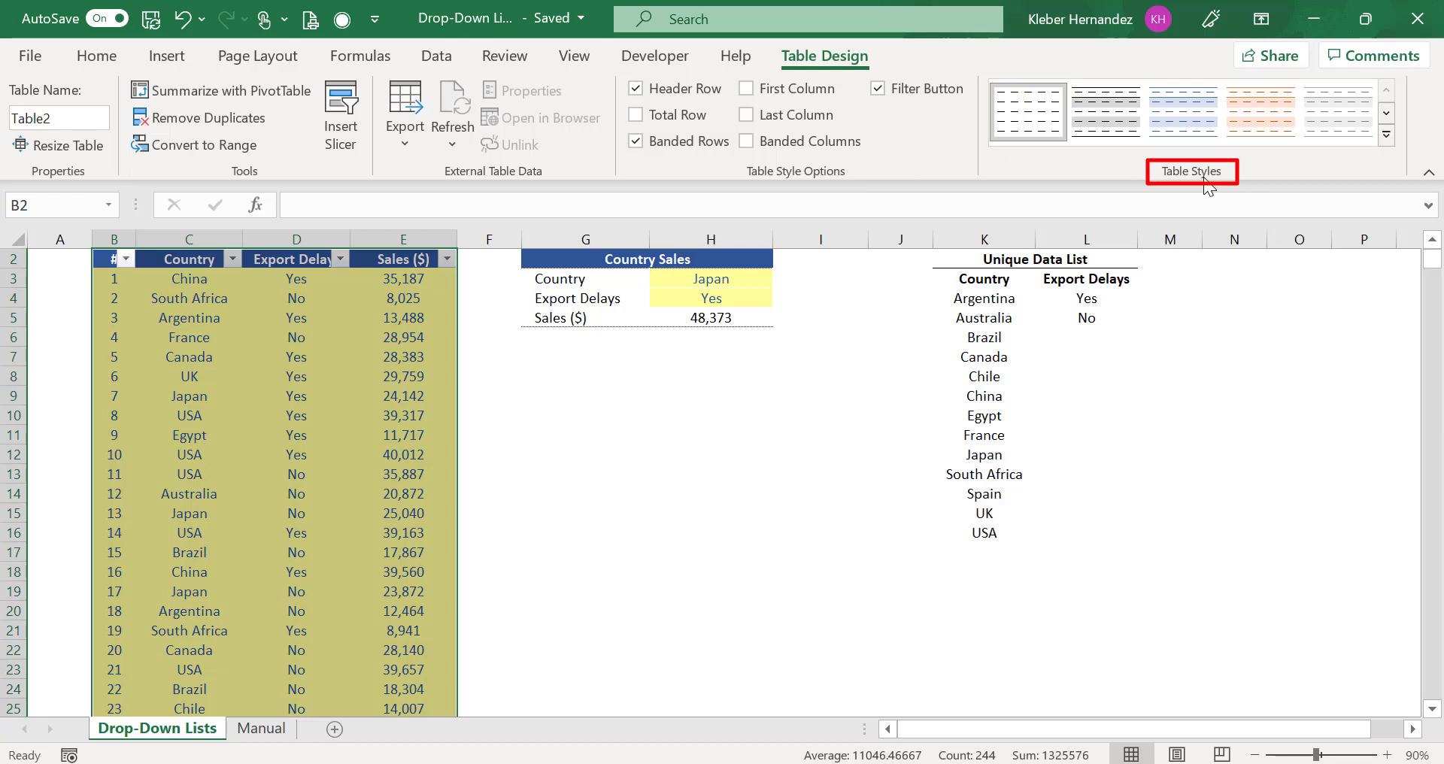
{"action": "left_click", "coordinate": [878, 89]}
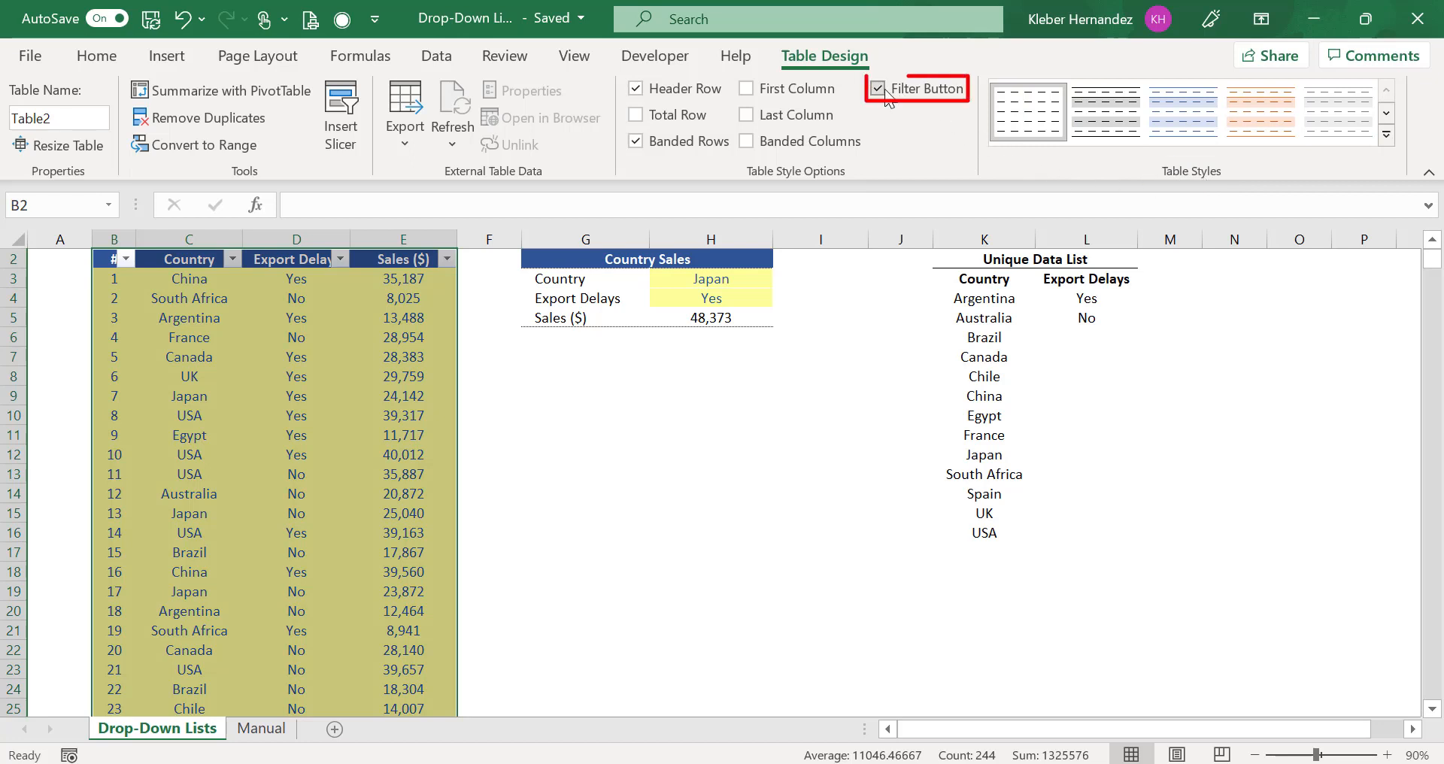
{"action": "left_click", "coordinate": [879, 89]}
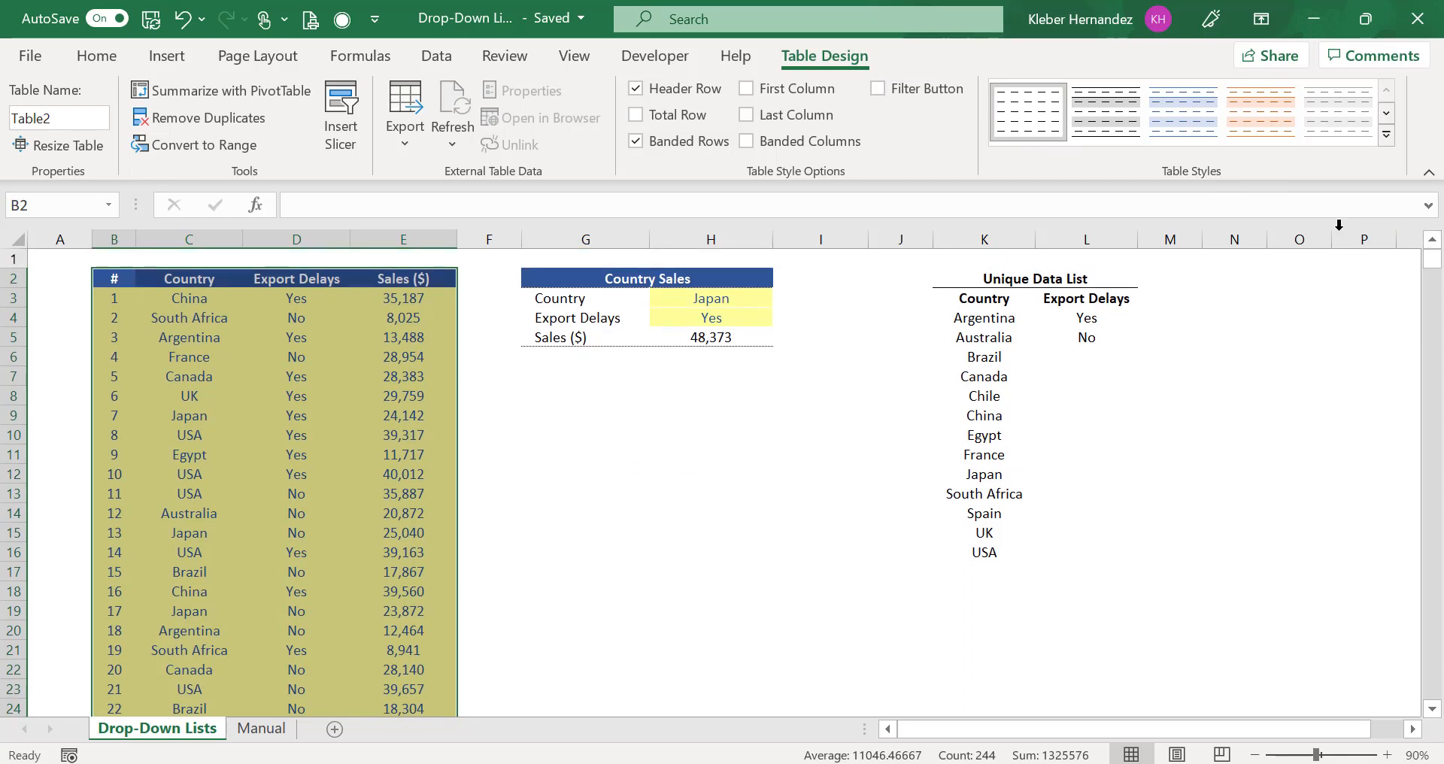
{"action": "left_click", "coordinate": [403, 297]}
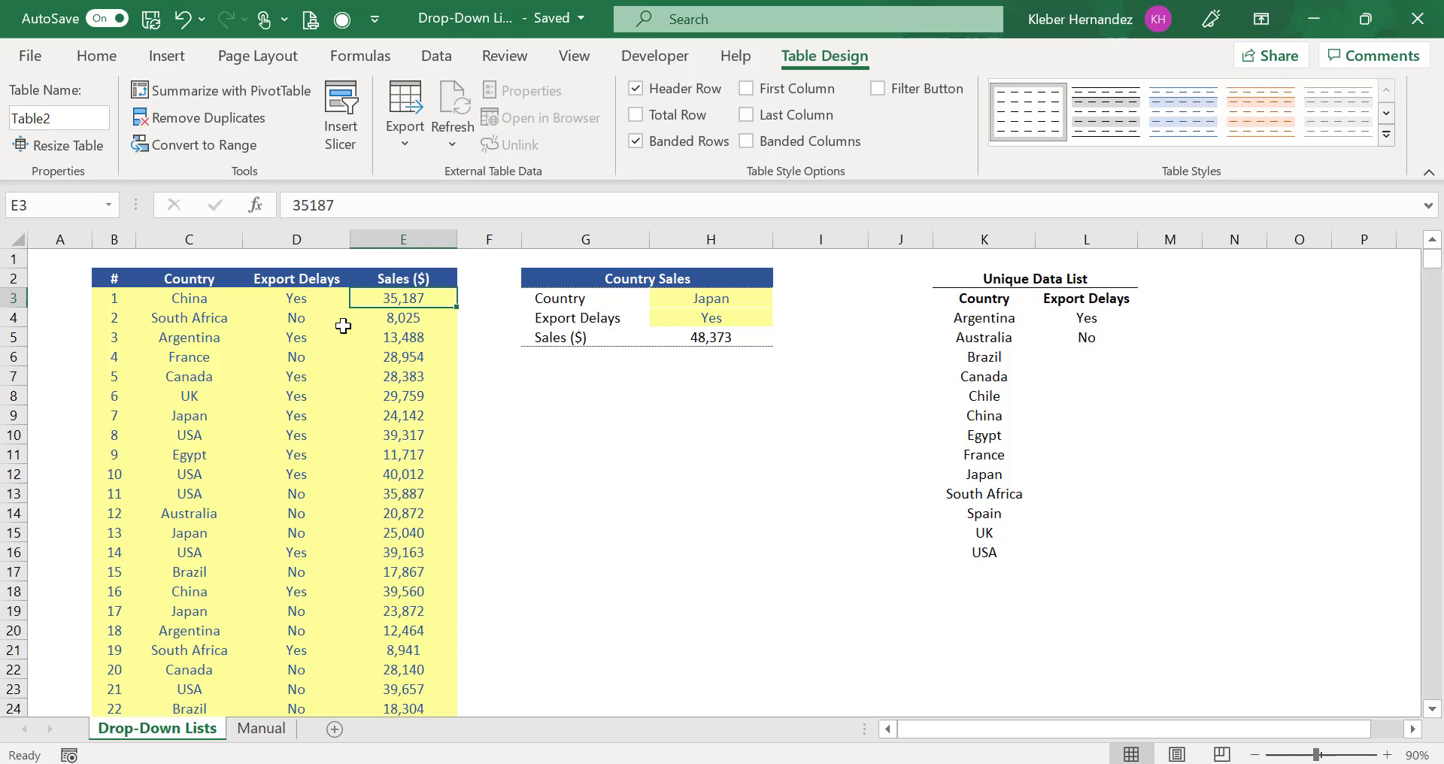
{"action": "mouse_move", "coordinate": [385, 380]}
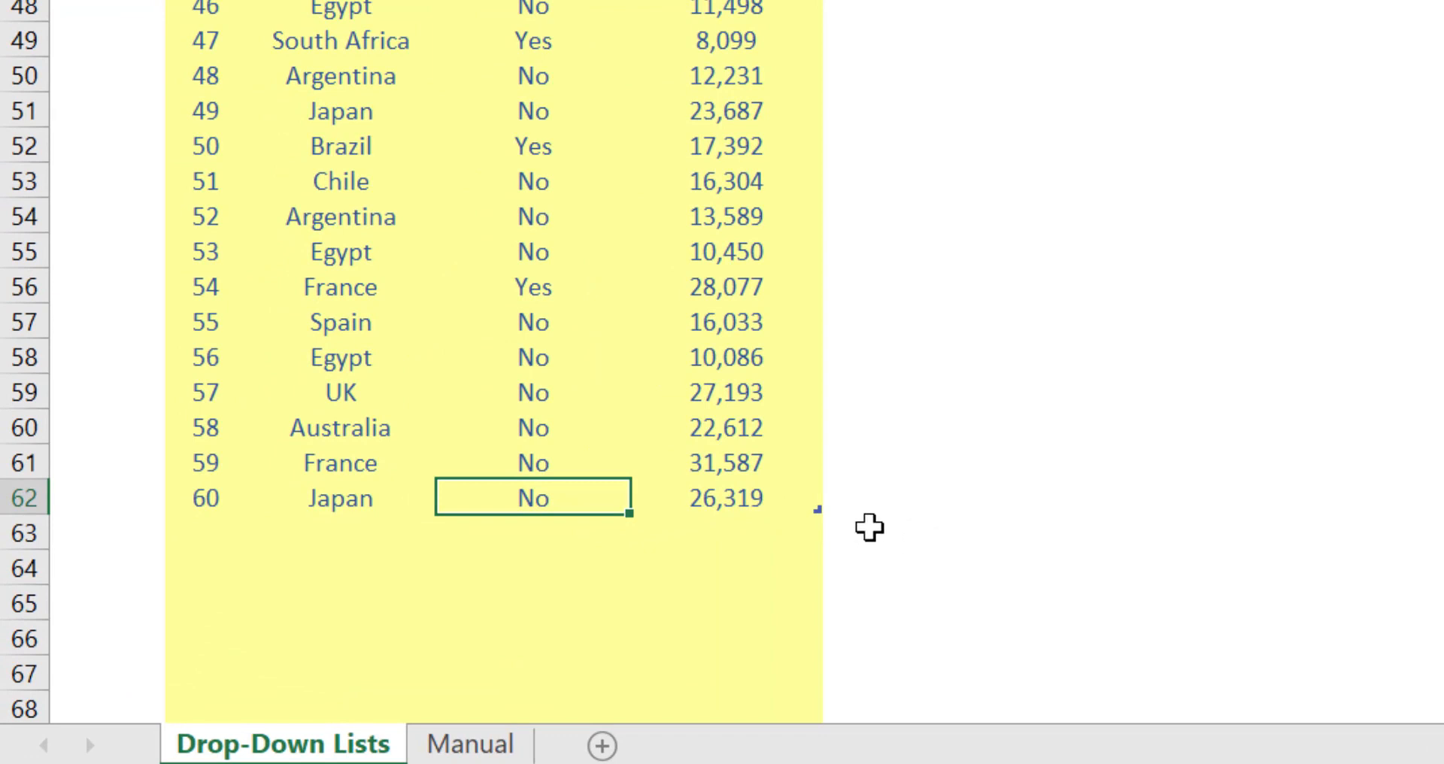
{"action": "mouse_move", "coordinate": [911, 544]}
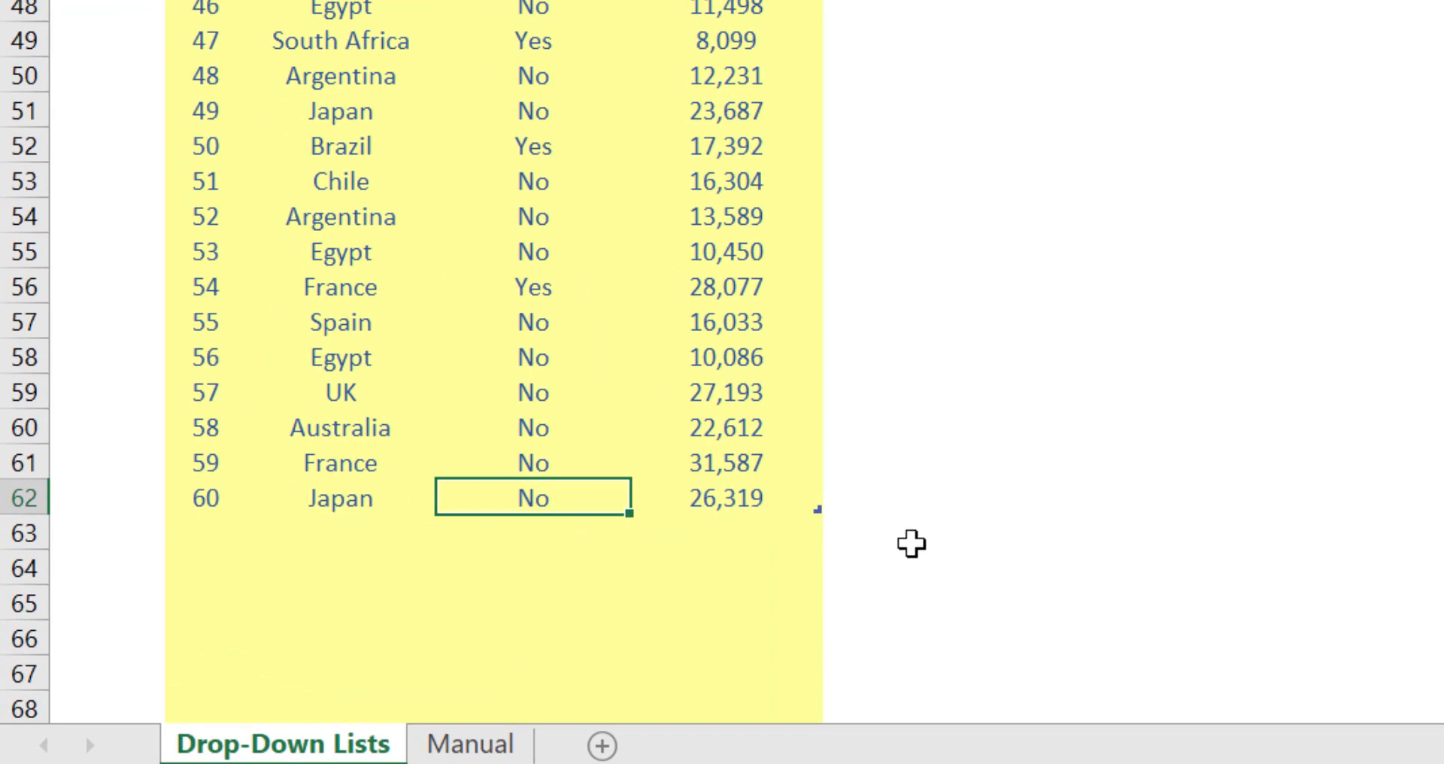
{"action": "mouse_move", "coordinate": [1001, 587]}
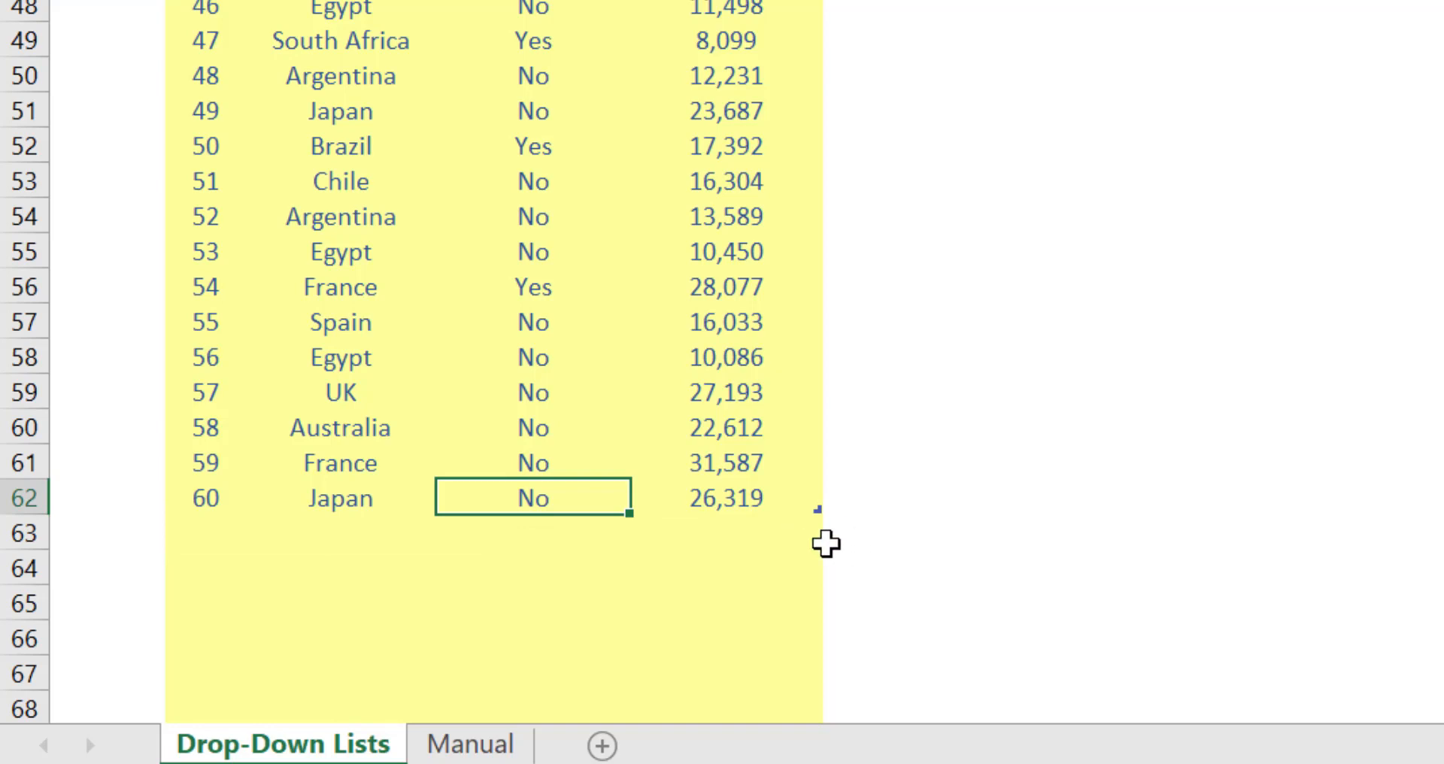
{"action": "mouse_move", "coordinate": [868, 504]}
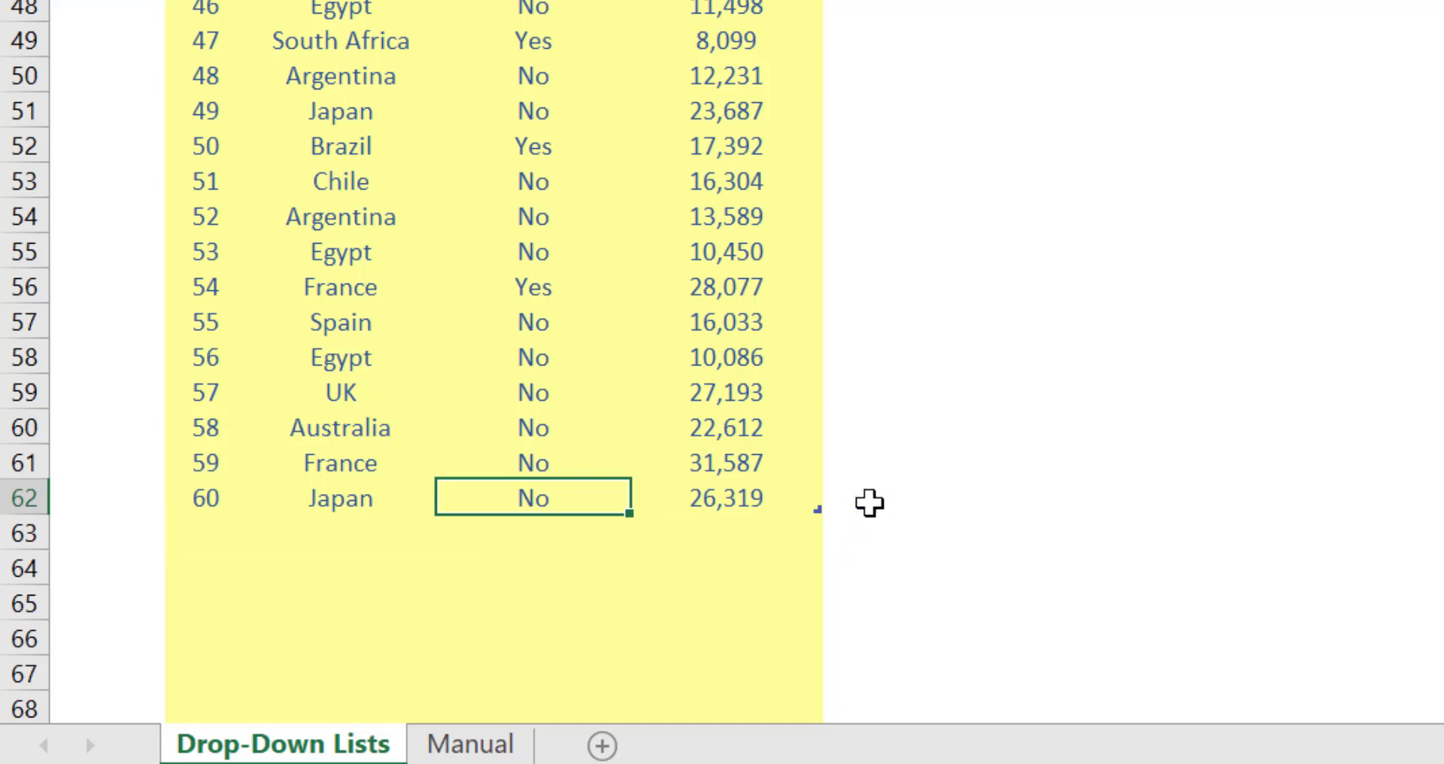
{"action": "mouse_move", "coordinate": [891, 558]}
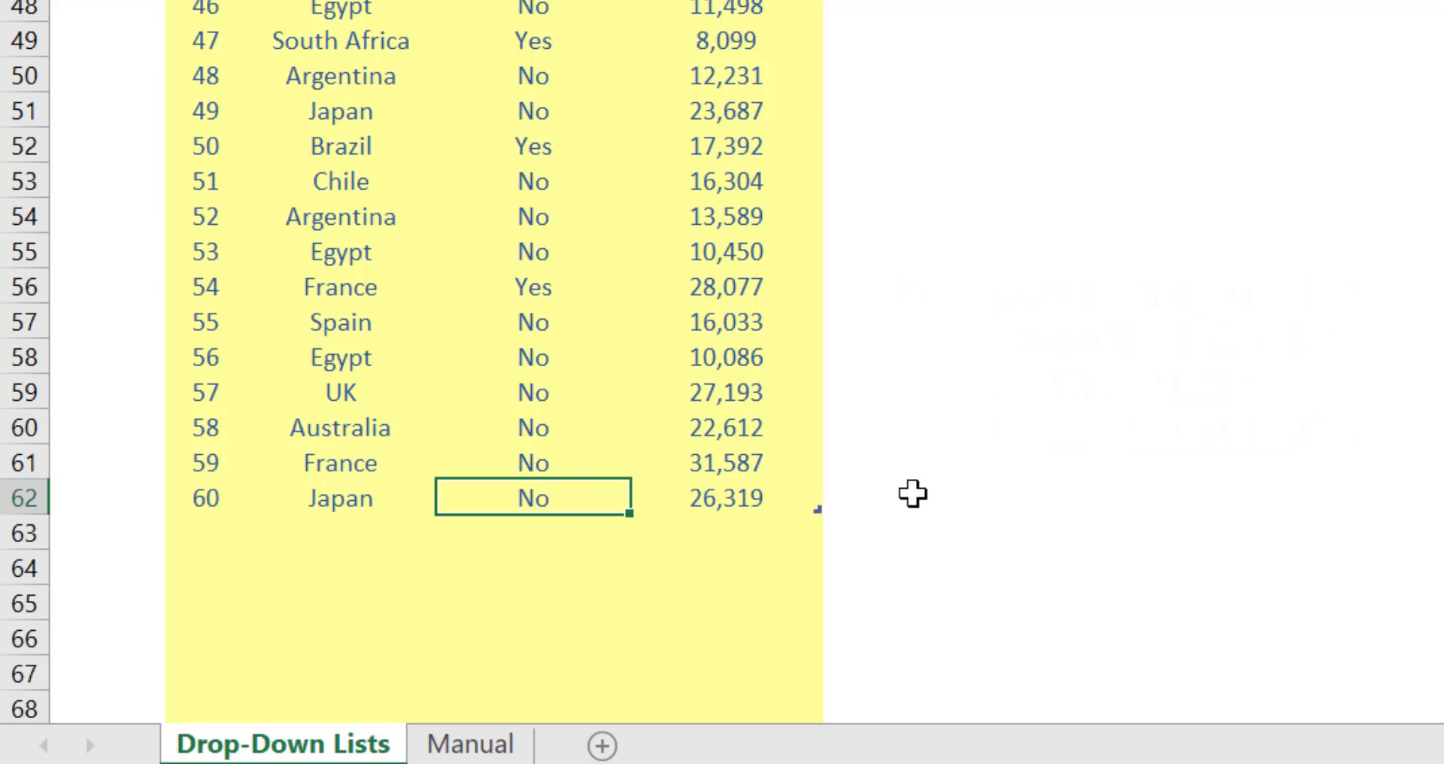
{"action": "mouse_move", "coordinate": [944, 471]}
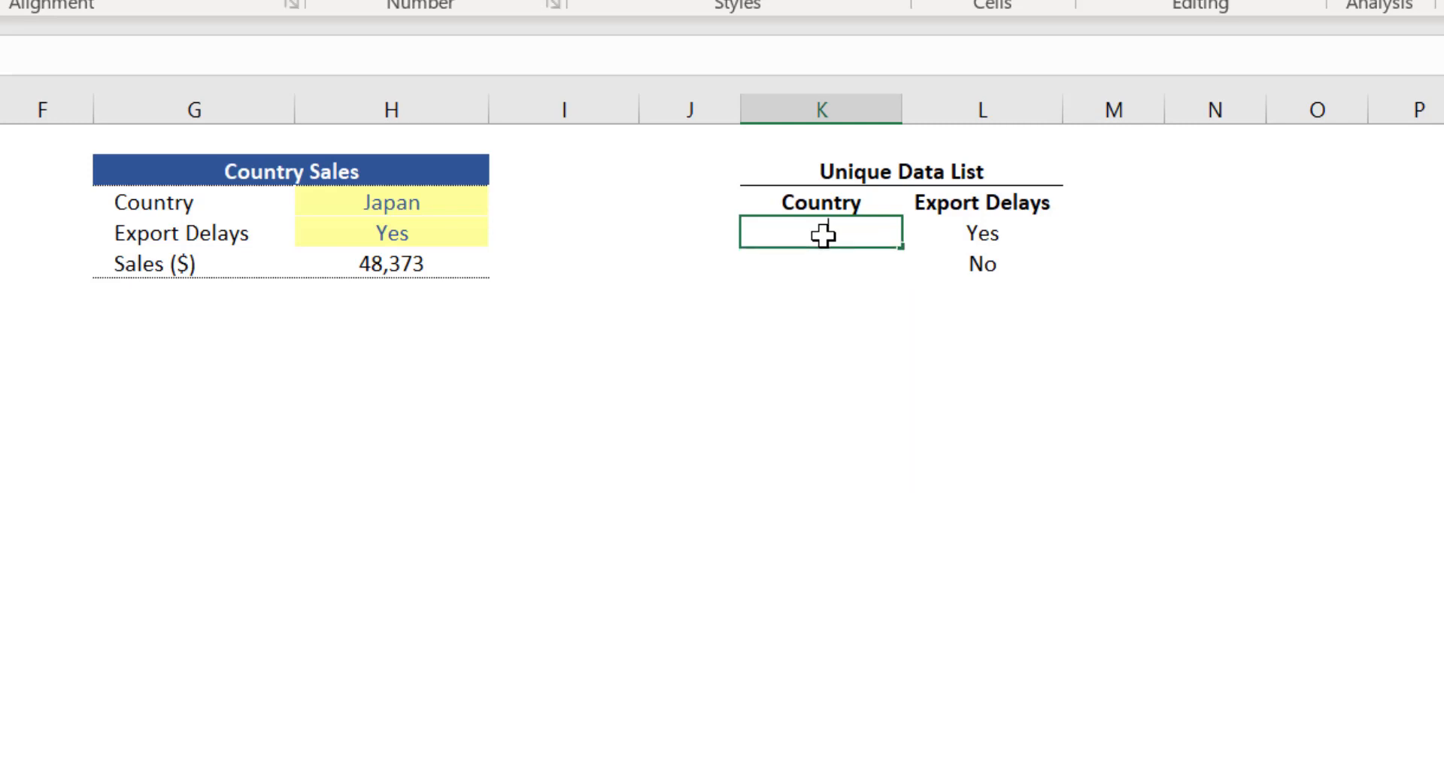
Step: Enter =UNIQUE(Table2[Country]) in K4, spilling 13 countries from China to Spain
{"action": "type", "text": "=uni"}
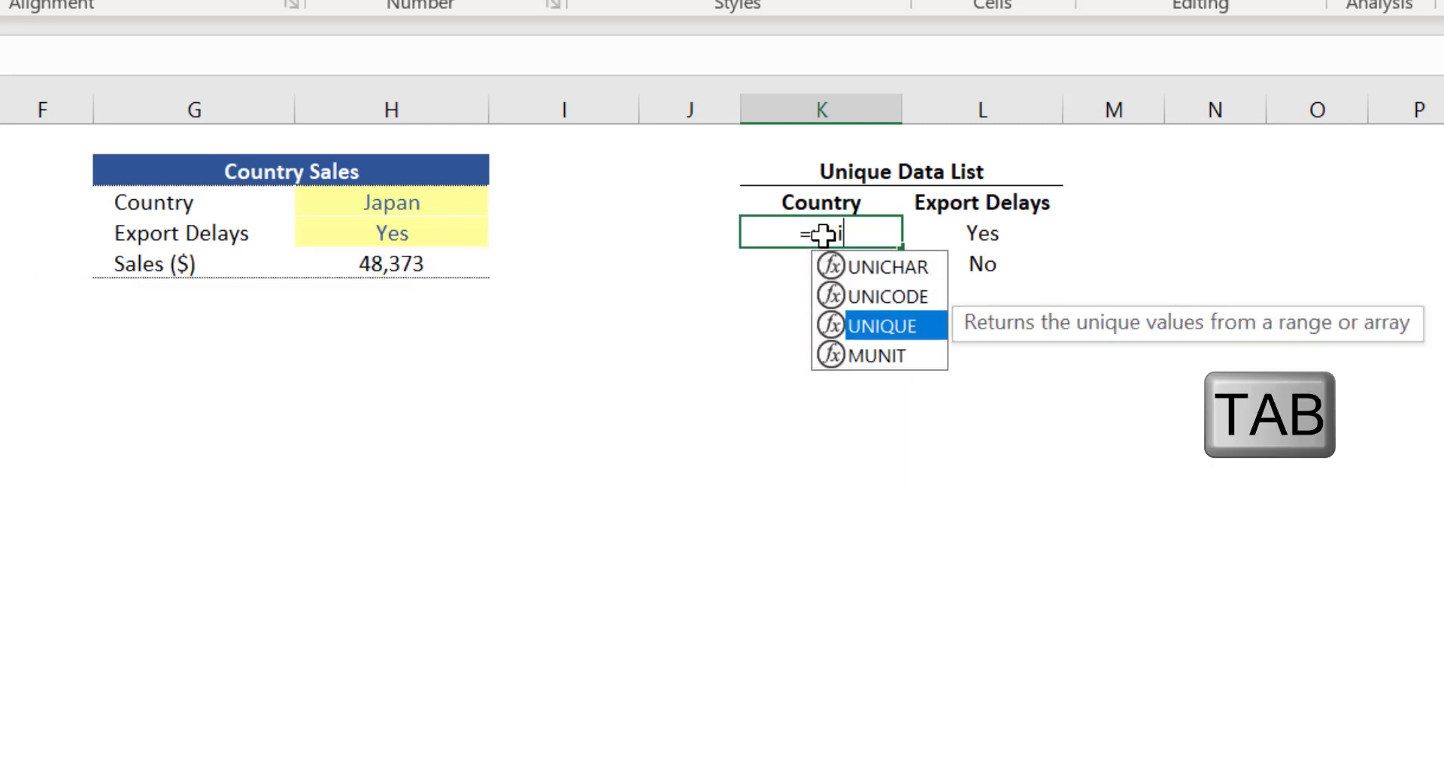
{"action": "key", "text": "Tab"}
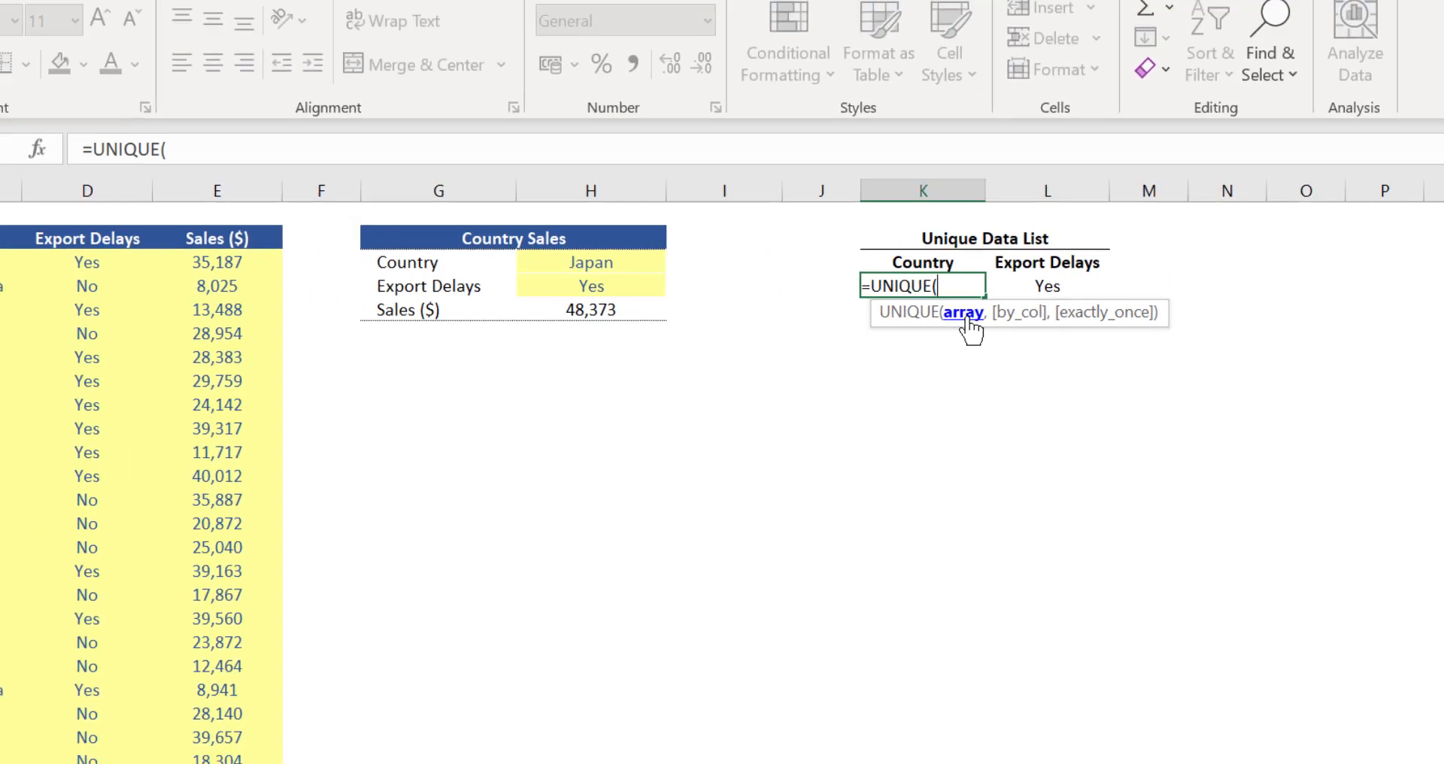
{"action": "left_click", "coordinate": [189, 297]}
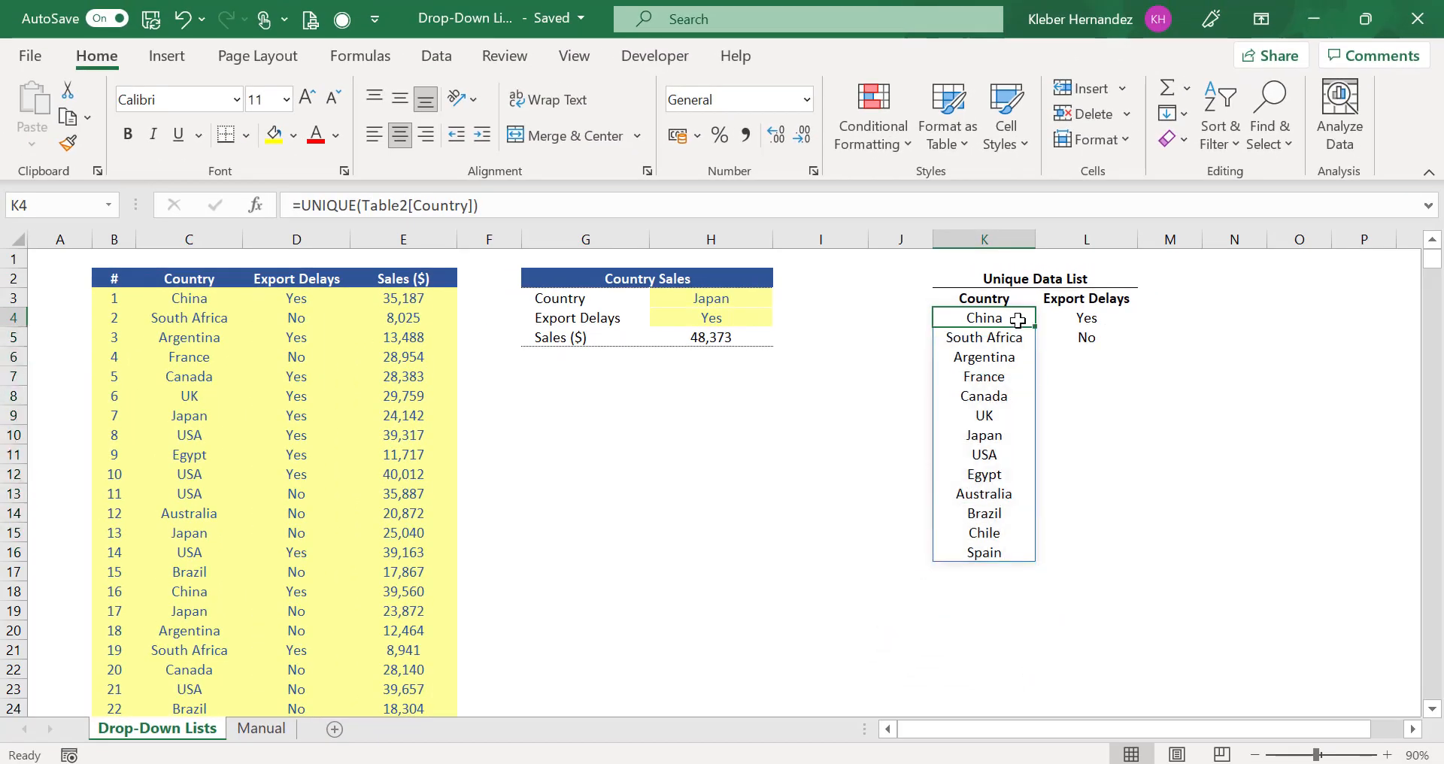
{"action": "double_click", "coordinate": [983, 317]}
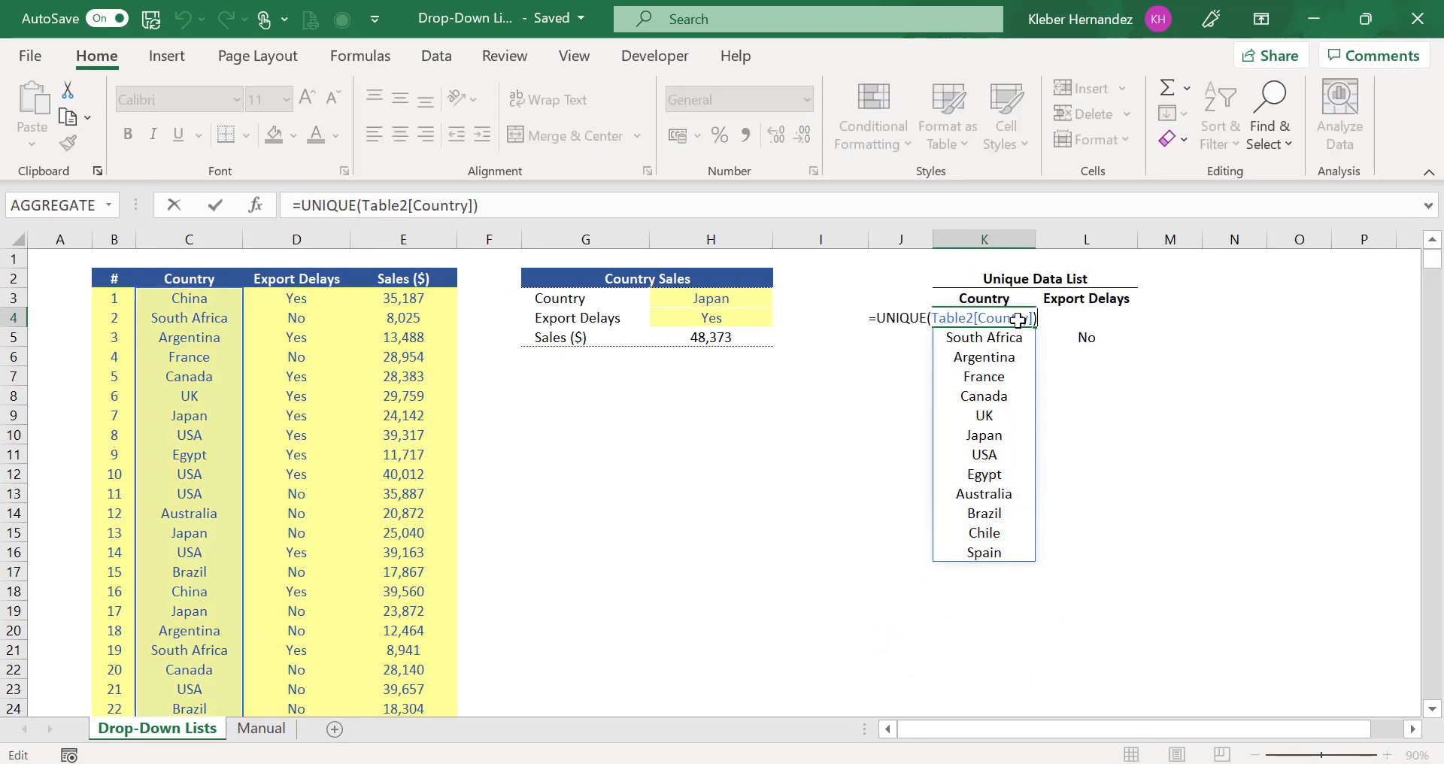
{"action": "scroll", "scroll_direction": "down", "scroll_amount": 3}
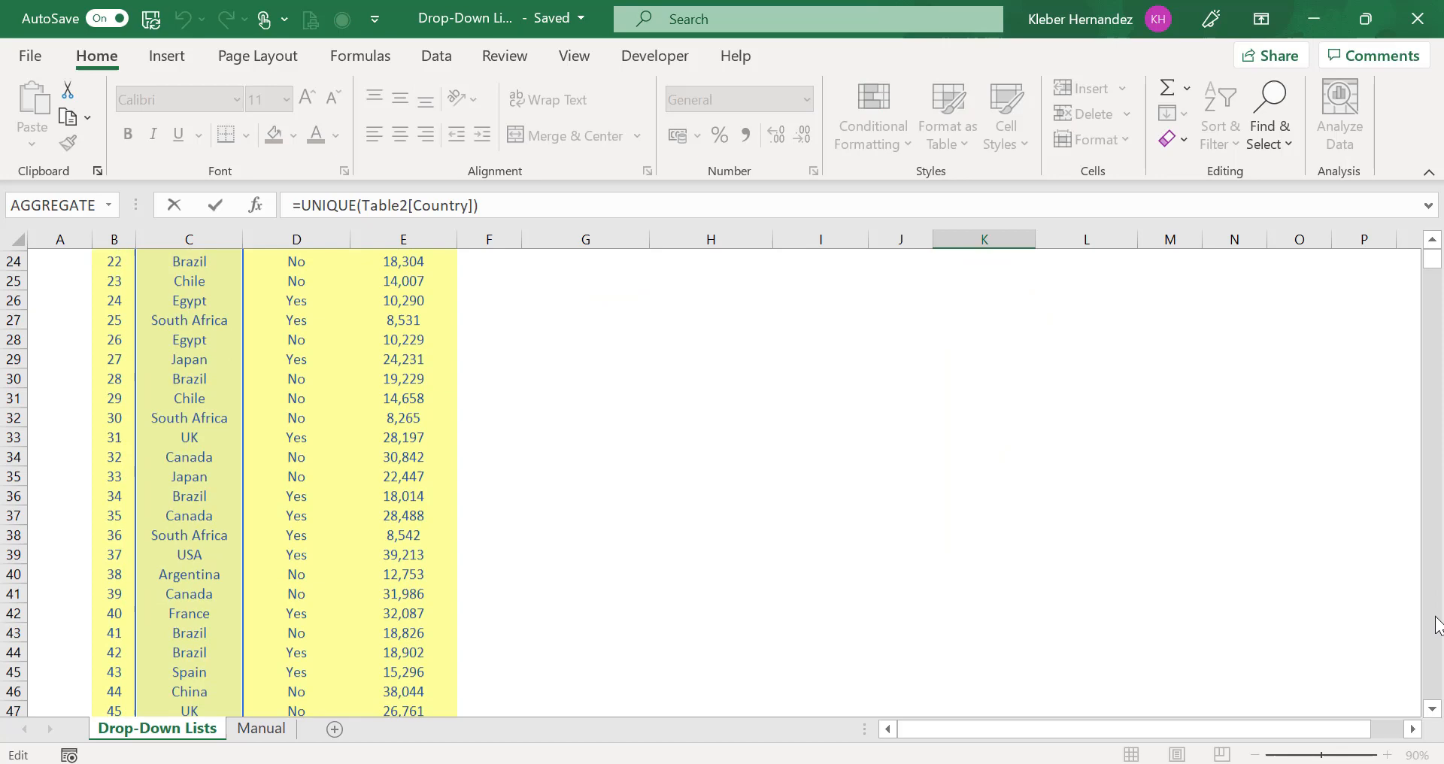
{"action": "scroll", "scroll_direction": "down", "scroll_amount": 3}
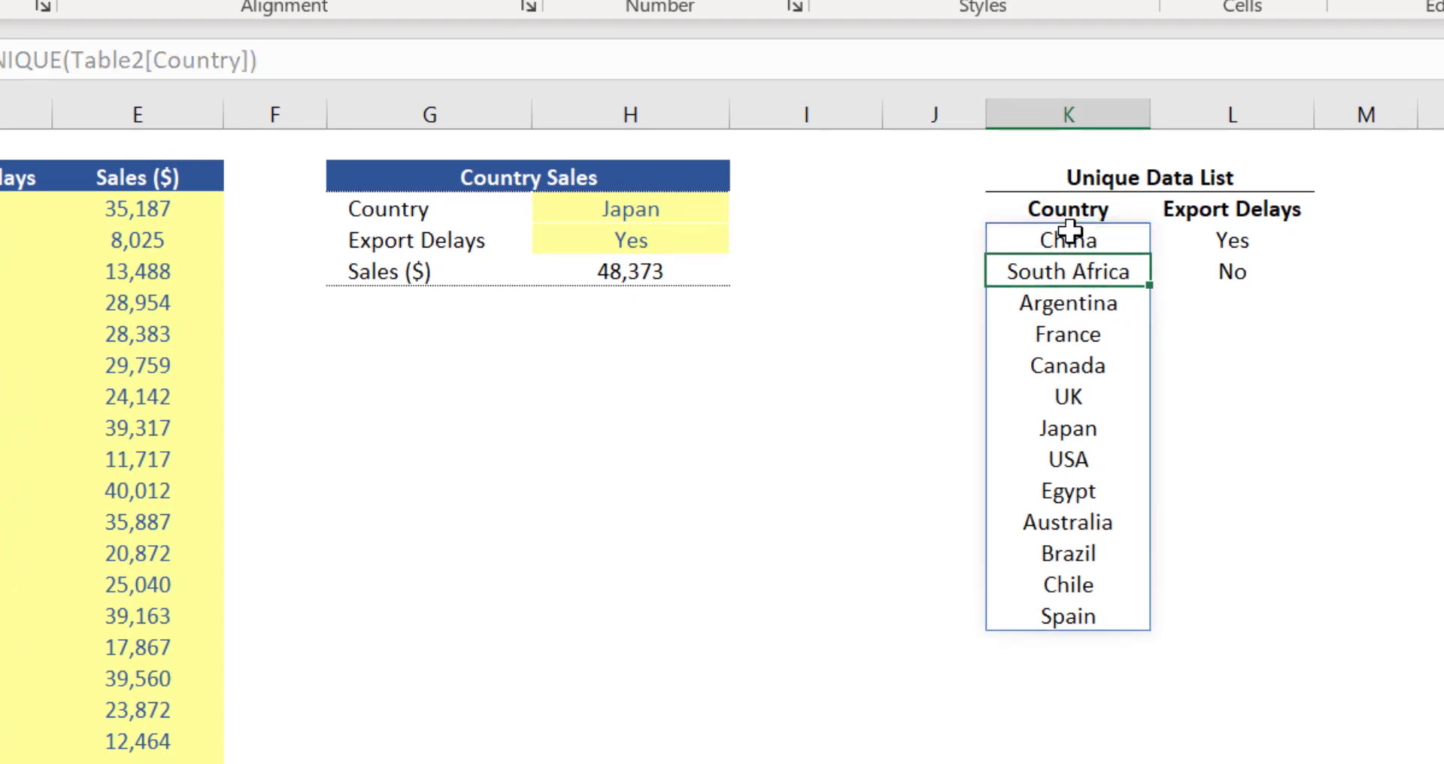
{"action": "left_click", "coordinate": [1067, 522]}
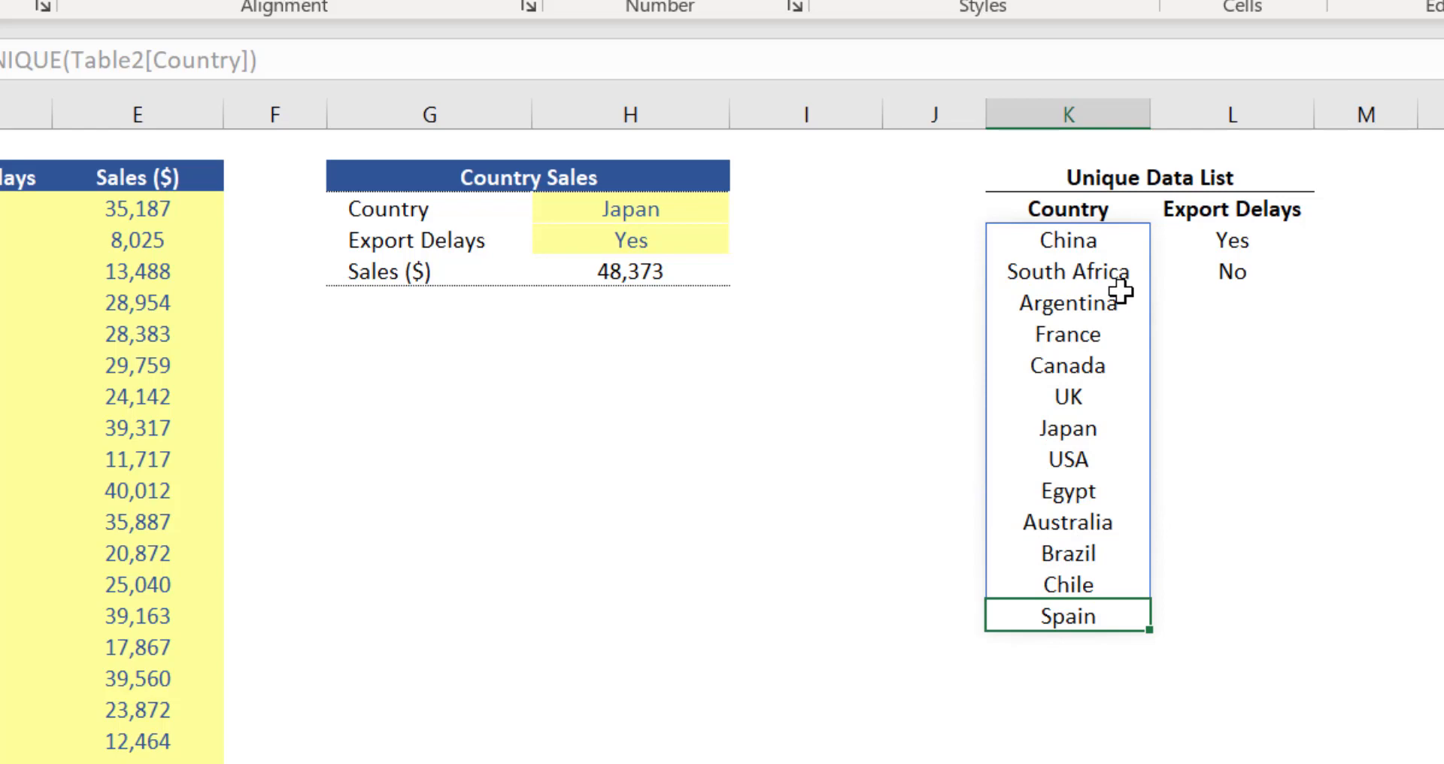
{"action": "mouse_move", "coordinate": [1121, 288]}
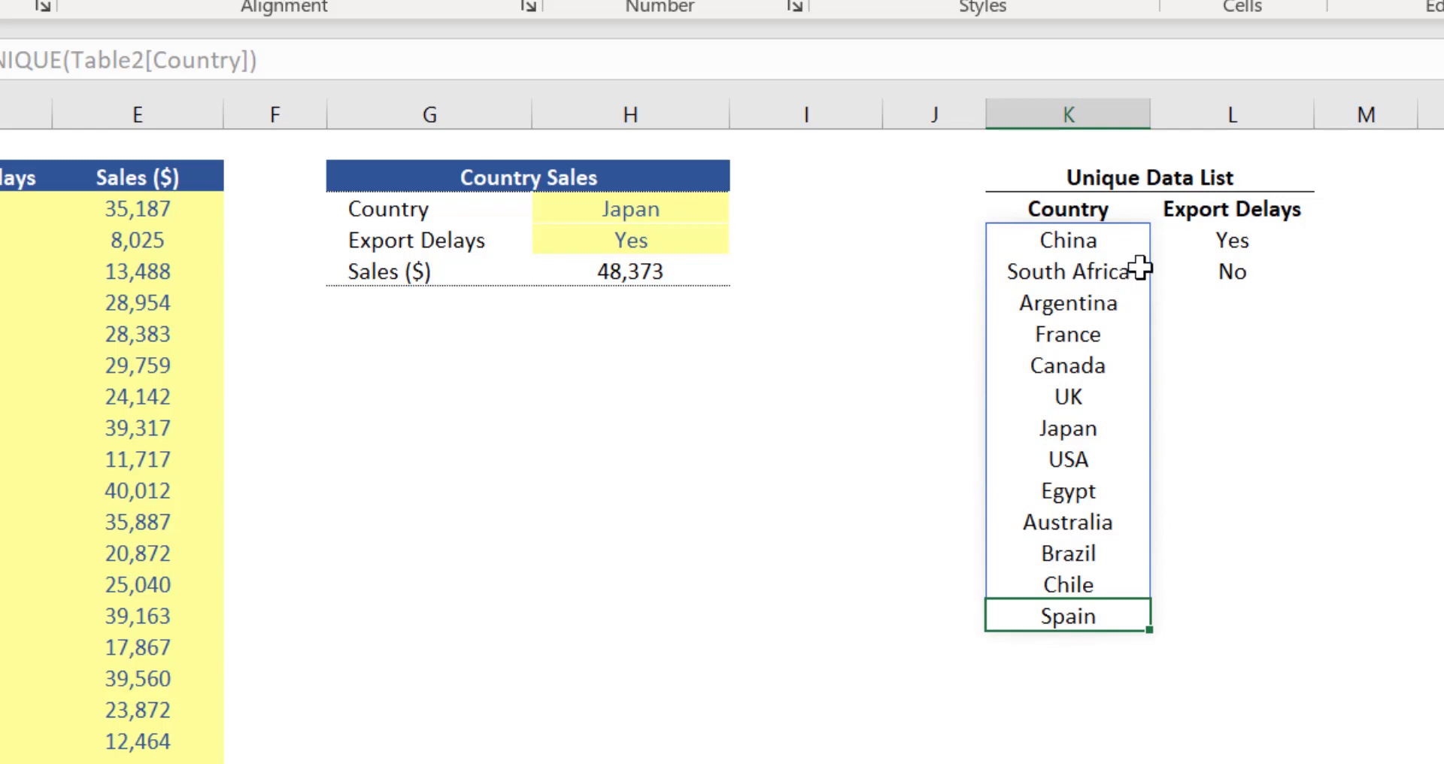
{"action": "mouse_move", "coordinate": [1141, 260]}
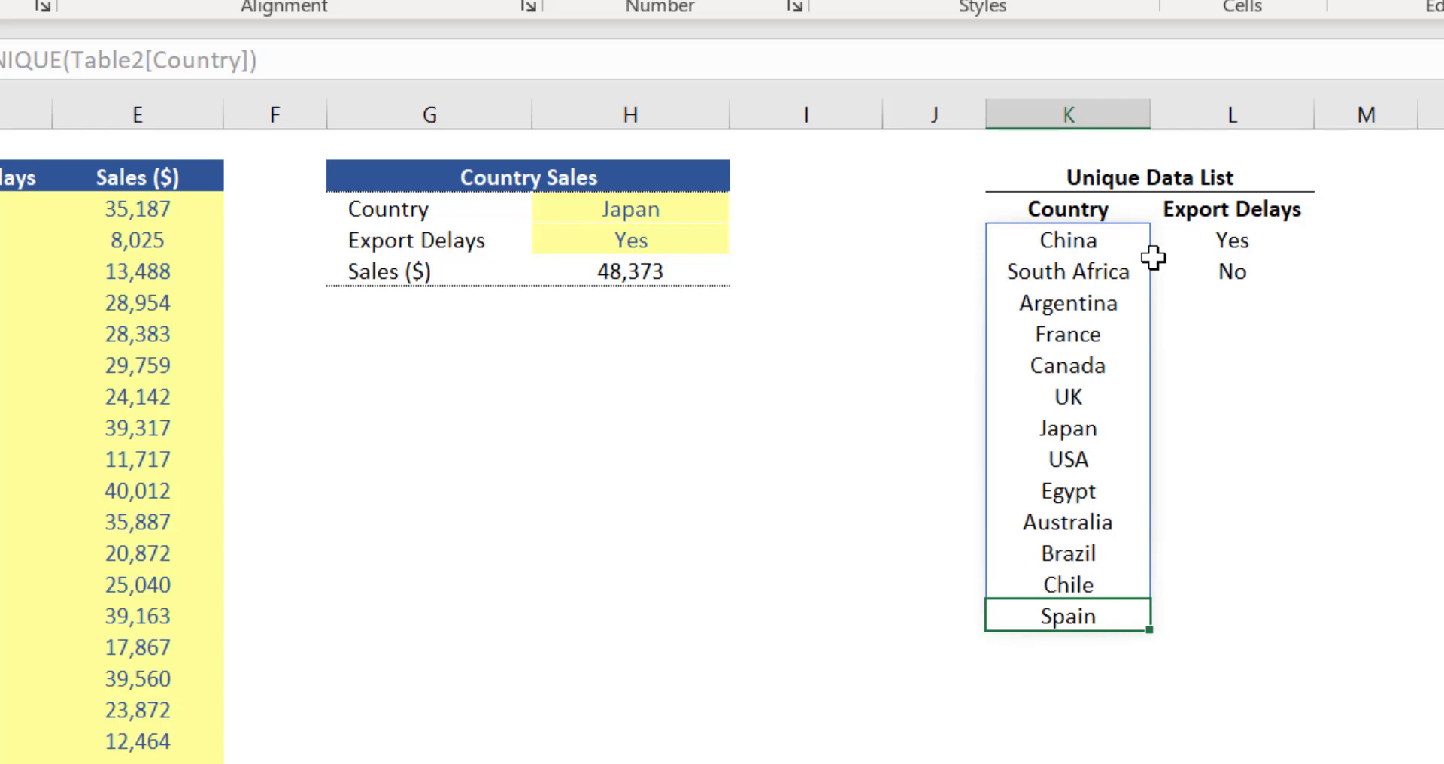
{"action": "mouse_move", "coordinate": [1095, 214]}
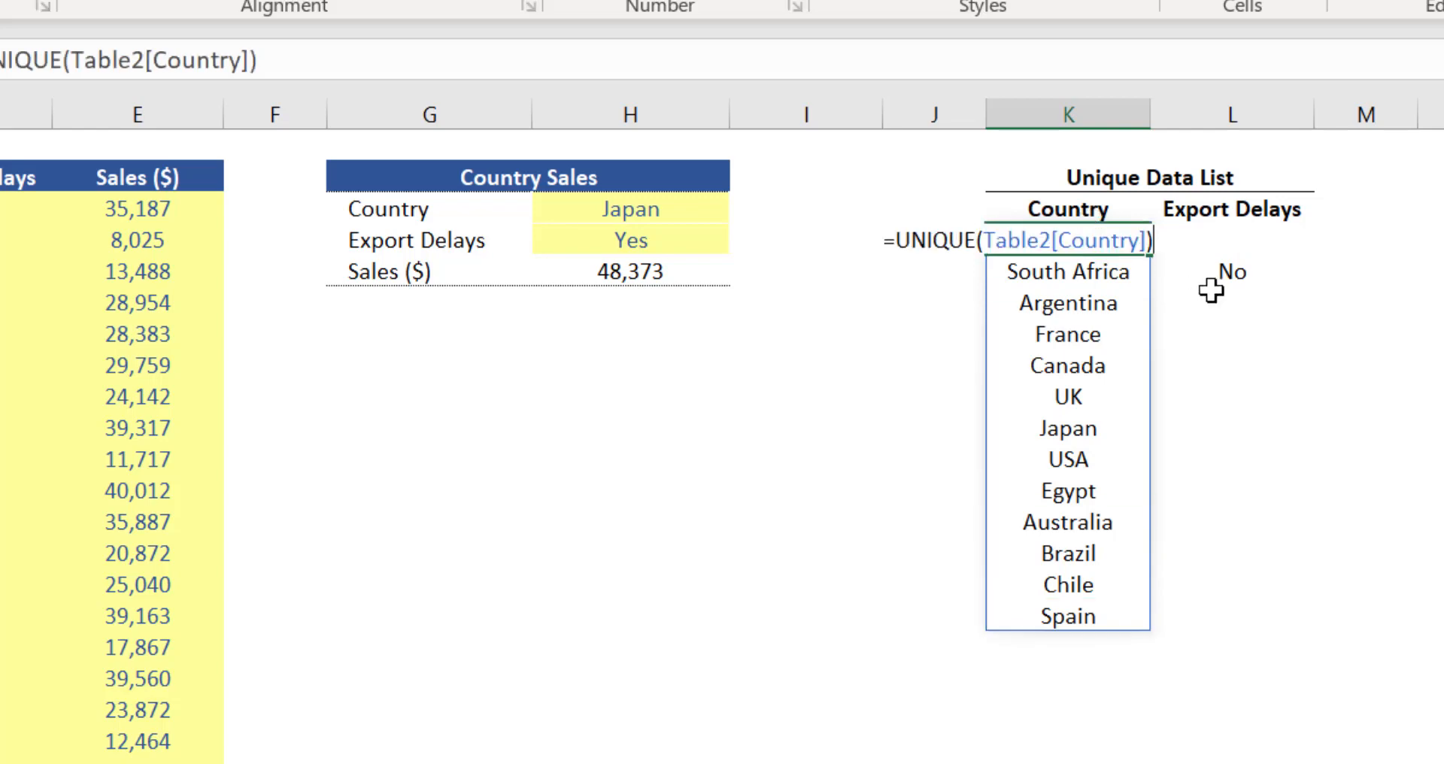
Step: Wrap the K4 formula in SORT, making it =SORT(UNIQUE(Table2[Country]))
{"action": "type", "text": "so"}
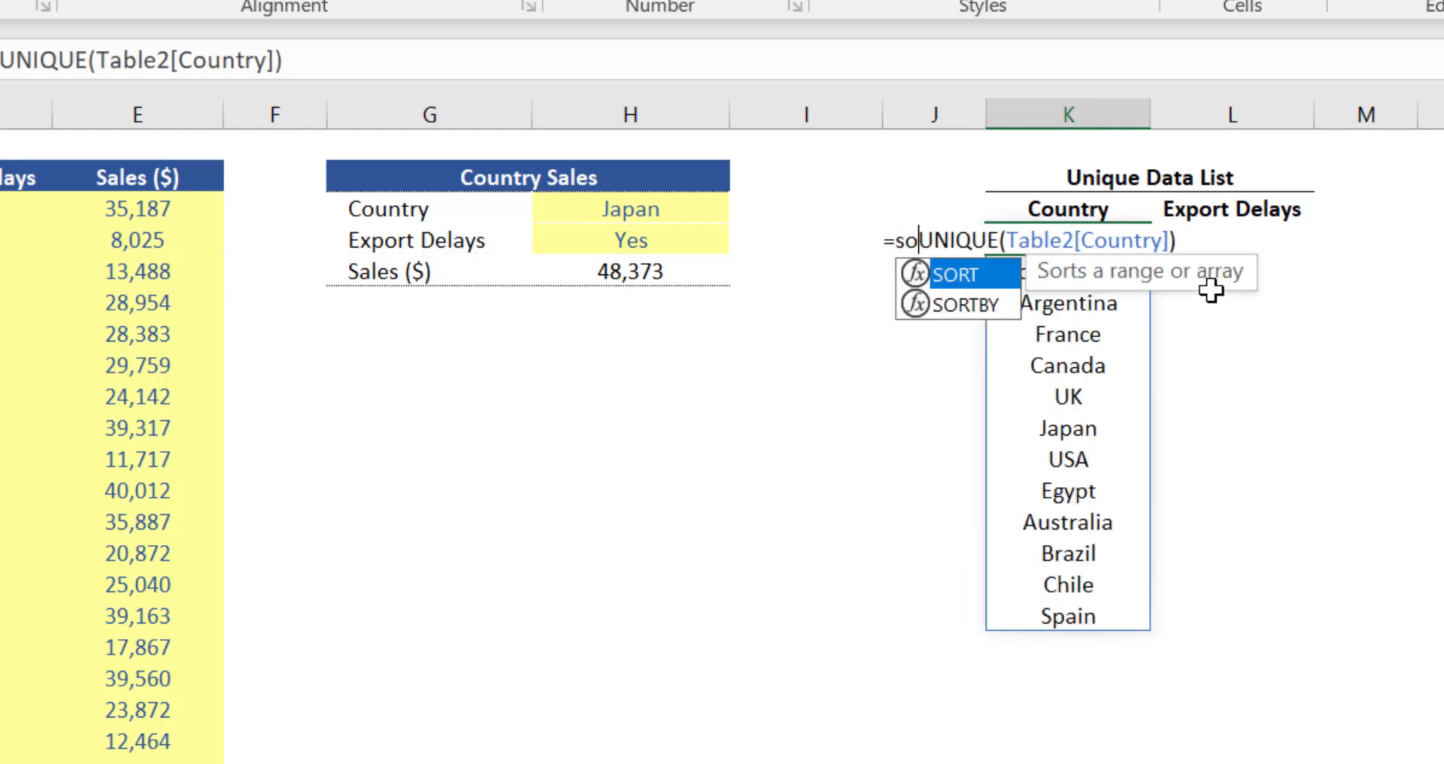
{"action": "key", "text": "Tab"}
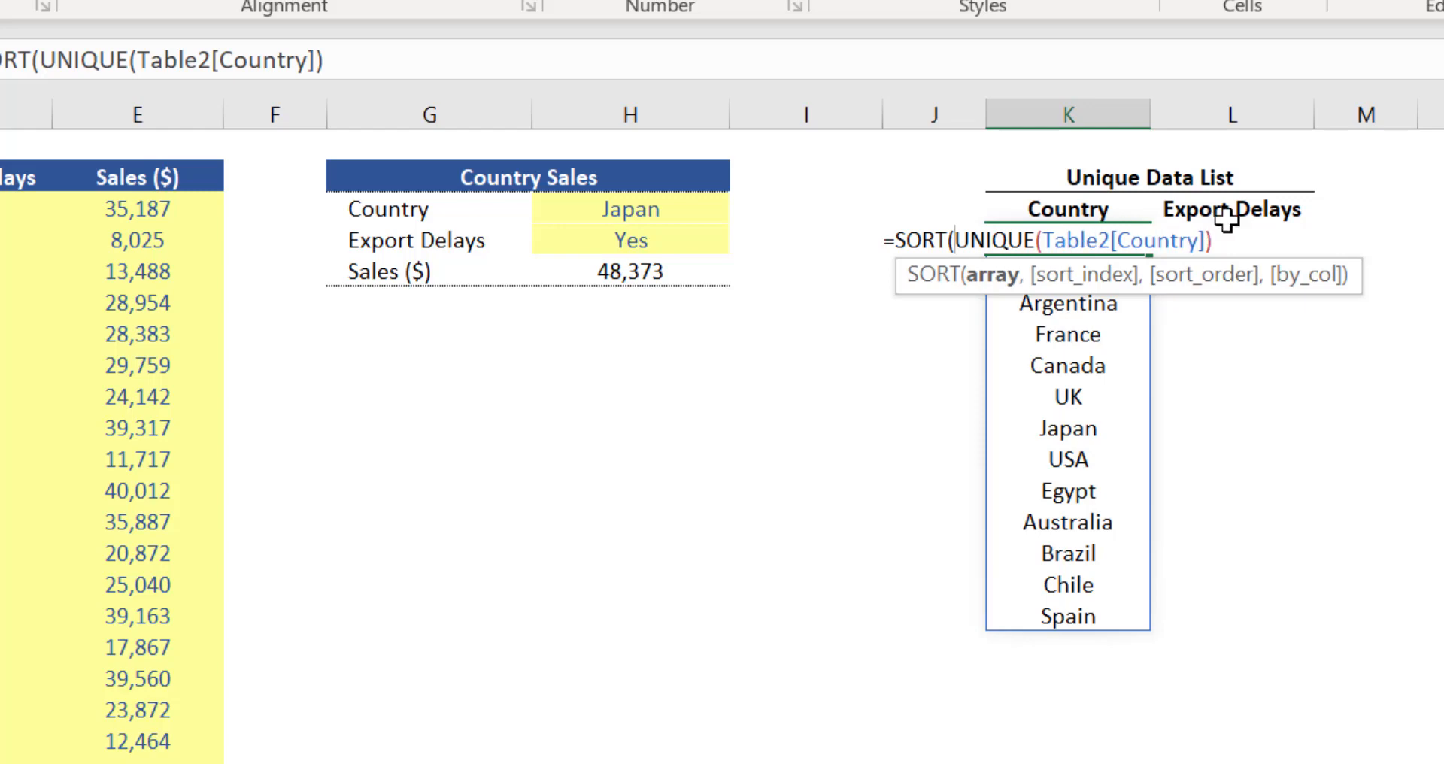
{"action": "mouse_move", "coordinate": [1110, 293]}
{"action": "type", "text": ")"}
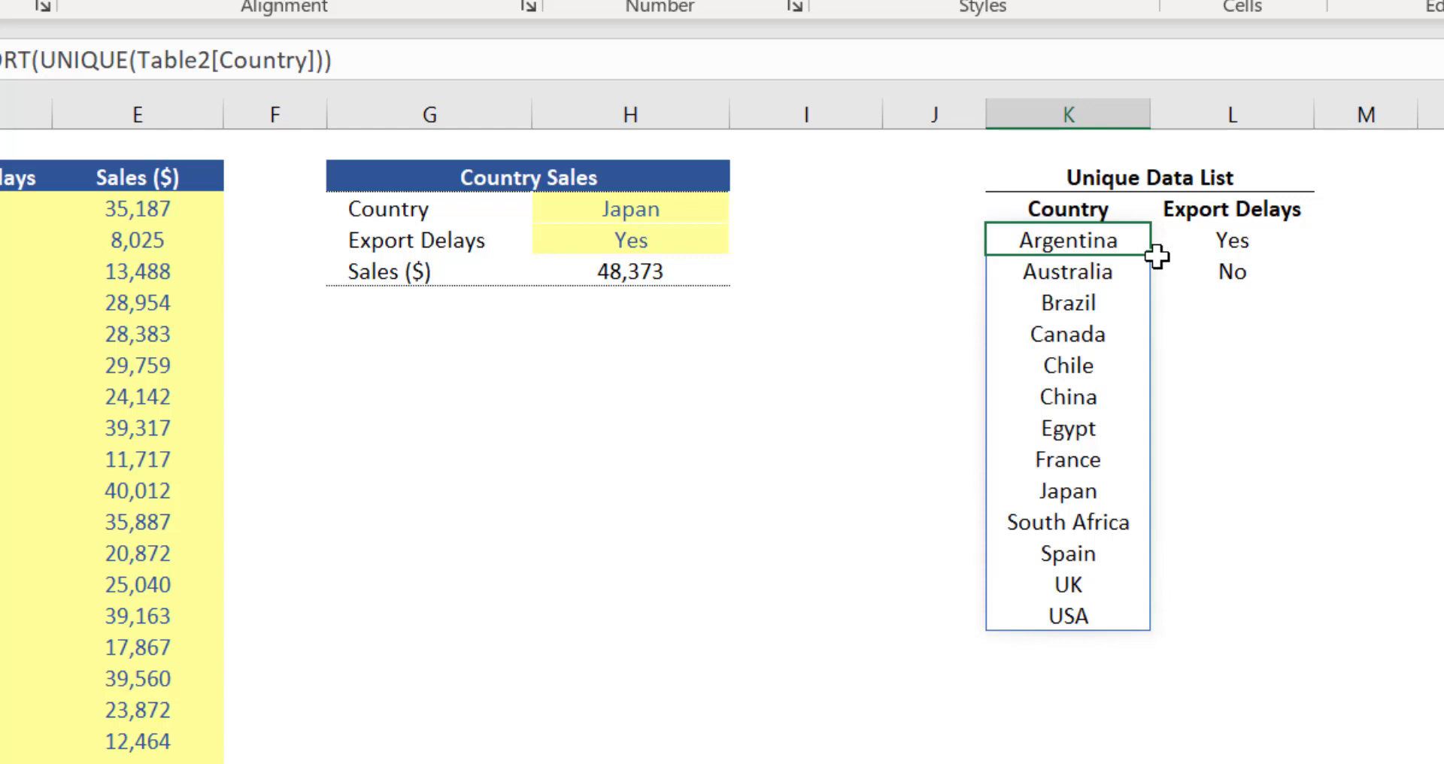
{"action": "mouse_move", "coordinate": [1152, 242]}
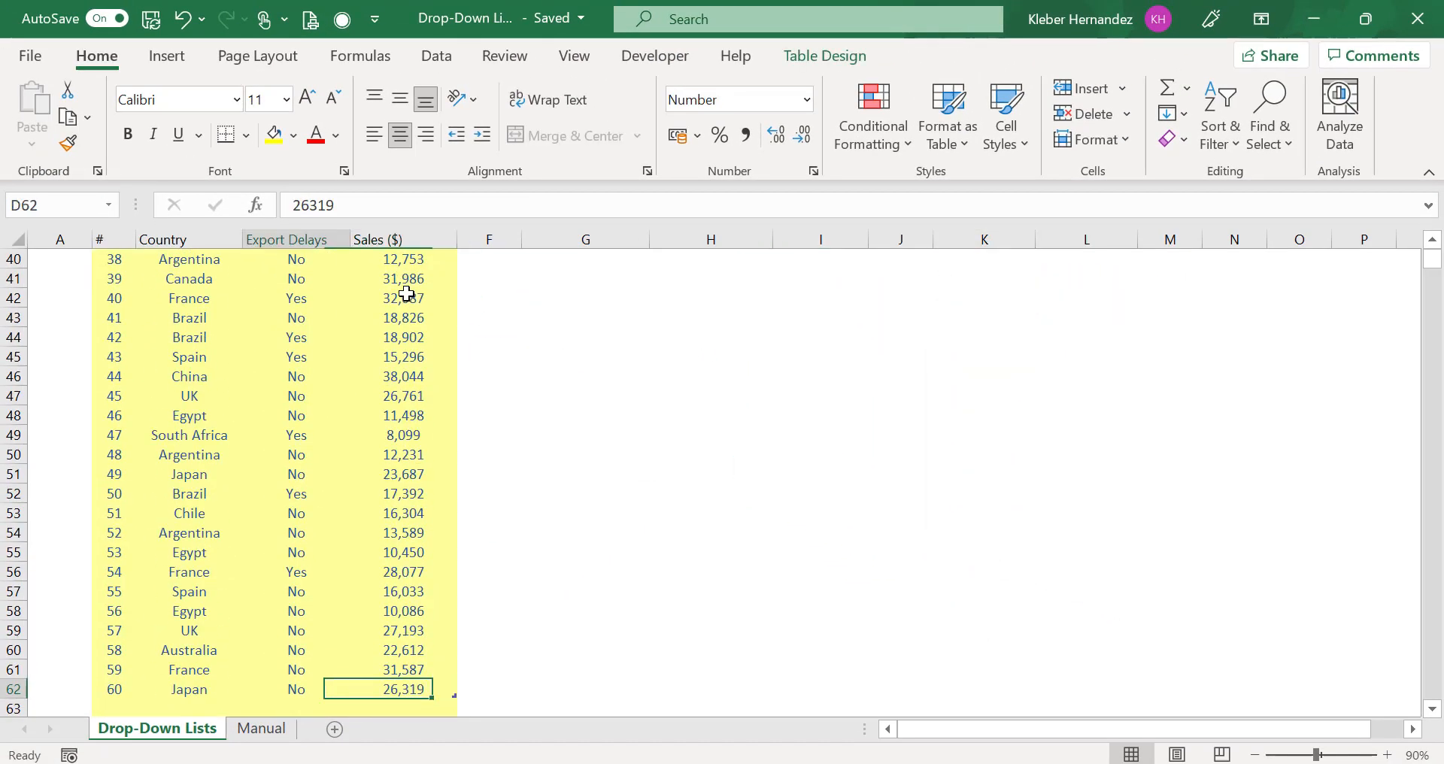
Step: Enter test country AAA in row 63 and confirm it lists ahead of Argentina
{"action": "type", "text": "AAA"}
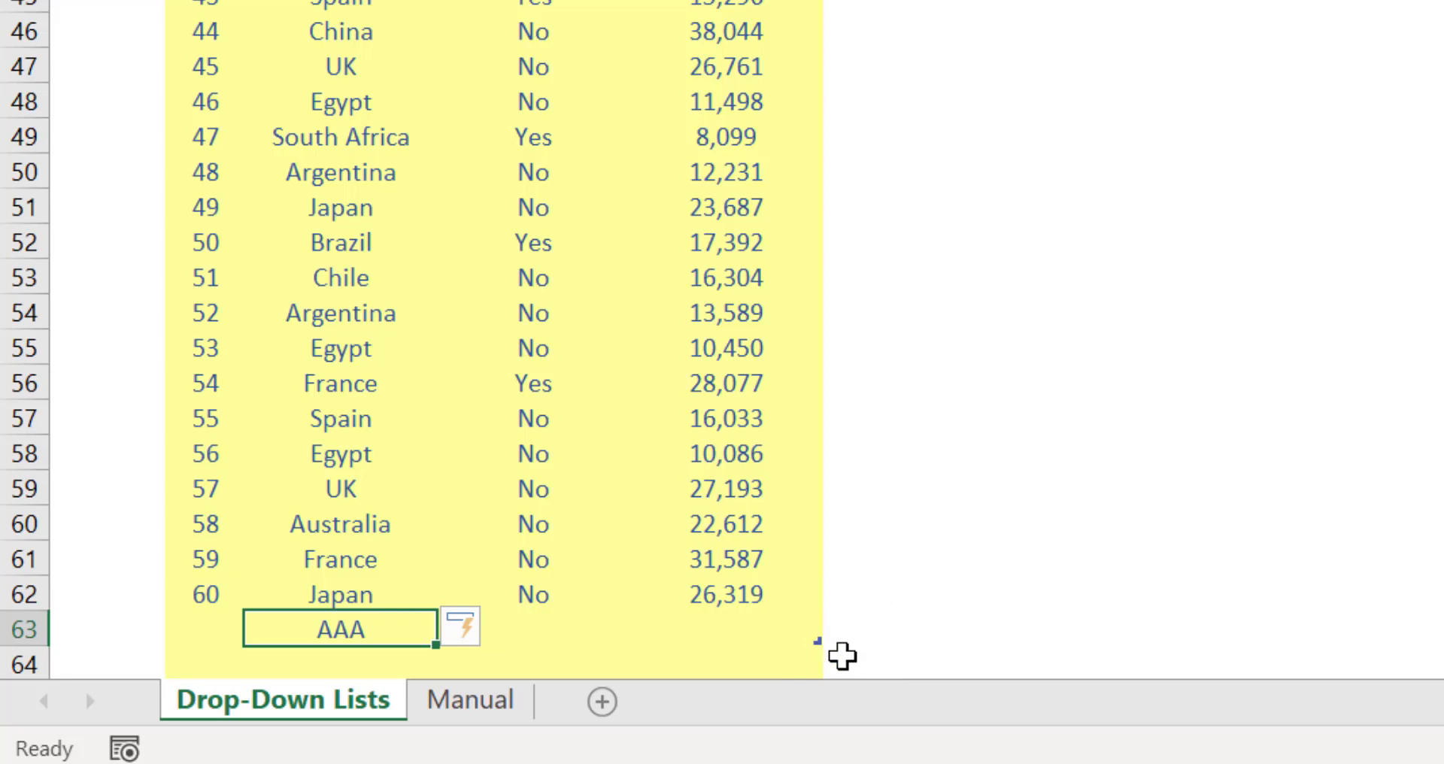
{"action": "mouse_move", "coordinate": [814, 591]}
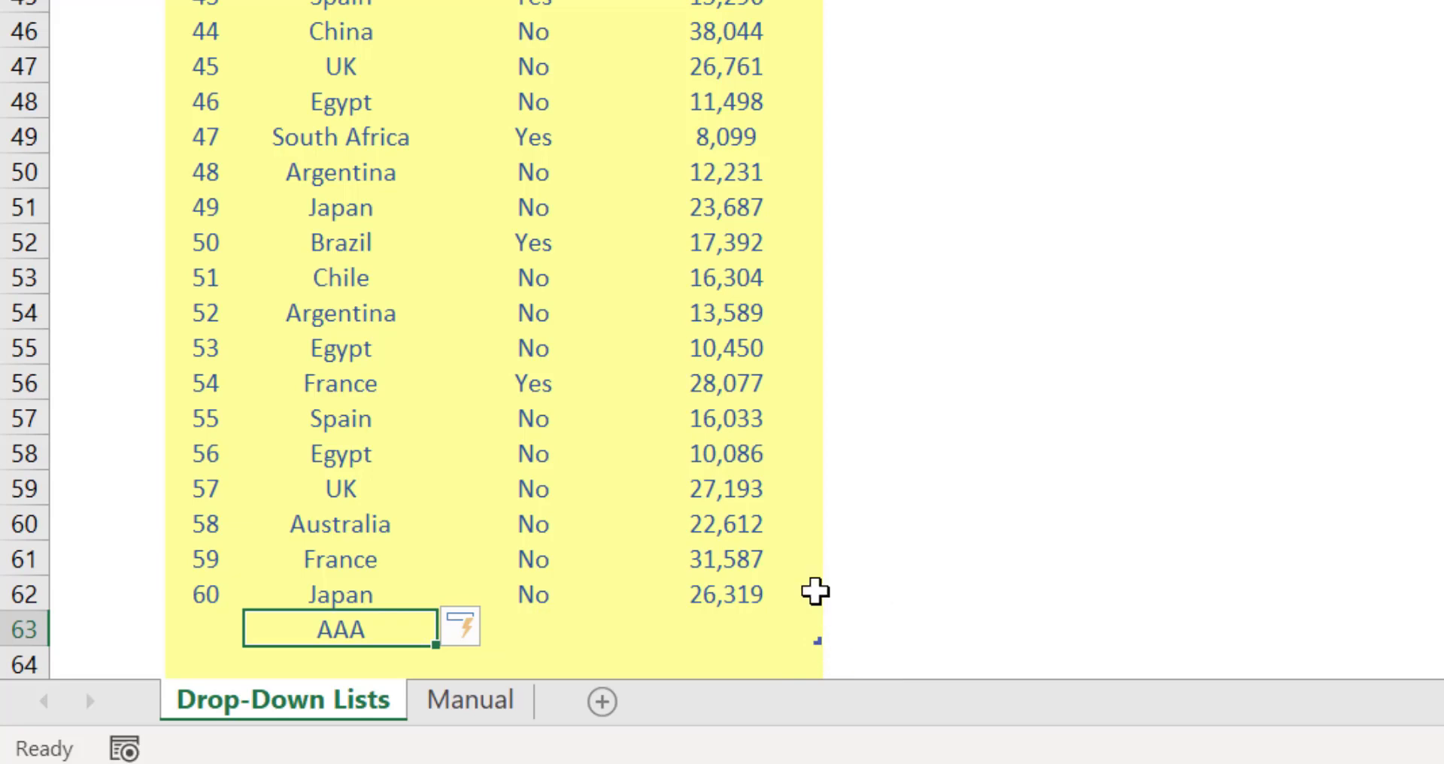
{"action": "mouse_move", "coordinate": [852, 632]}
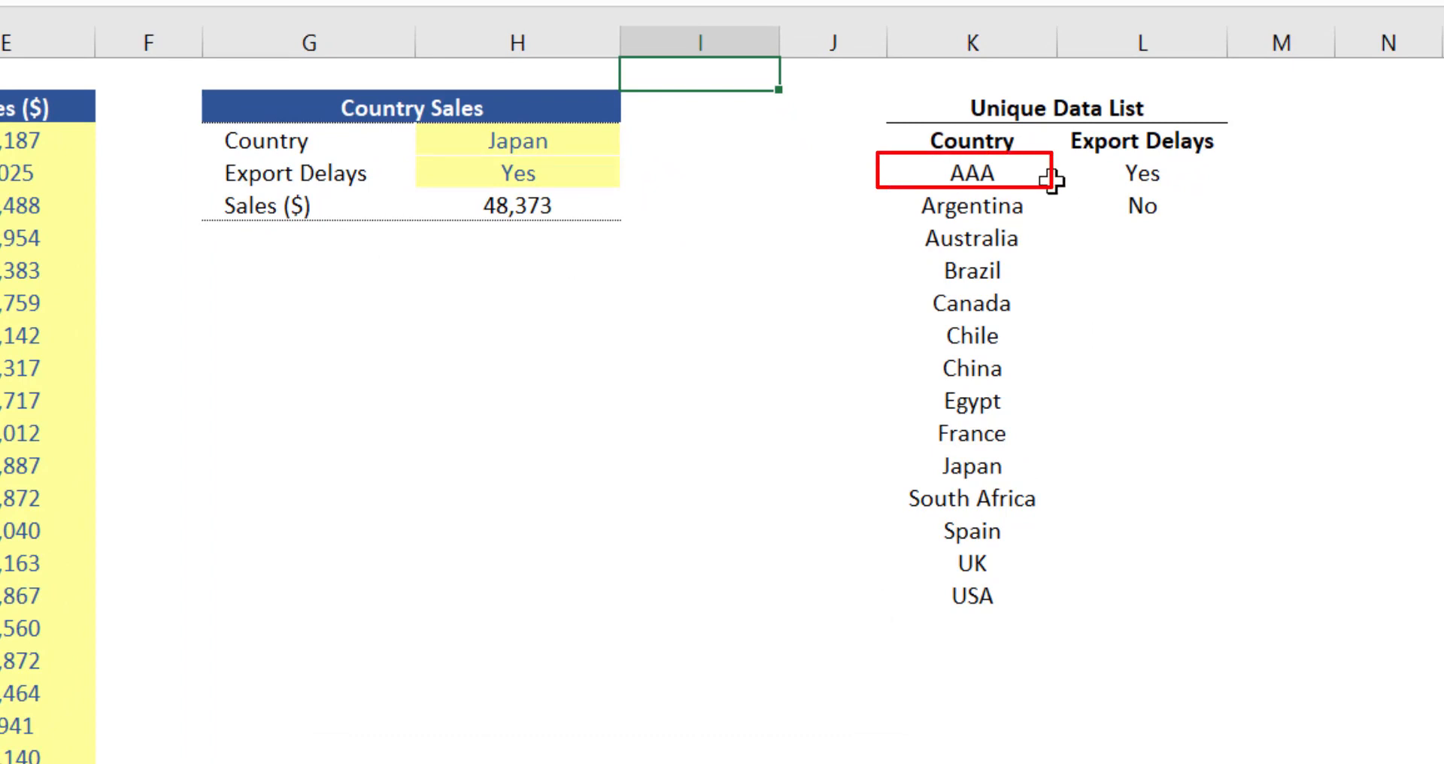
{"action": "left_click", "coordinate": [970, 173]}
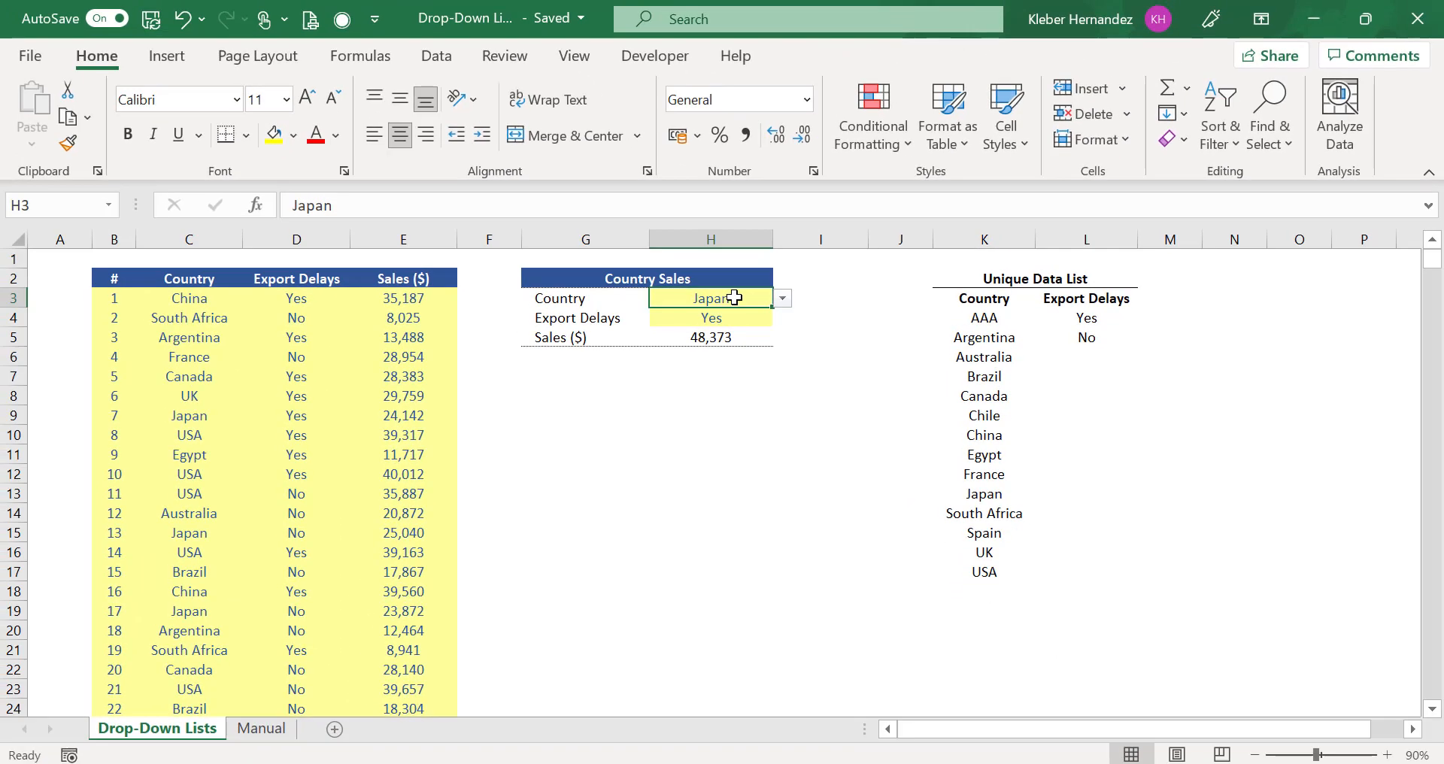
Step: Change H3's data validation list source to =$K$4# and check the expanded country choices
{"action": "left_click", "coordinate": [436, 57]}
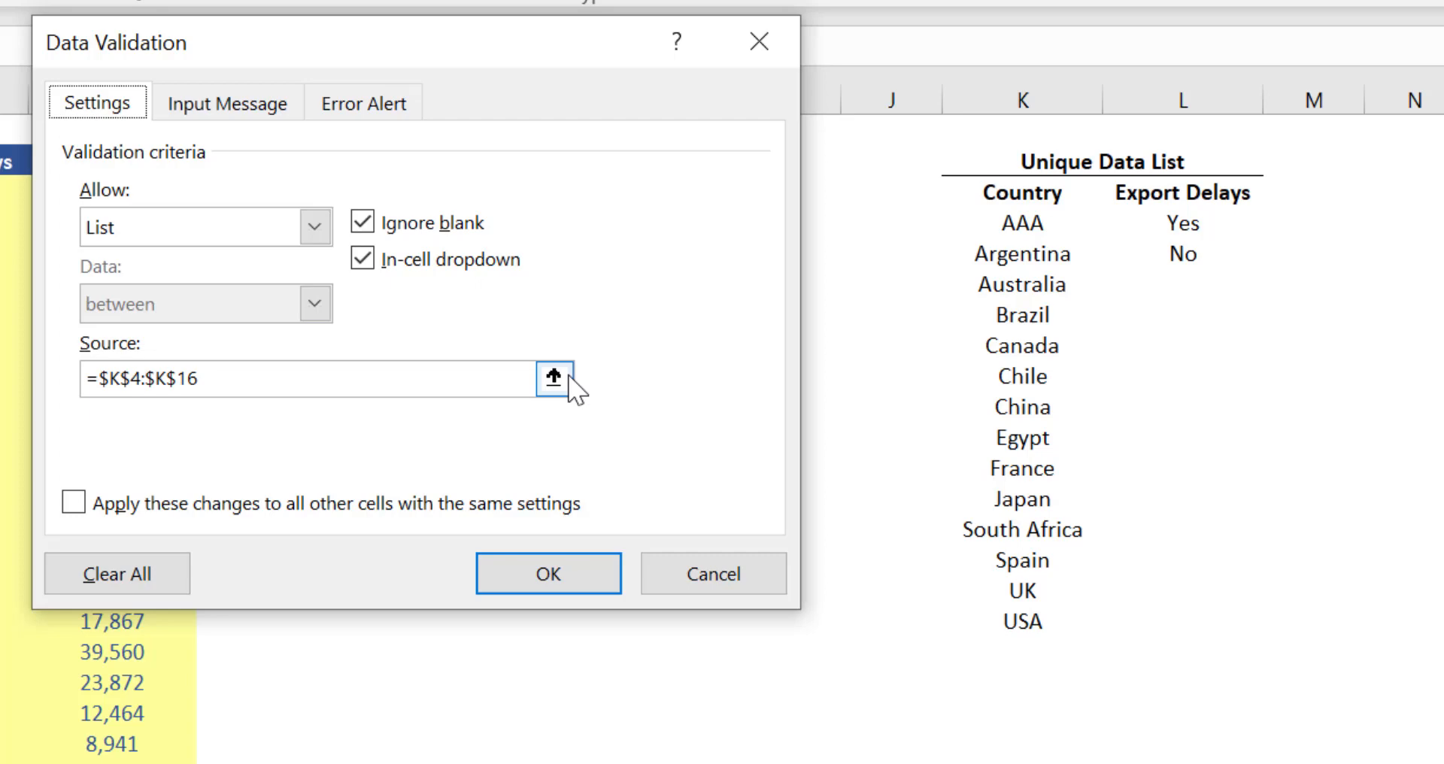
{"action": "left_click", "coordinate": [553, 378]}
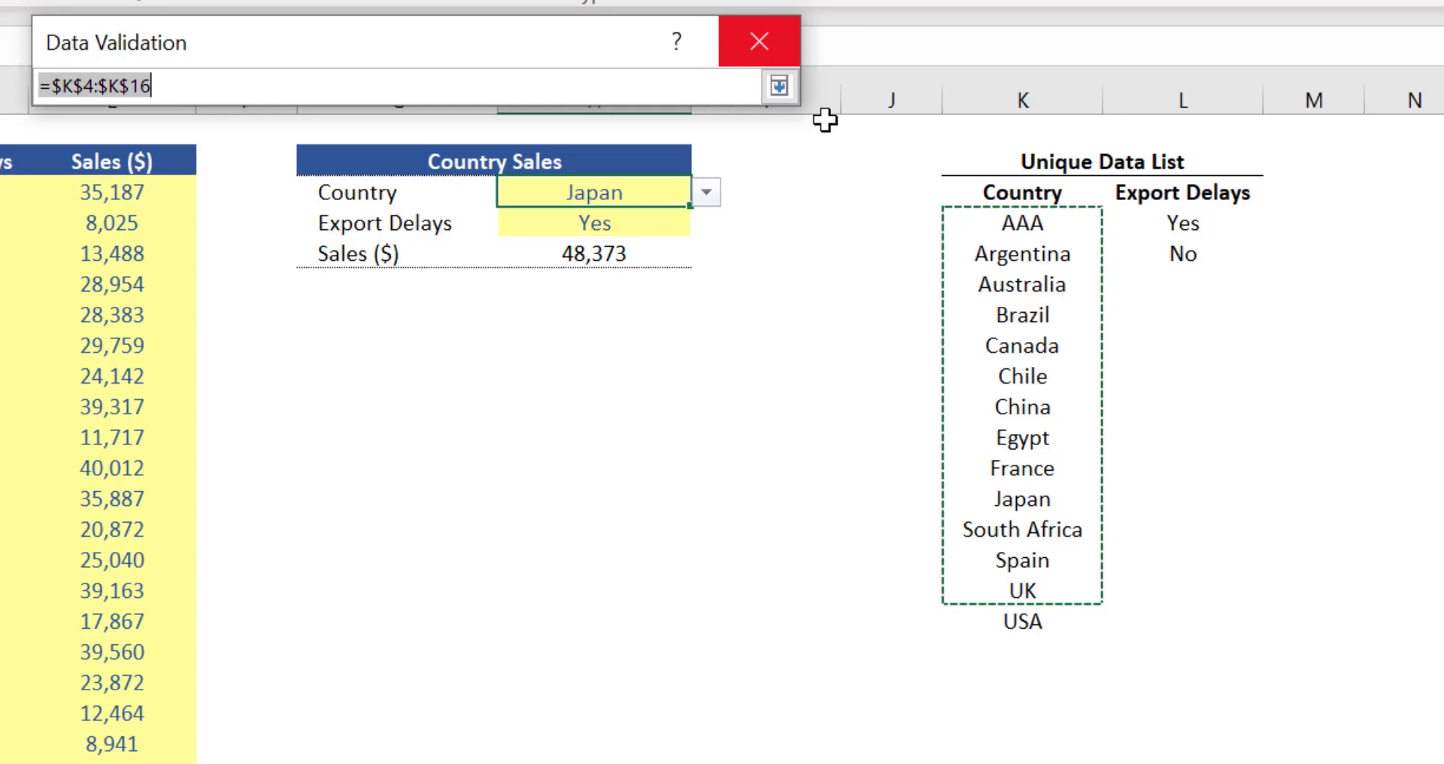
{"action": "left_click", "coordinate": [777, 85]}
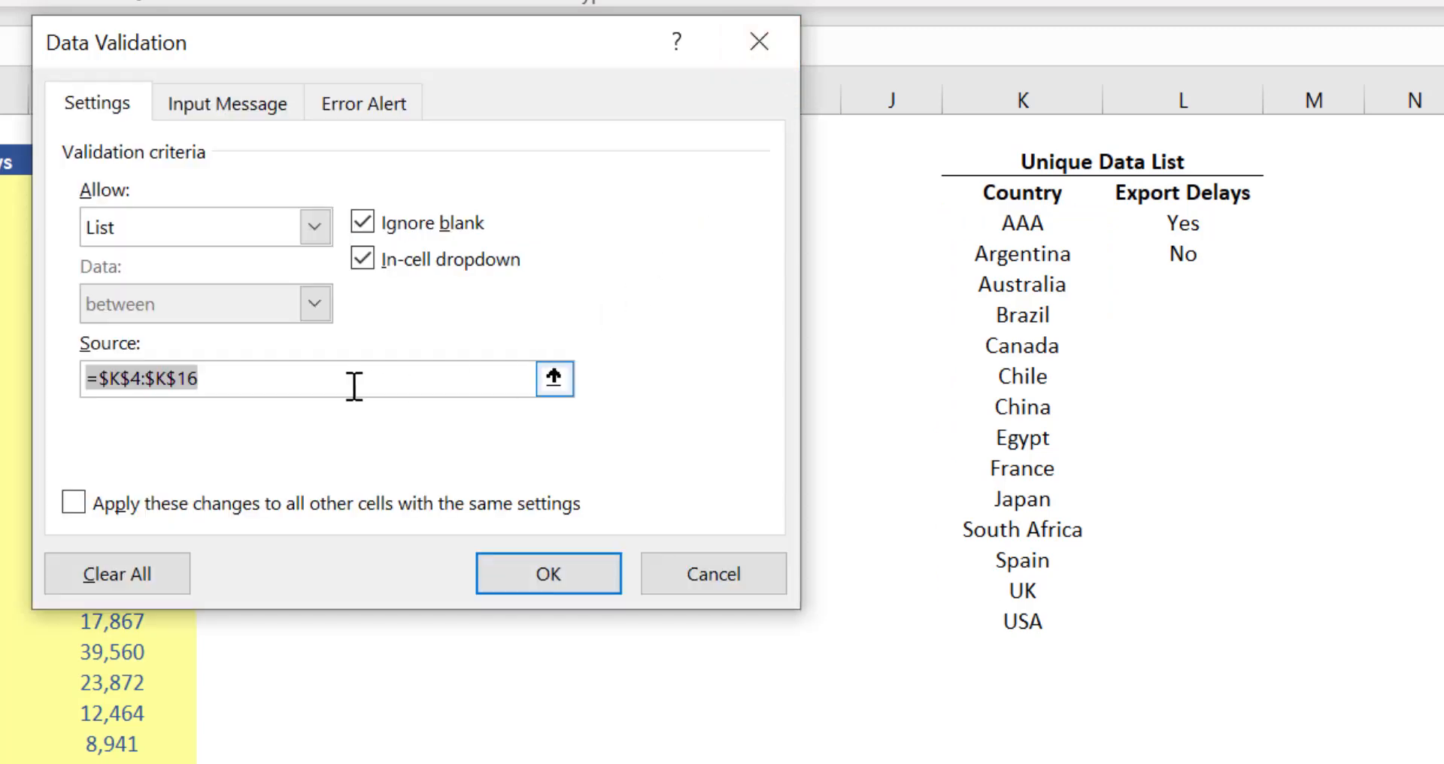
{"action": "left_click", "coordinate": [1021, 222]}
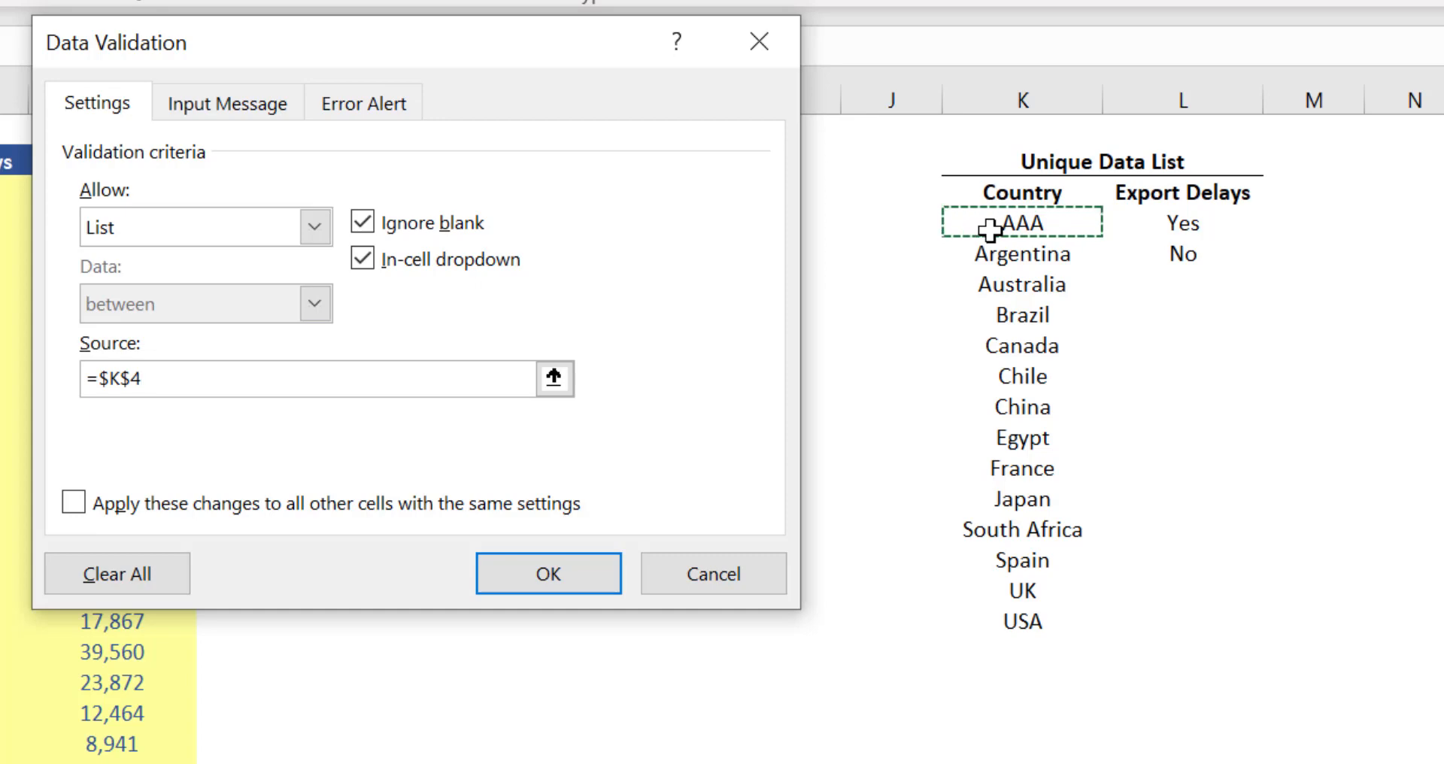
{"action": "type", "text": "#"}
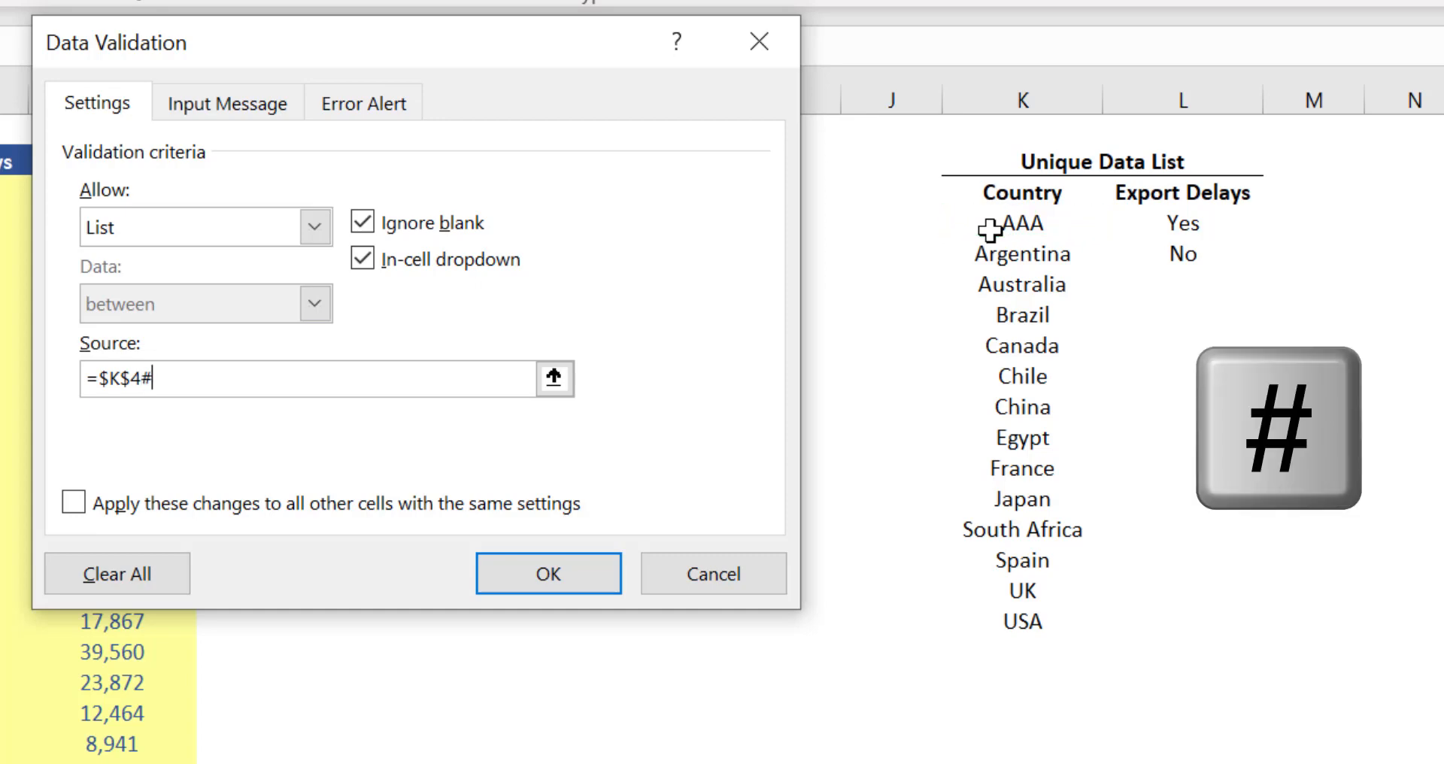
{"action": "mouse_move", "coordinate": [635, 390]}
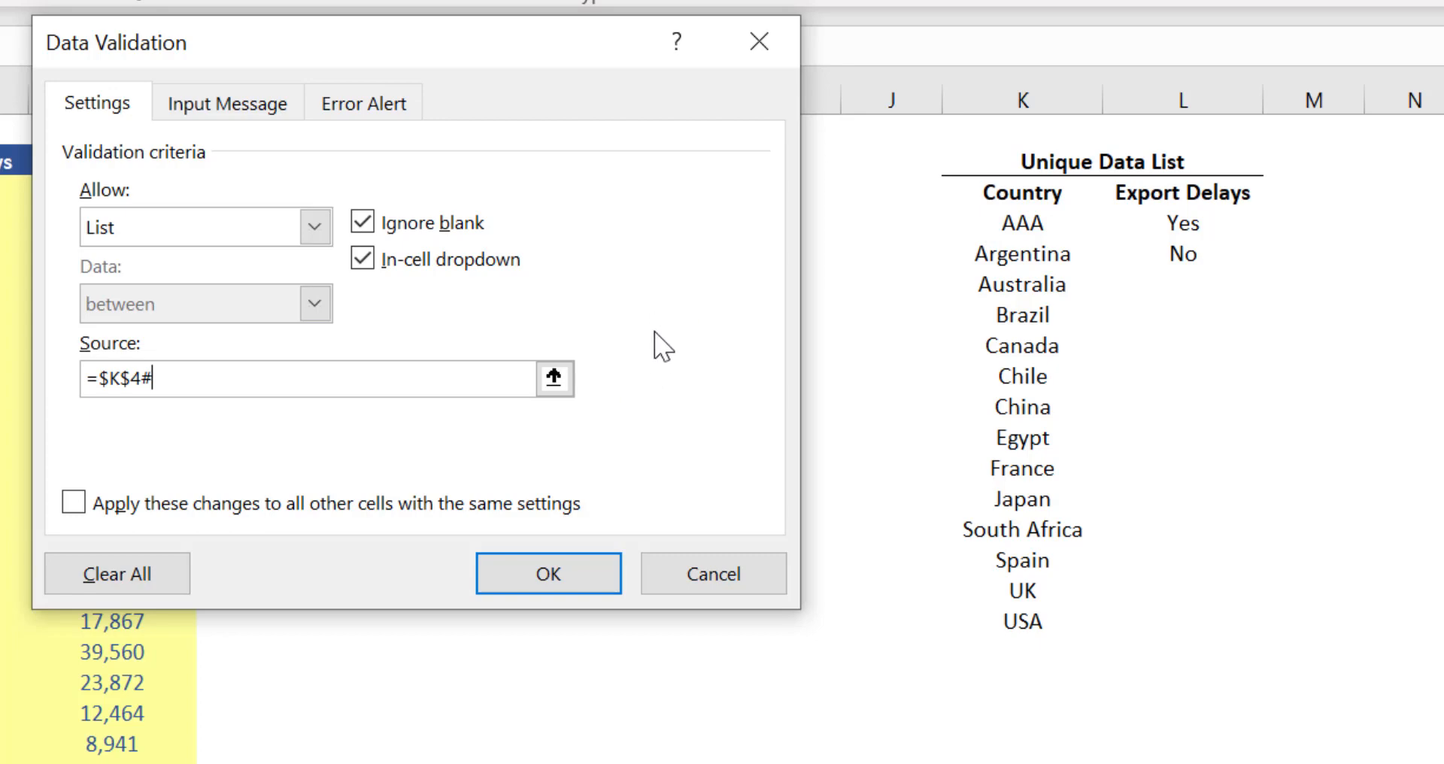
{"action": "mouse_move", "coordinate": [1034, 234]}
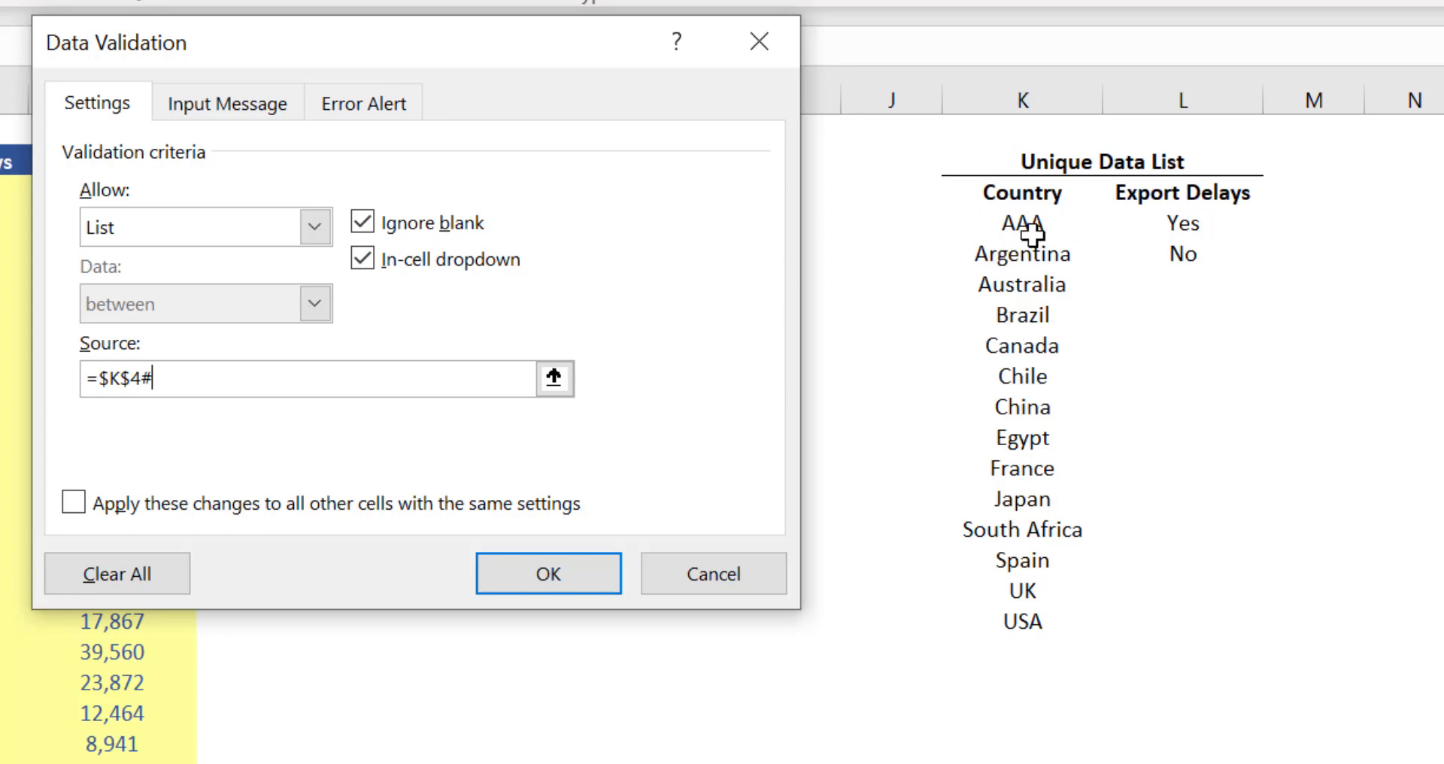
{"action": "mouse_move", "coordinate": [700, 400]}
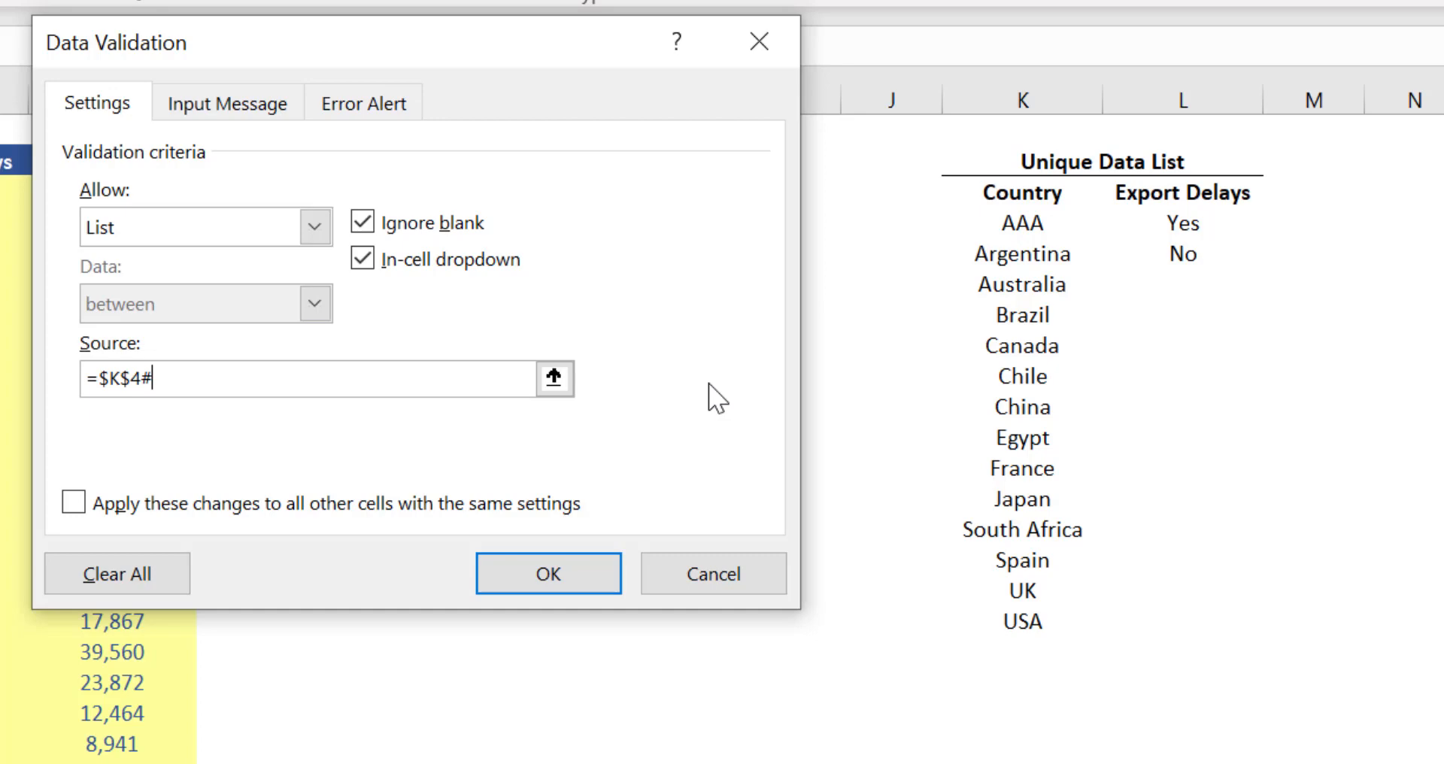
{"action": "mouse_move", "coordinate": [718, 401]}
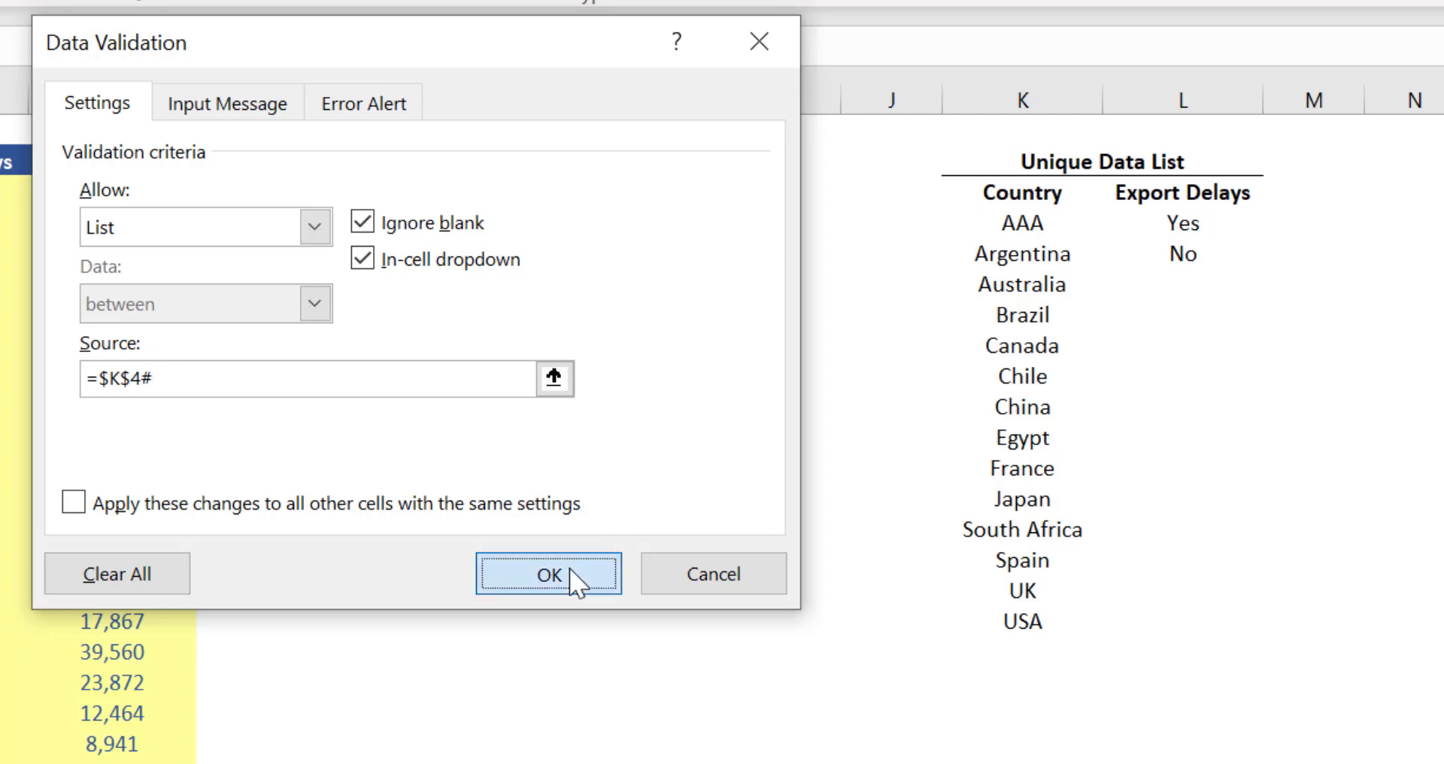
{"action": "left_click", "coordinate": [549, 574]}
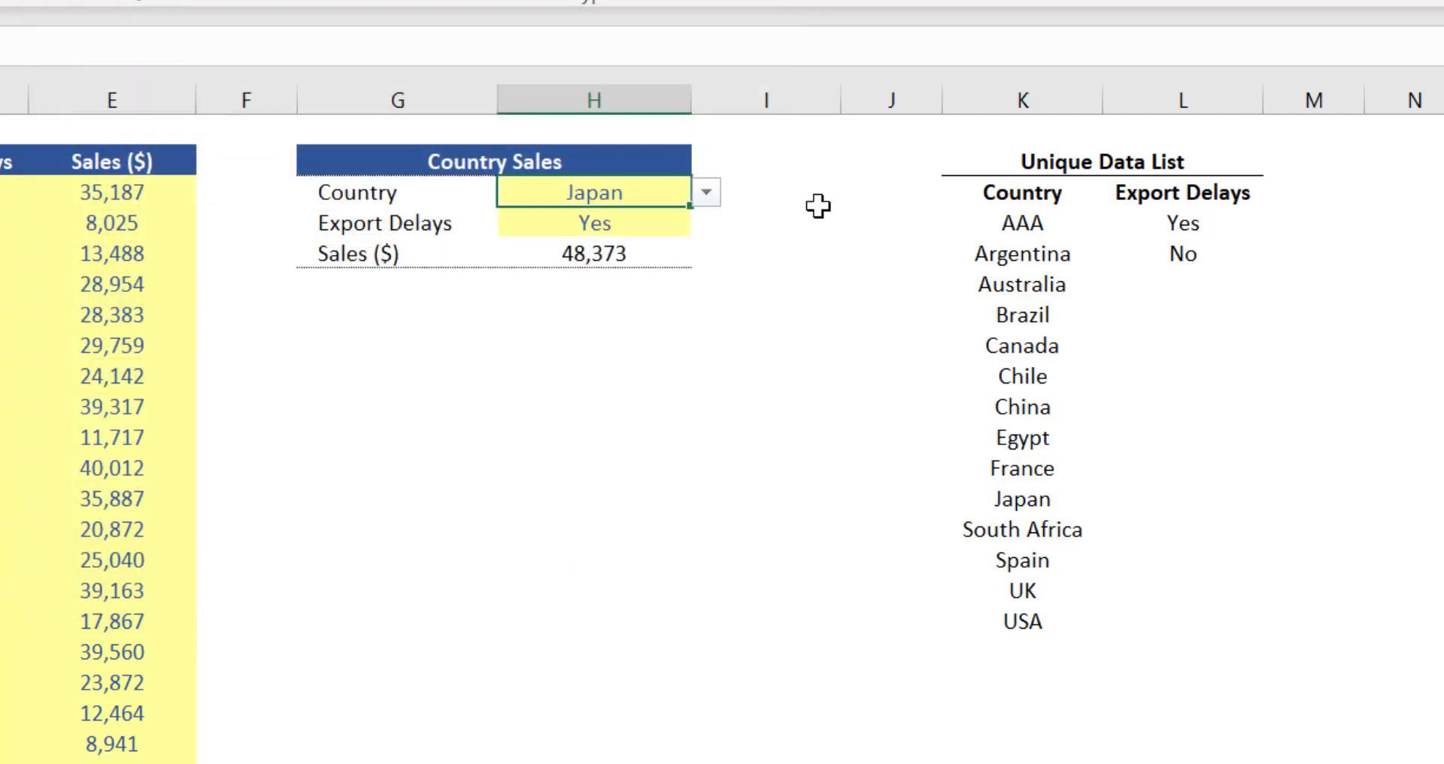
{"action": "key", "text": "alt+down"}
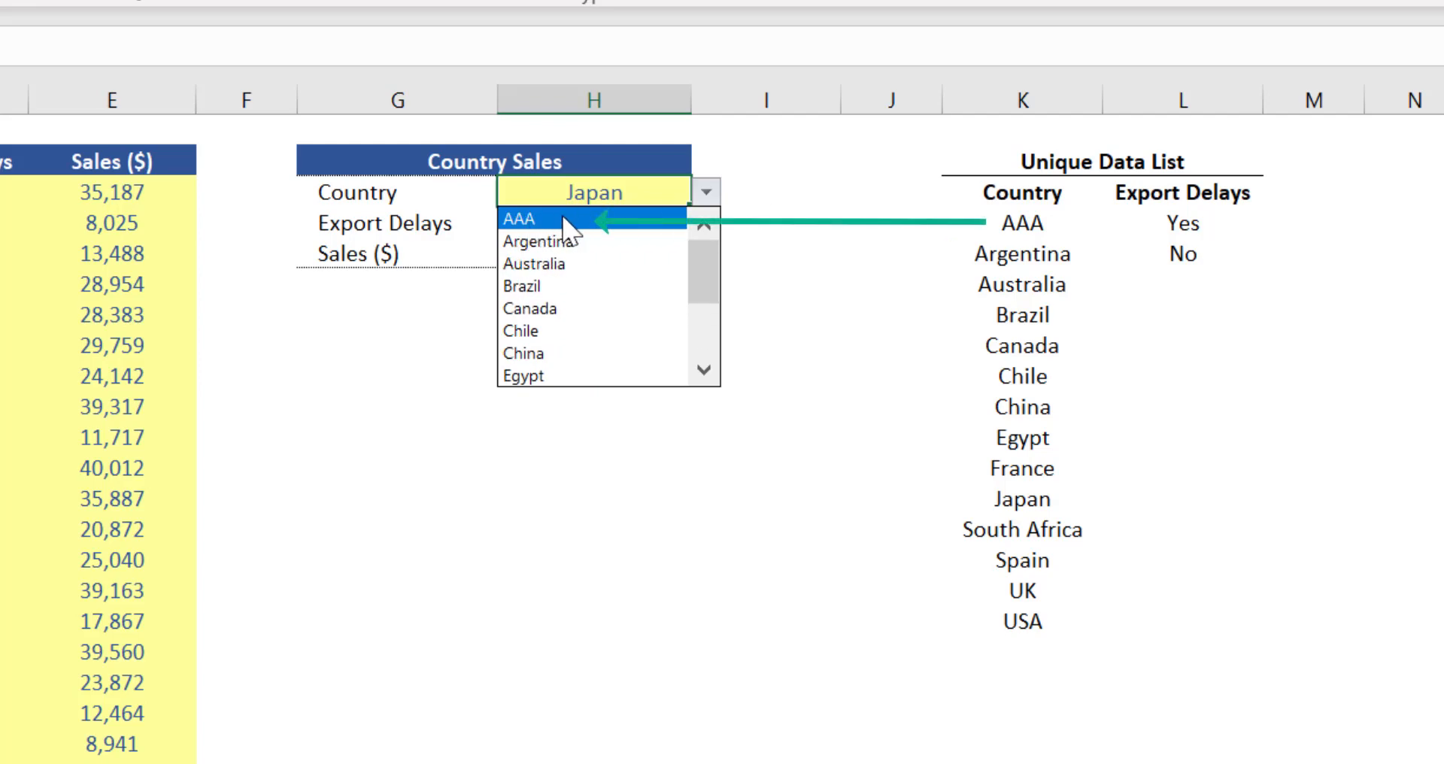
{"action": "scroll", "scroll_direction": "down", "scroll_amount": 3}
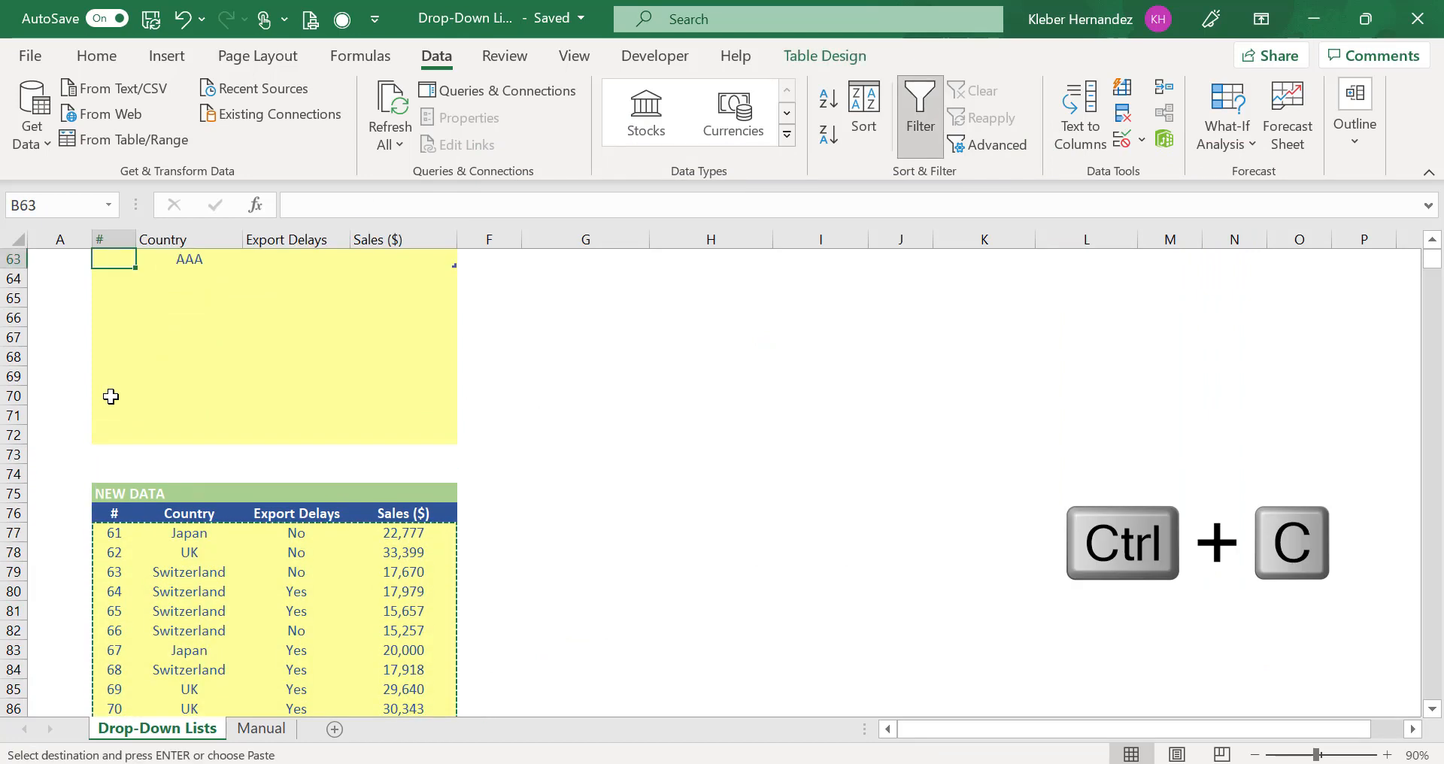
Step: Paste Special the ten NEW DATA rows at B63, overwriting the AAA test row
{"action": "key", "text": "ctrl+alt+v"}
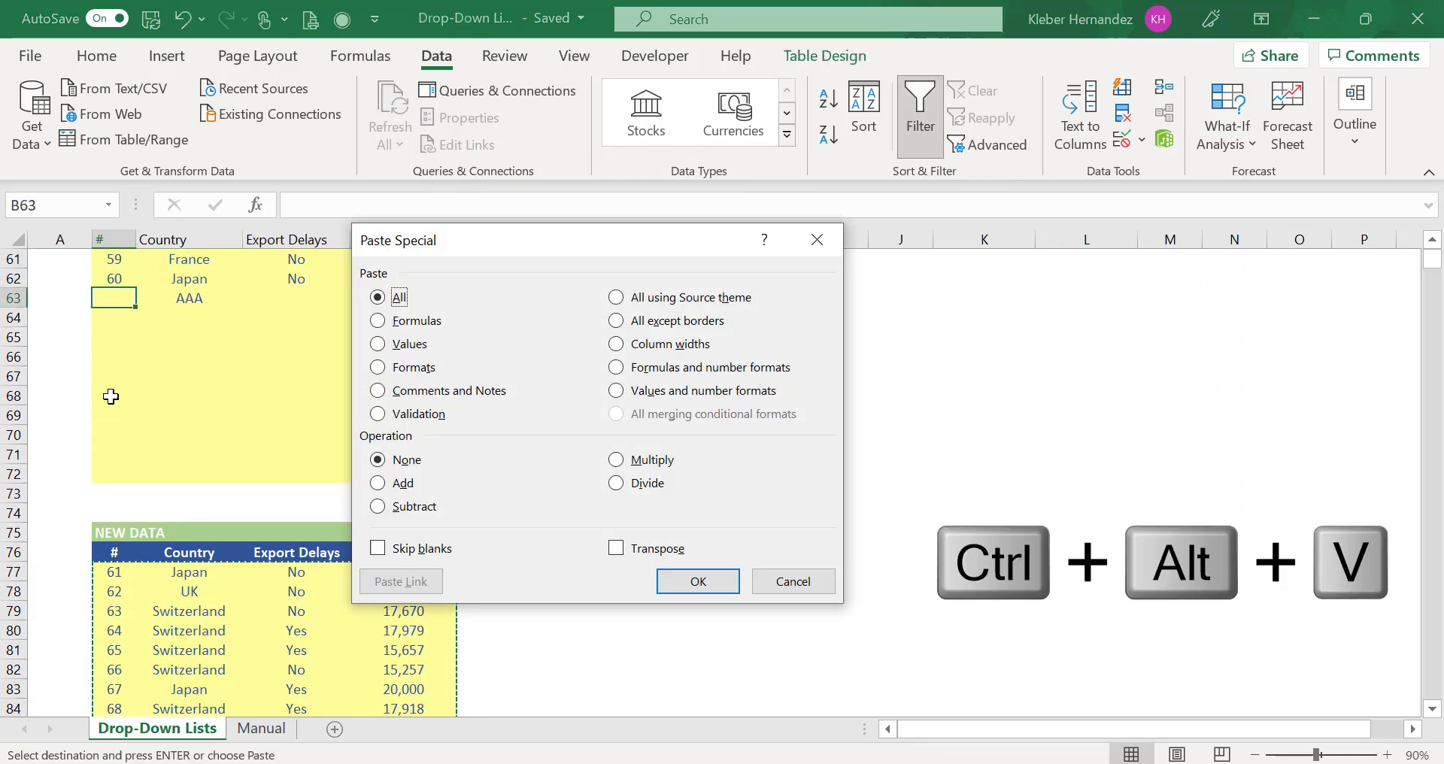
{"action": "left_click", "coordinate": [697, 580]}
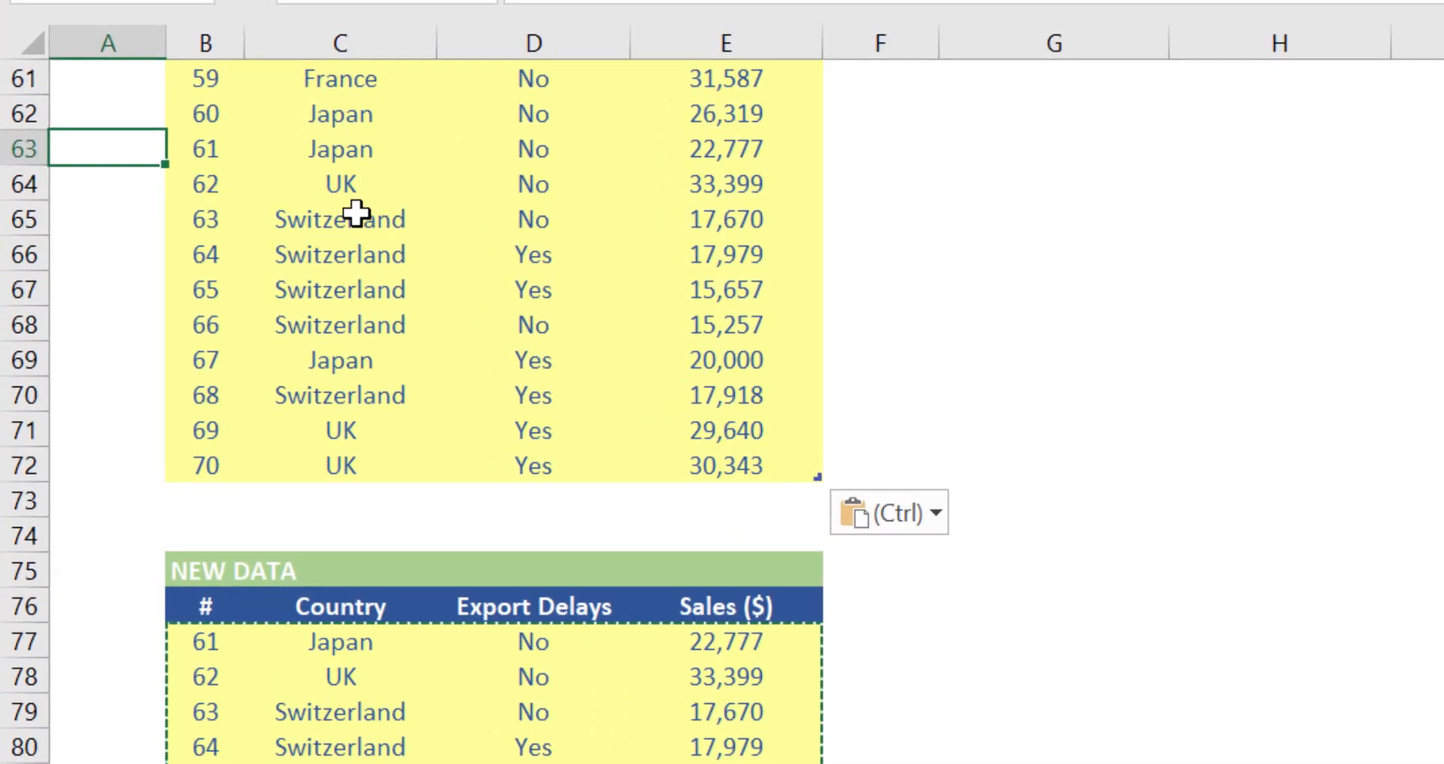
{"action": "left_click", "coordinate": [340, 219]}
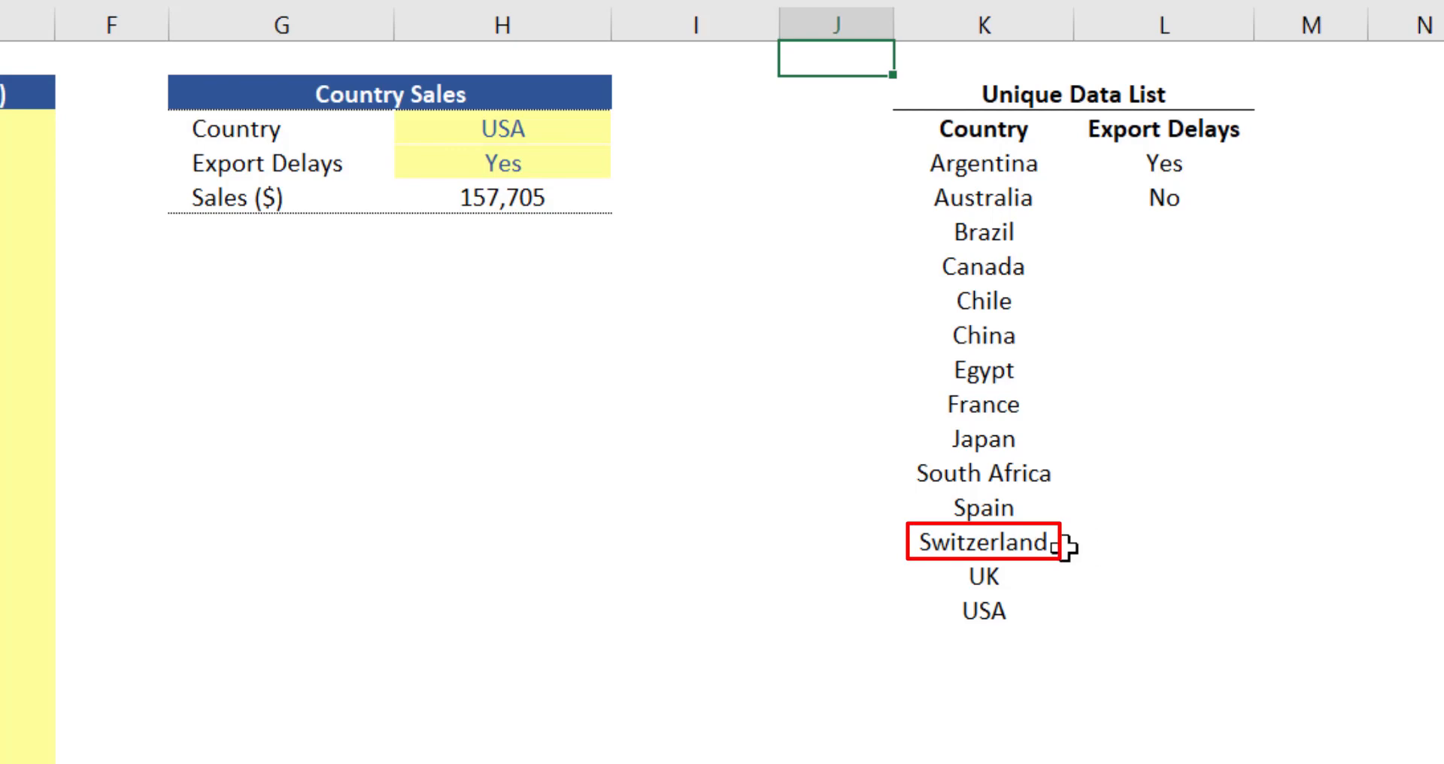
{"action": "mouse_move", "coordinate": [580, 129]}
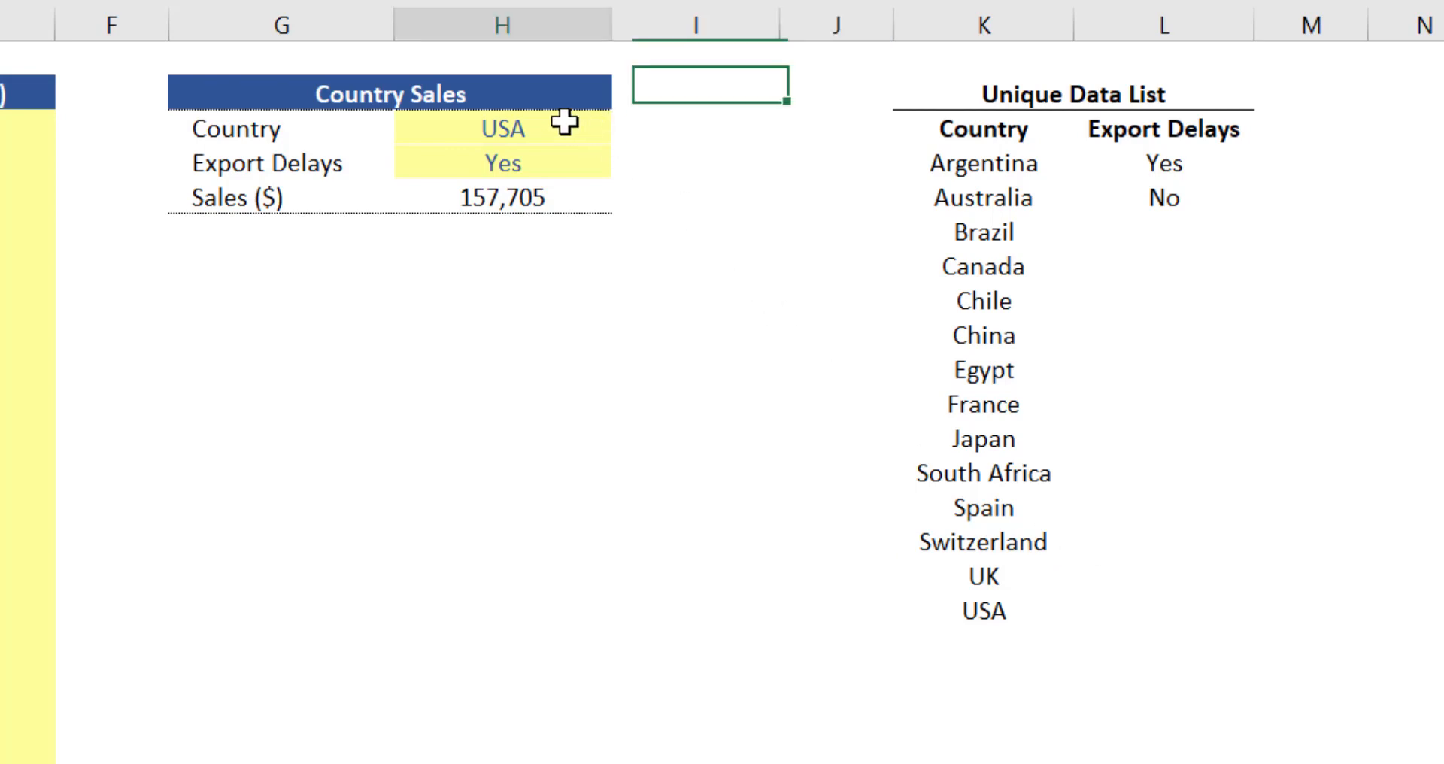
Step: Choose Switzerland in H3 and check that H5's SUMIFS total shows 51,554
{"action": "left_click", "coordinate": [497, 128]}
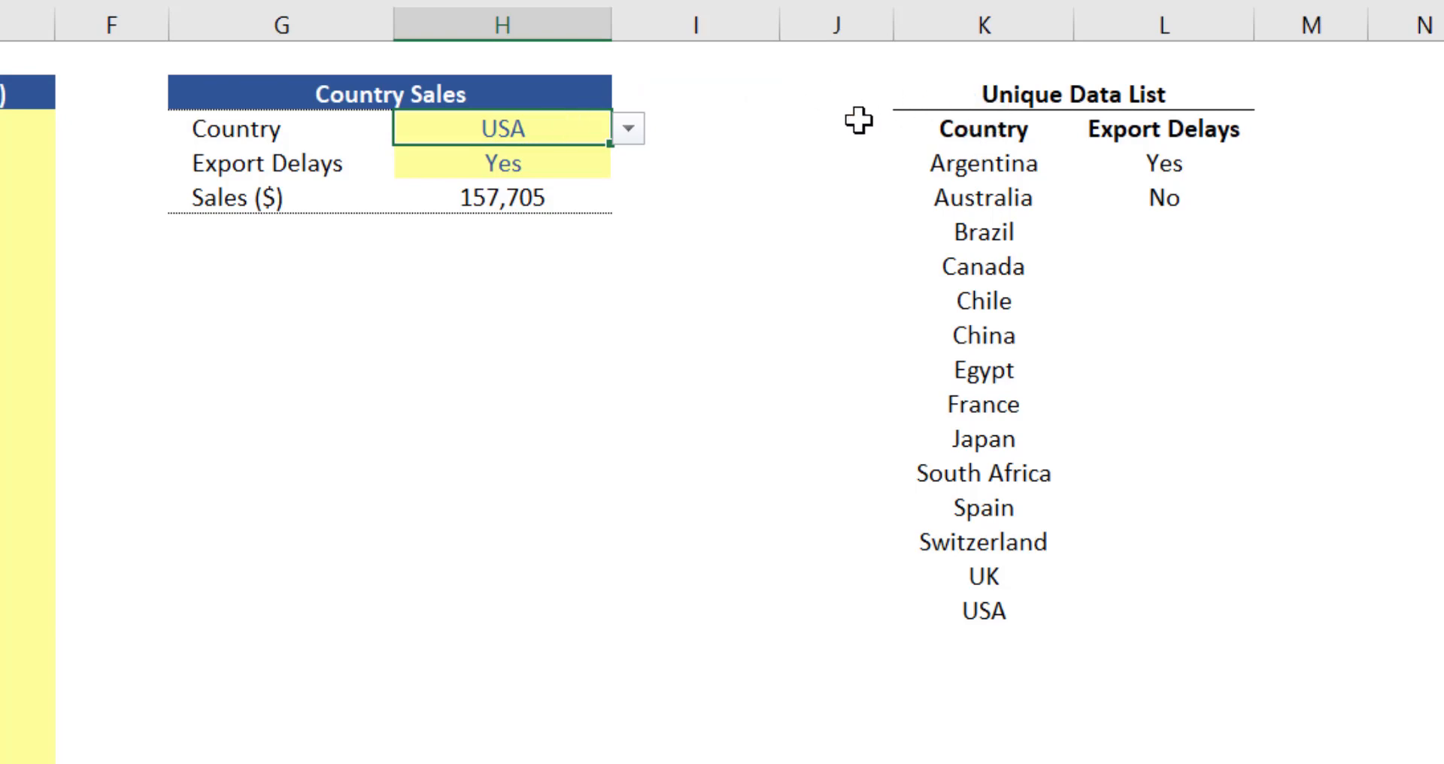
{"action": "mouse_move", "coordinate": [647, 153]}
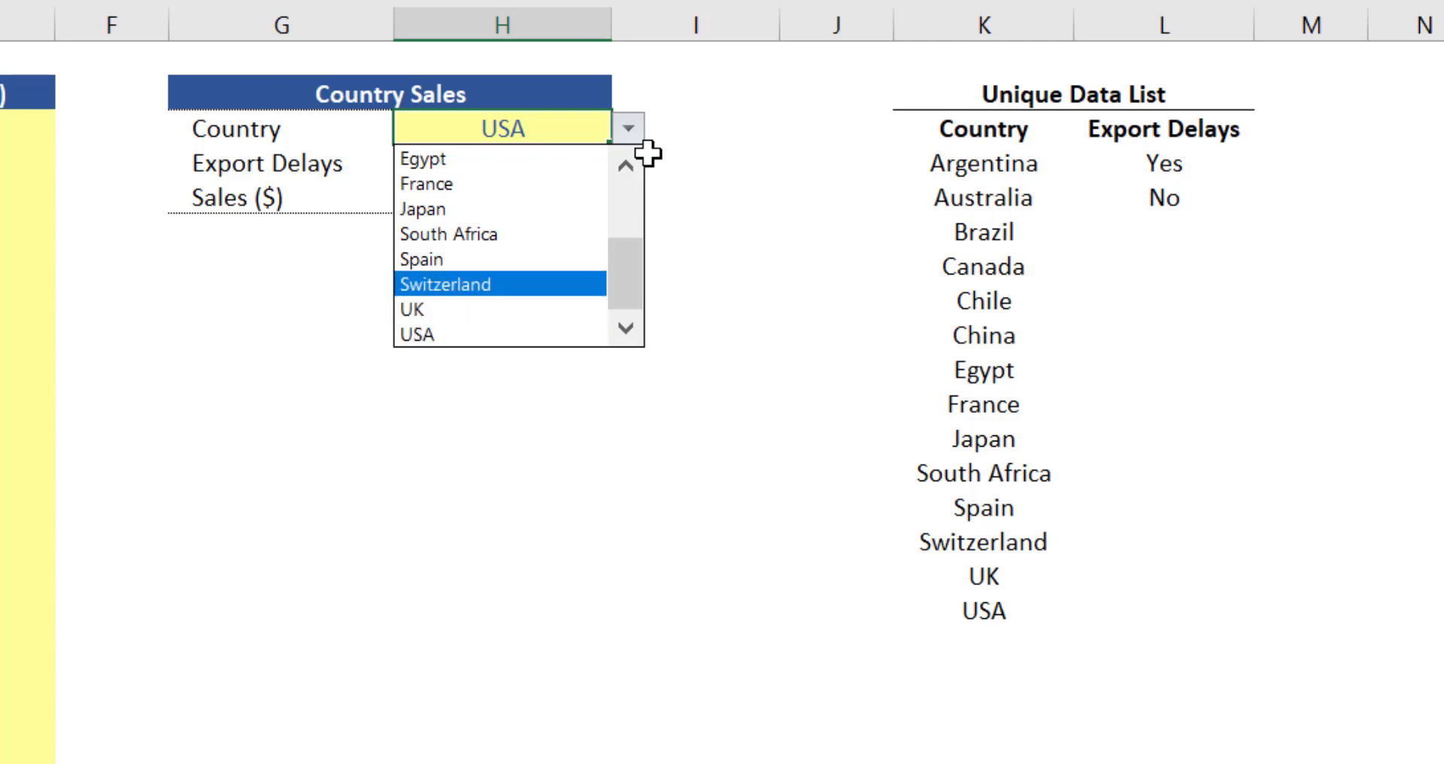
{"action": "left_click", "coordinate": [445, 284]}
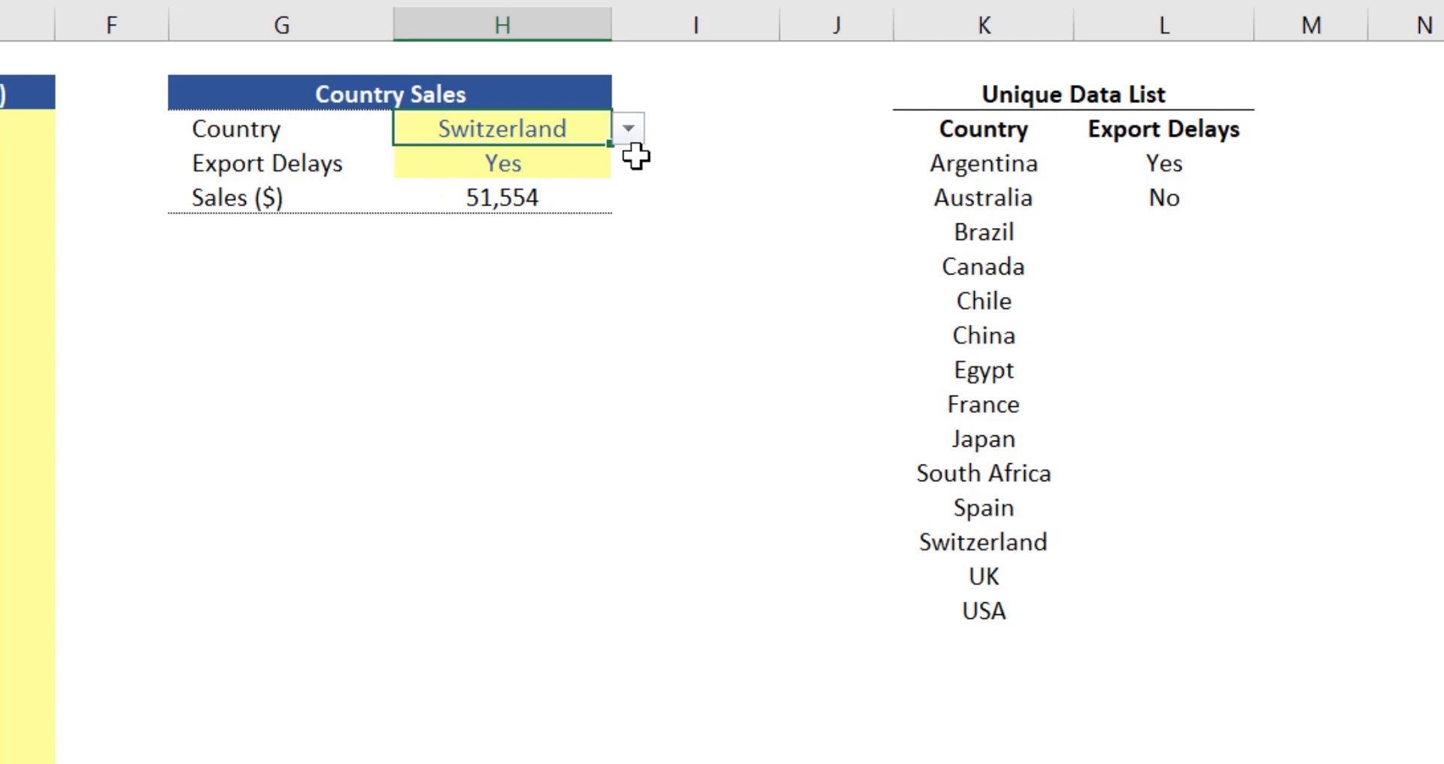
{"action": "left_click", "coordinate": [501, 197]}
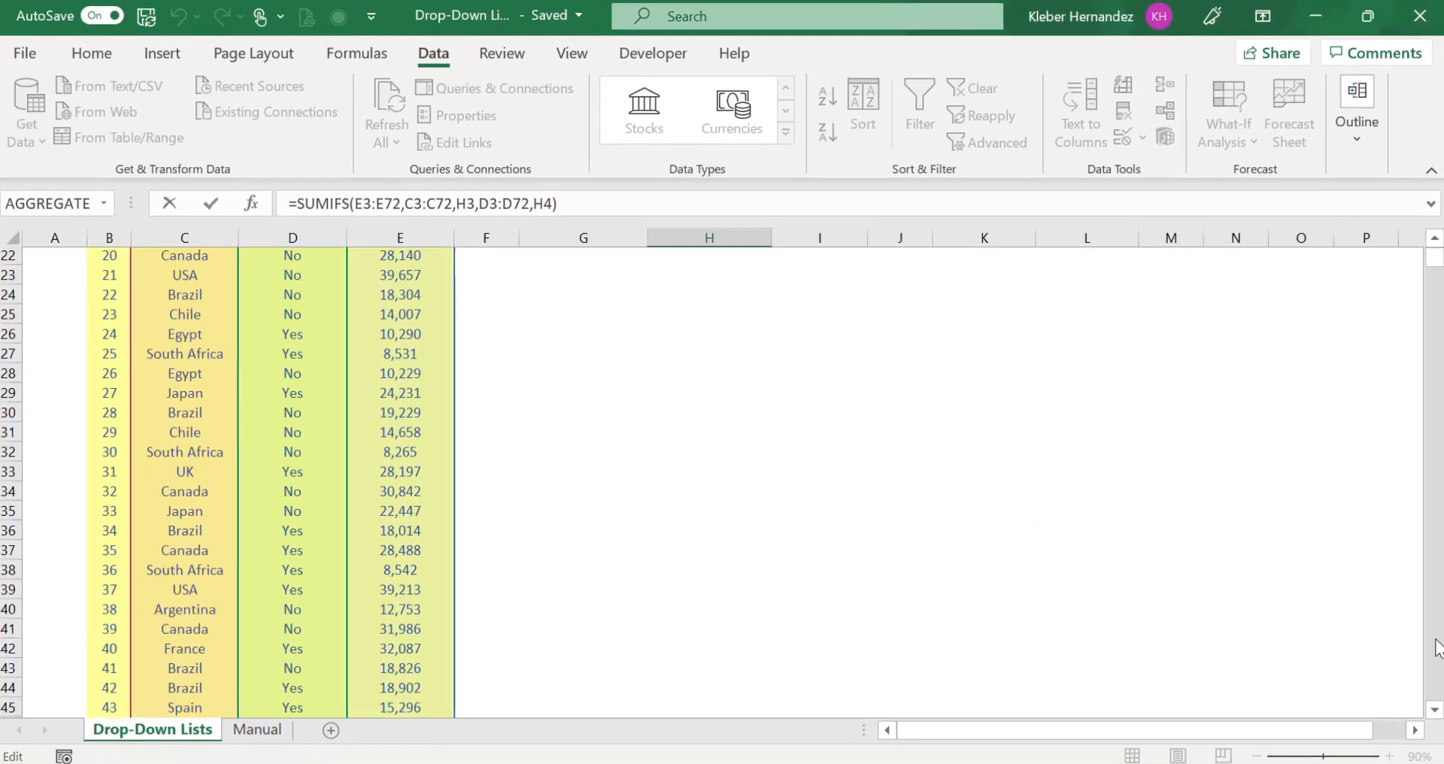
{"action": "scroll", "scroll_direction": "down", "scroll_amount": 3}
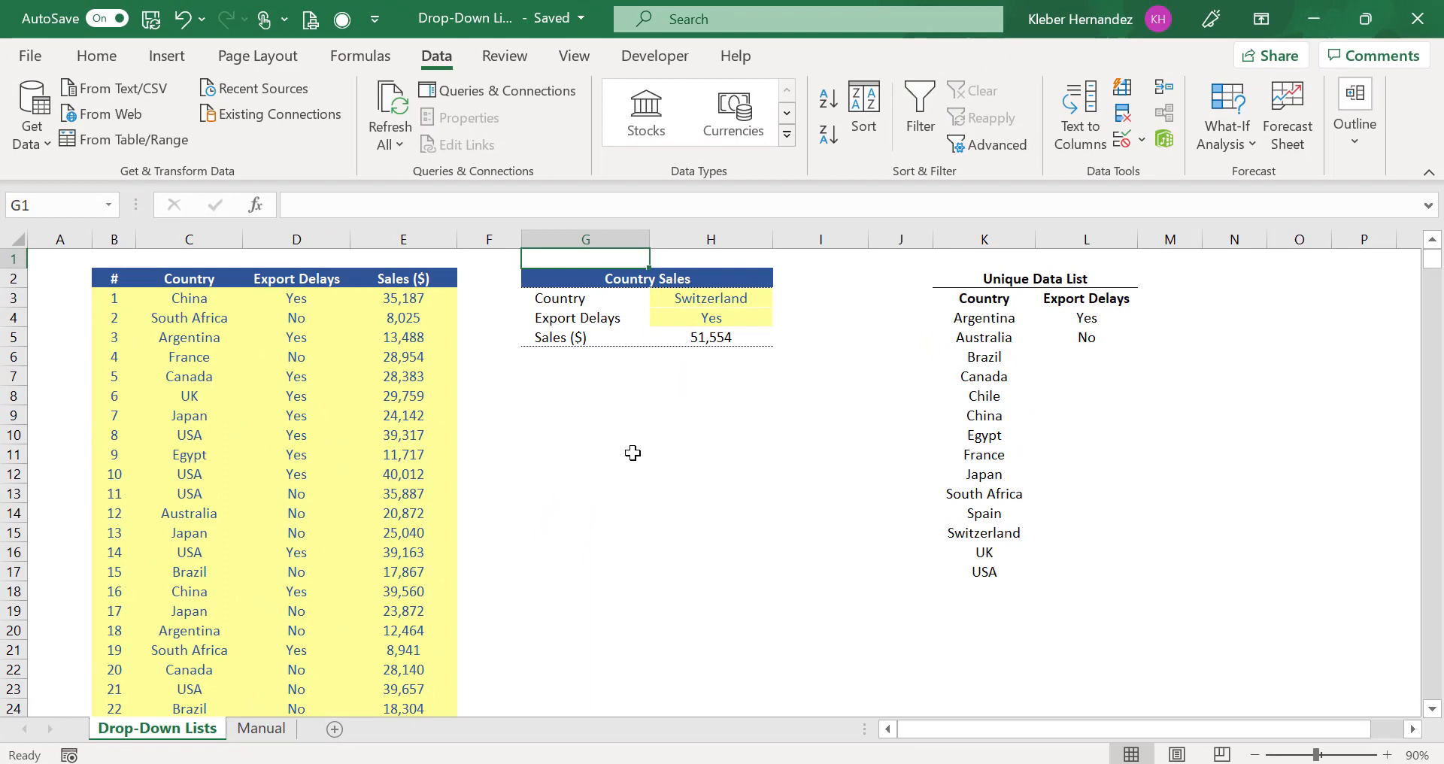
{"action": "mouse_move", "coordinate": [816, 358]}
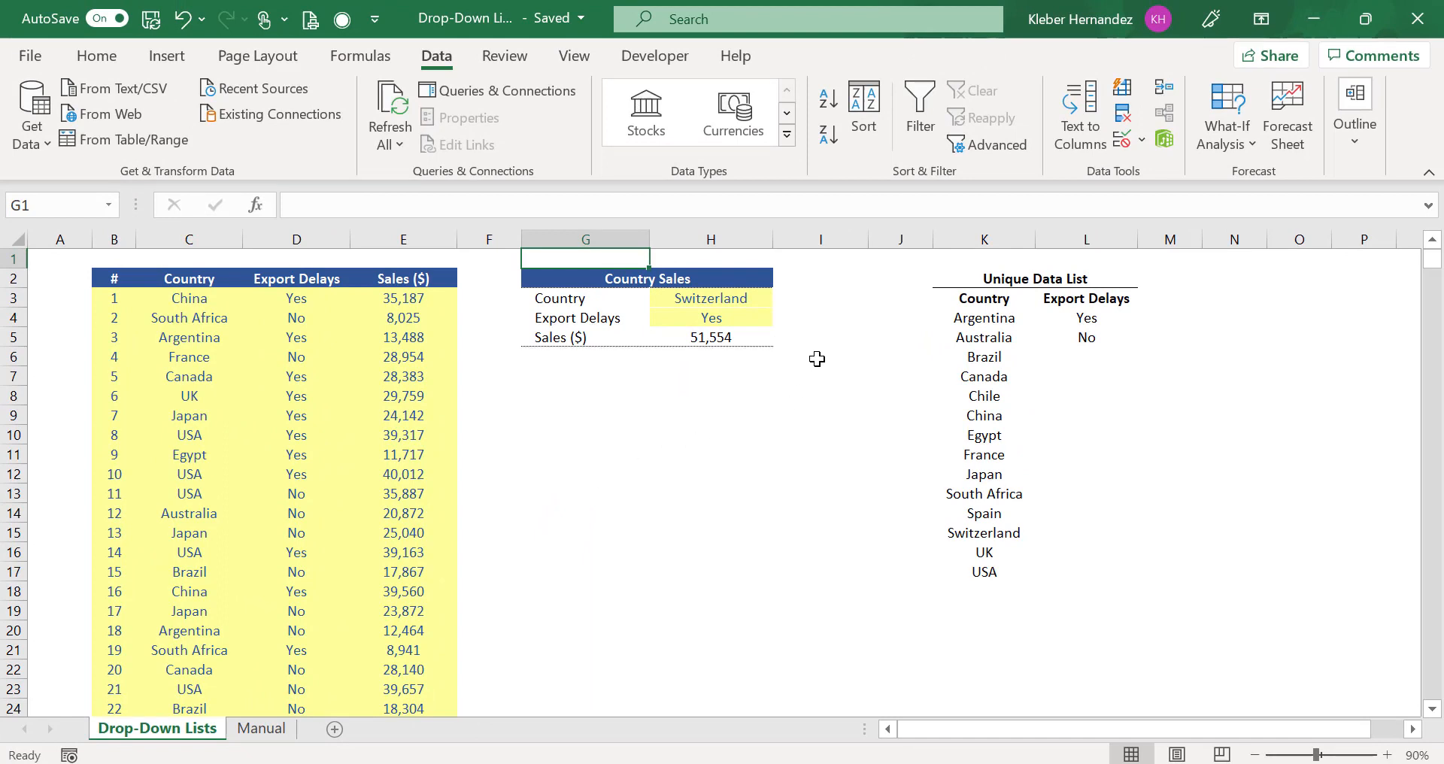
{"action": "left_click", "coordinate": [710, 299]}
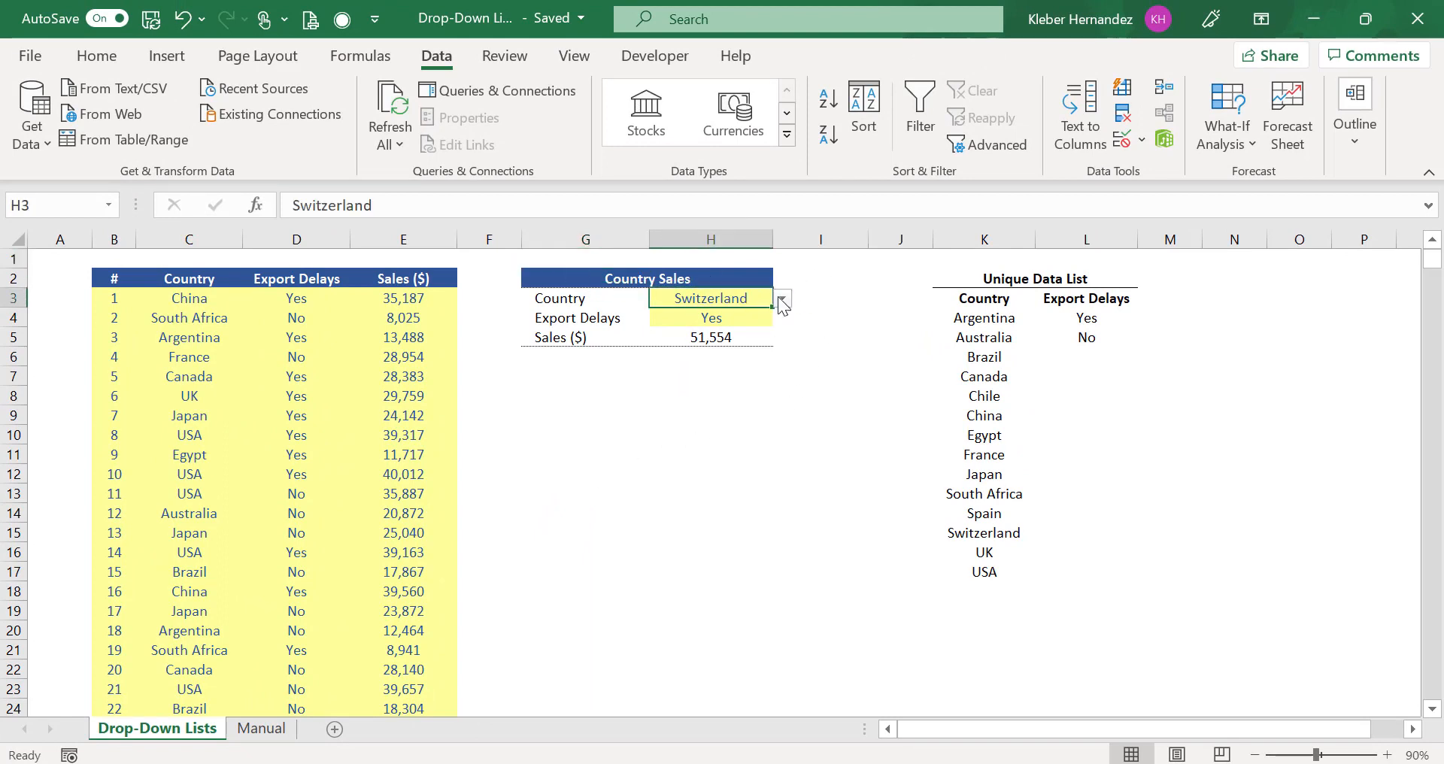